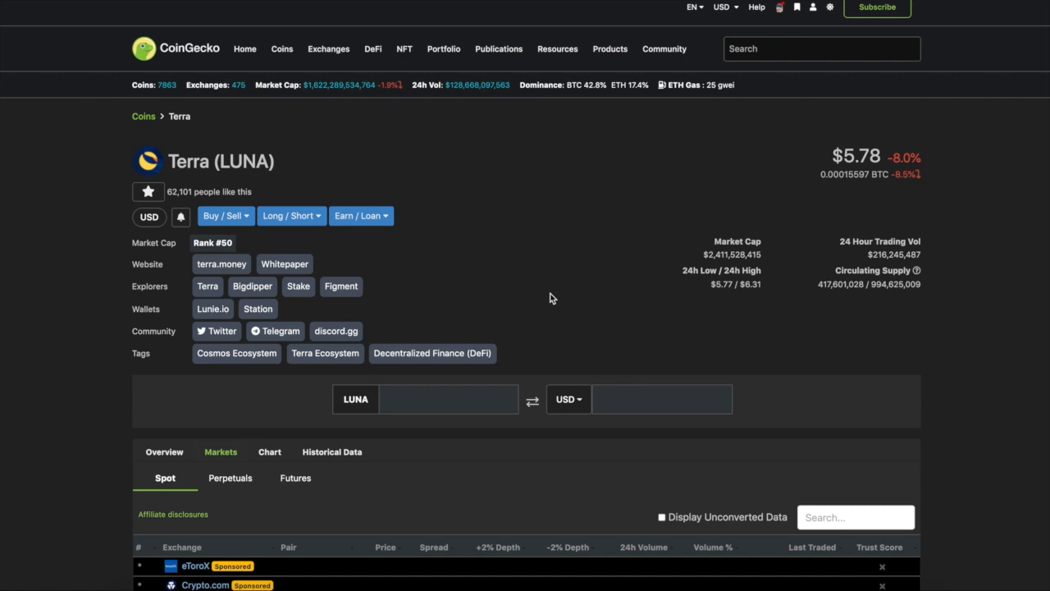
mouse_move(702, 288)
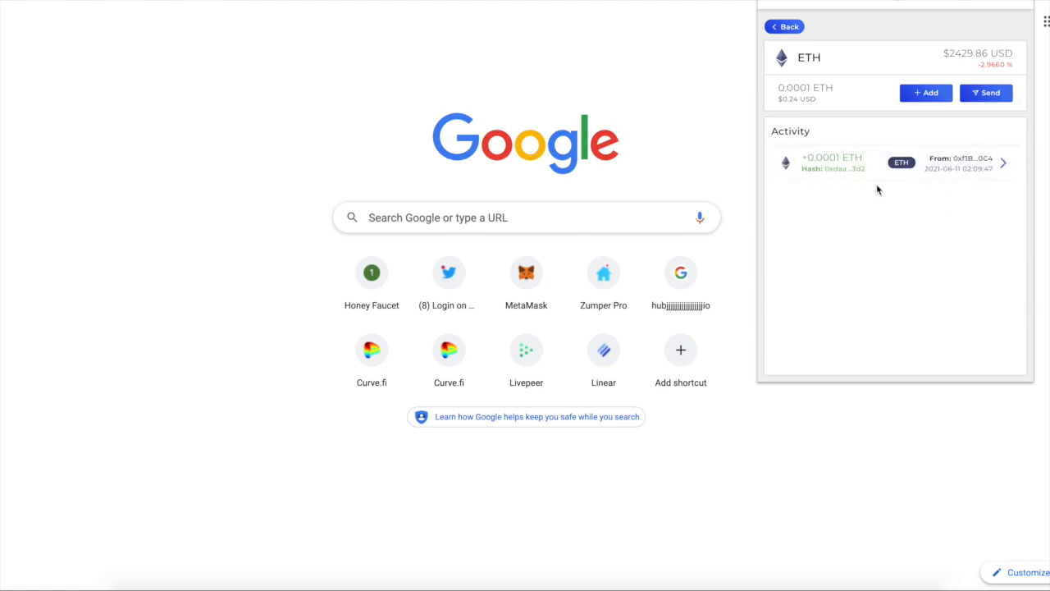
mouse_move(923, 240)
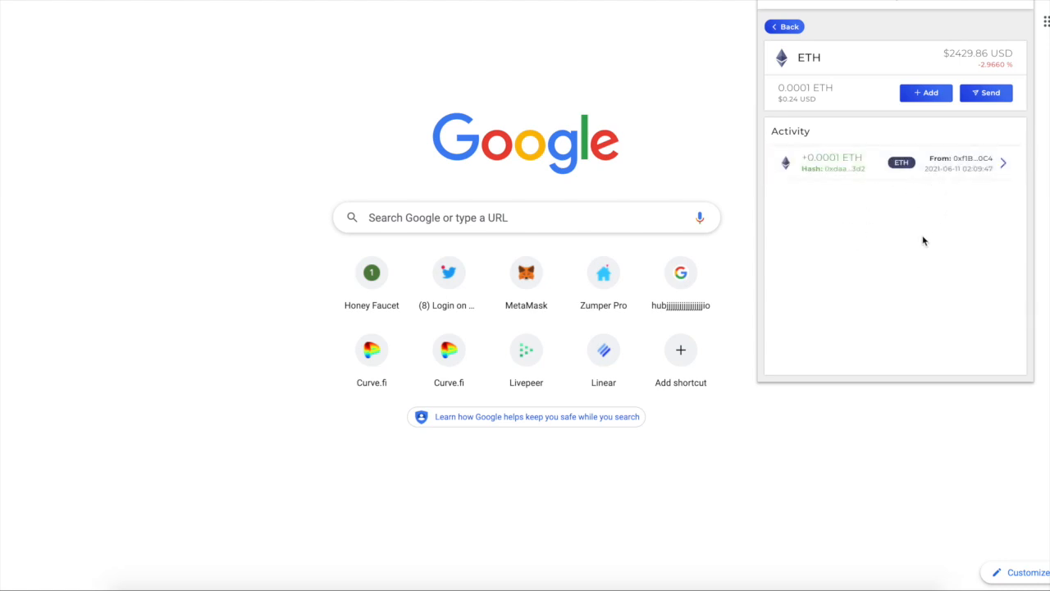
mouse_move(893, 201)
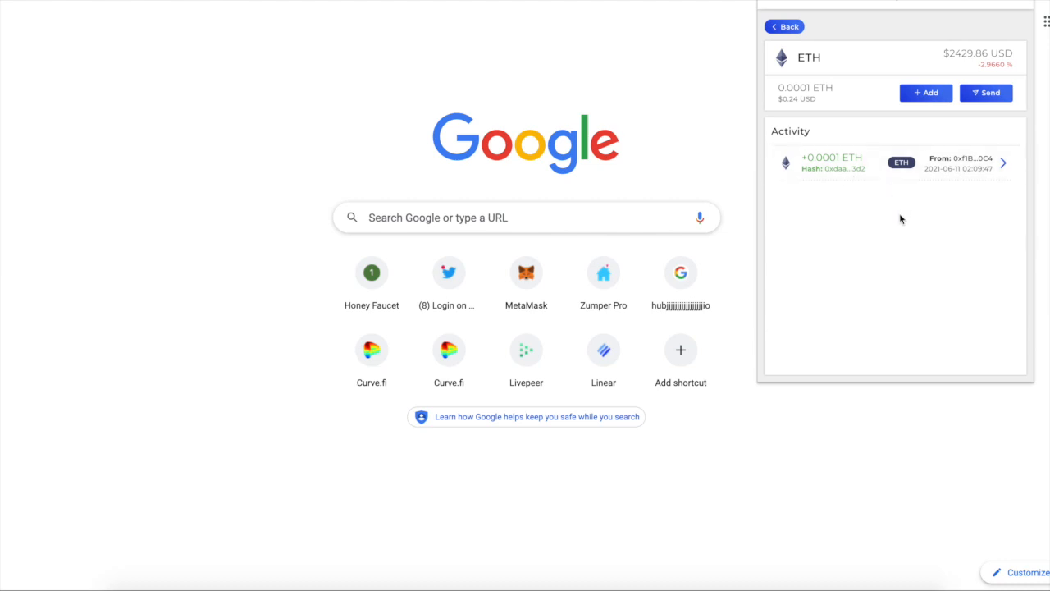
mouse_move(1034, 121)
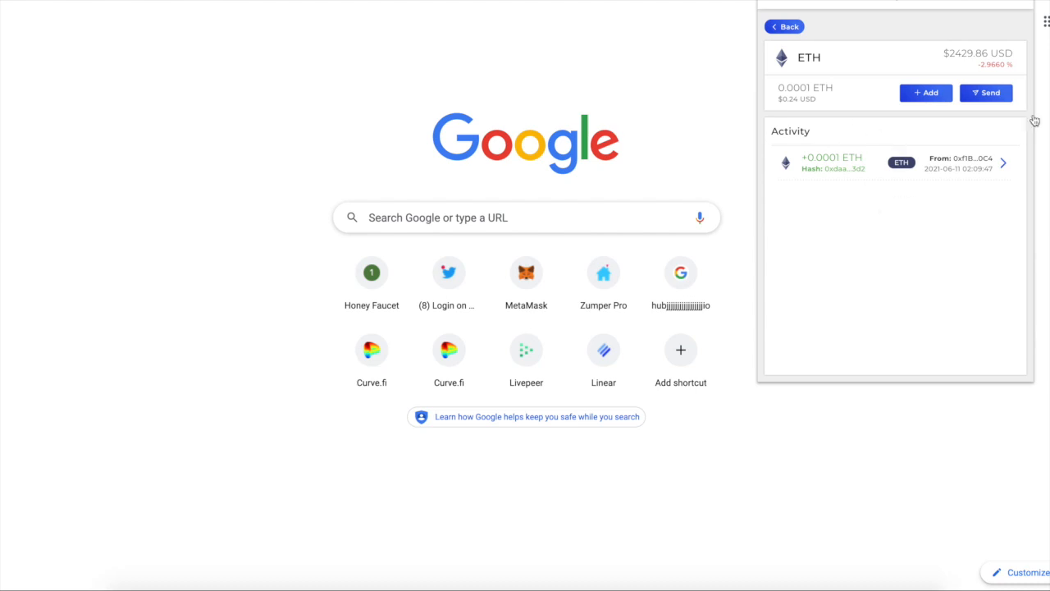
mouse_move(946, 242)
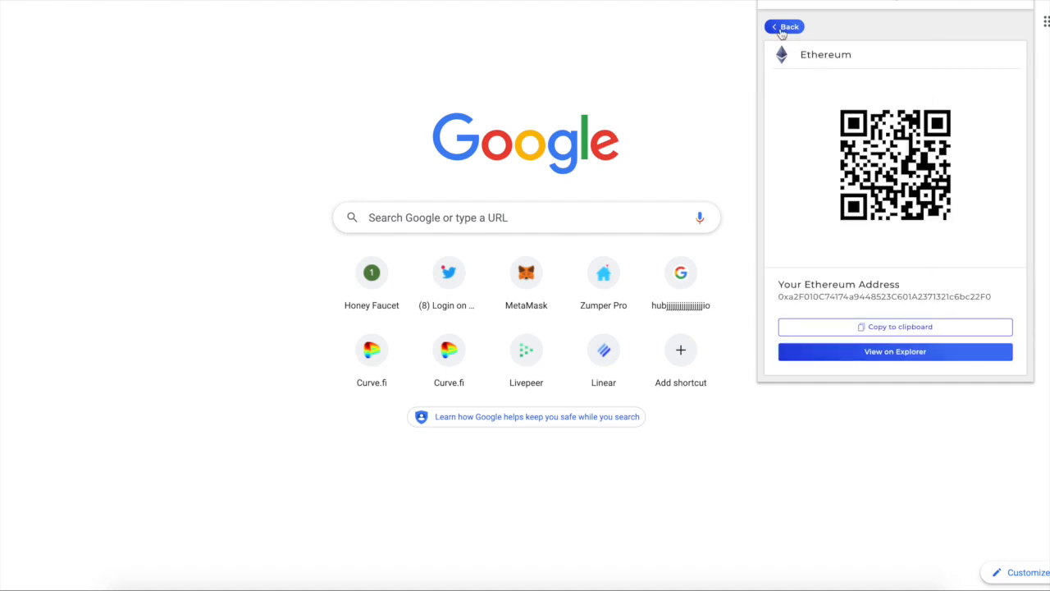
Check the ETH receiving address, then view Anchor's borrow overview ($738.114 borrowed, 31.09% LTV)
left_click(784, 27)
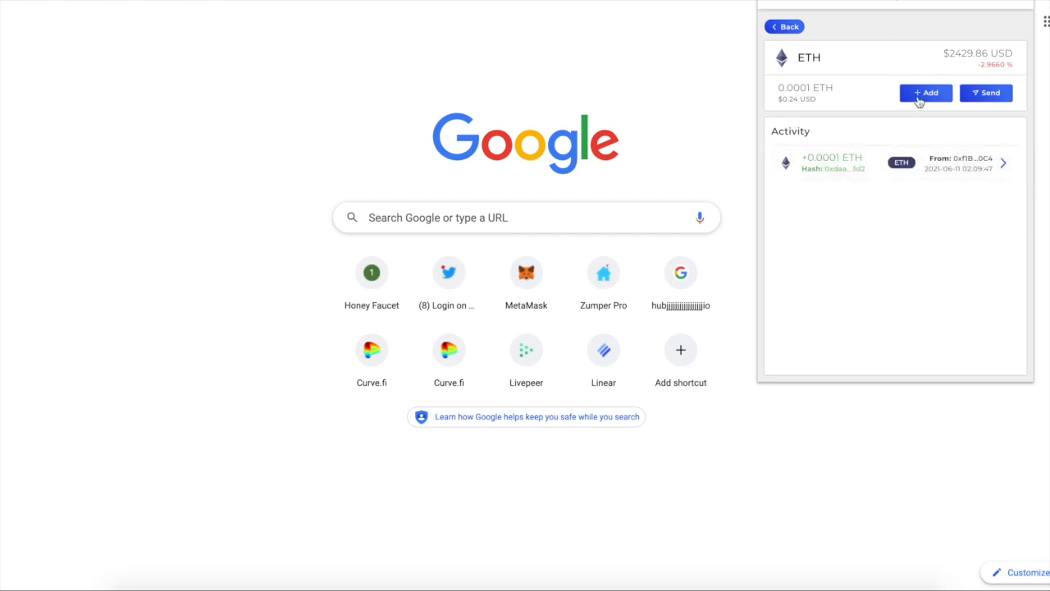
left_click(925, 92)
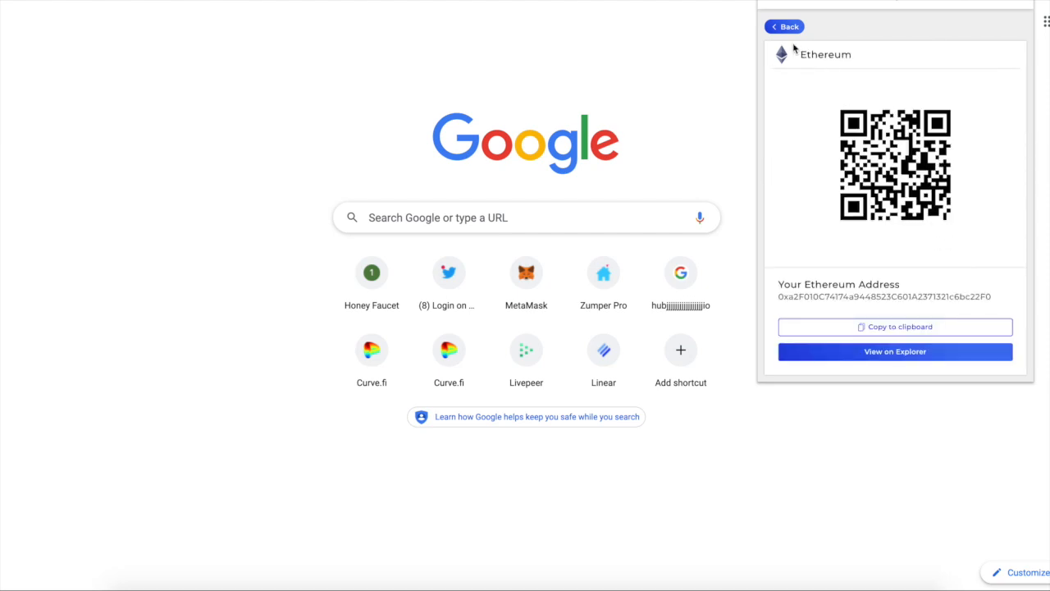
mouse_move(786, 32)
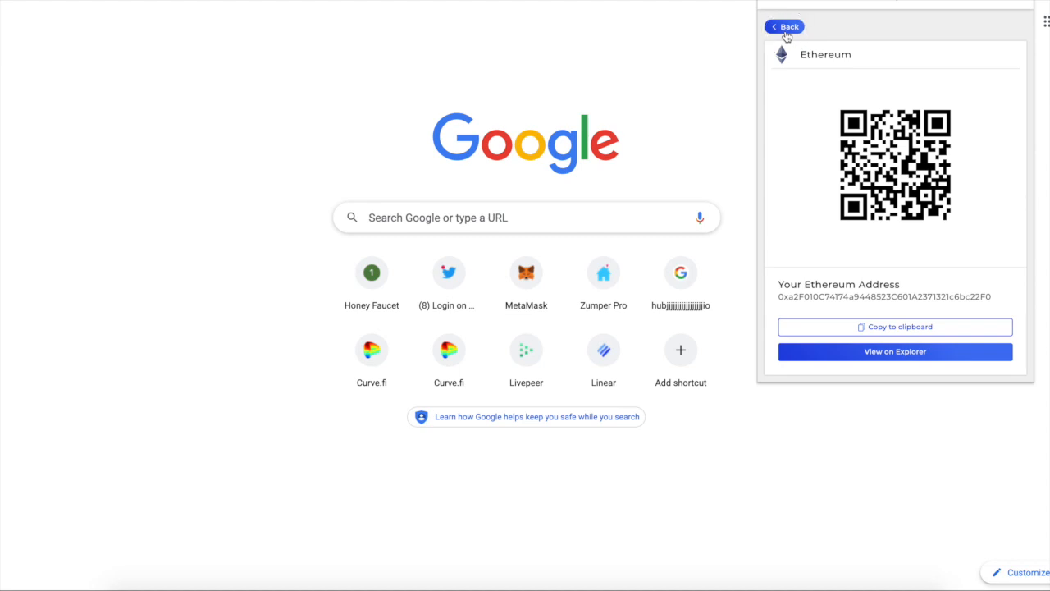
left_click(783, 26)
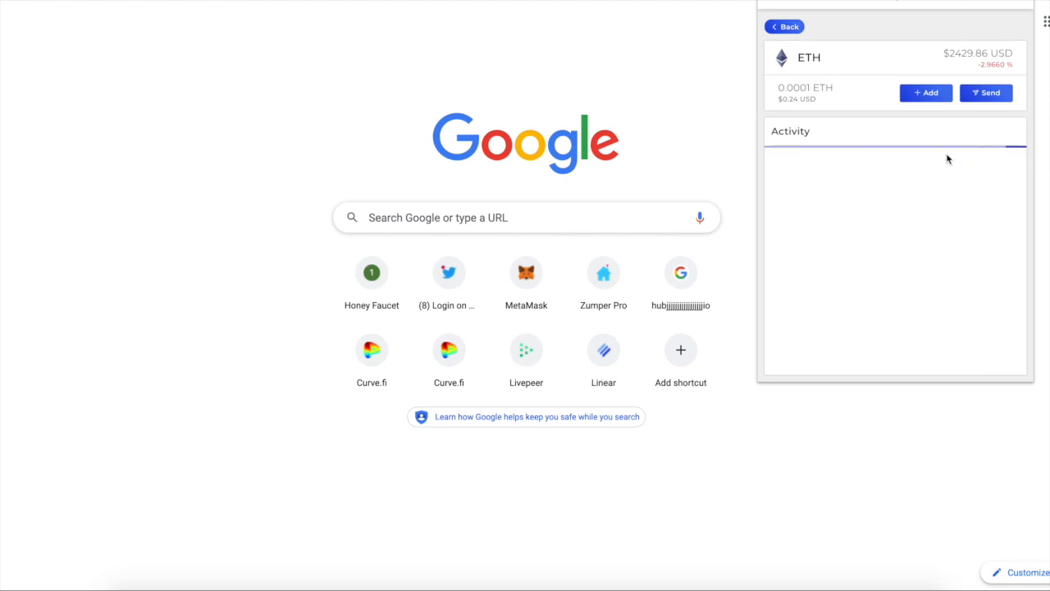
mouse_move(934, 163)
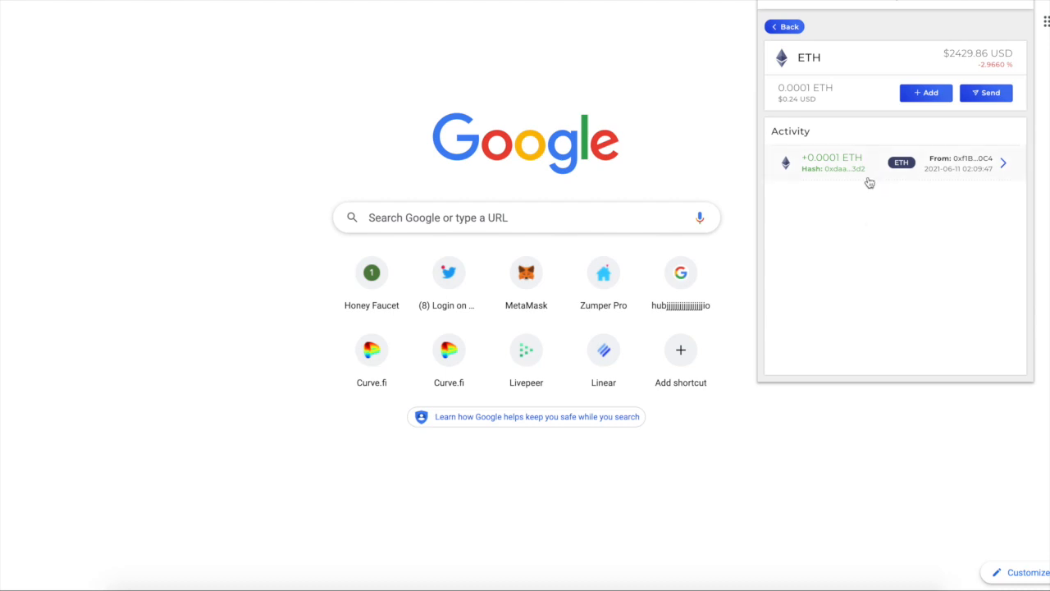
mouse_move(983, 227)
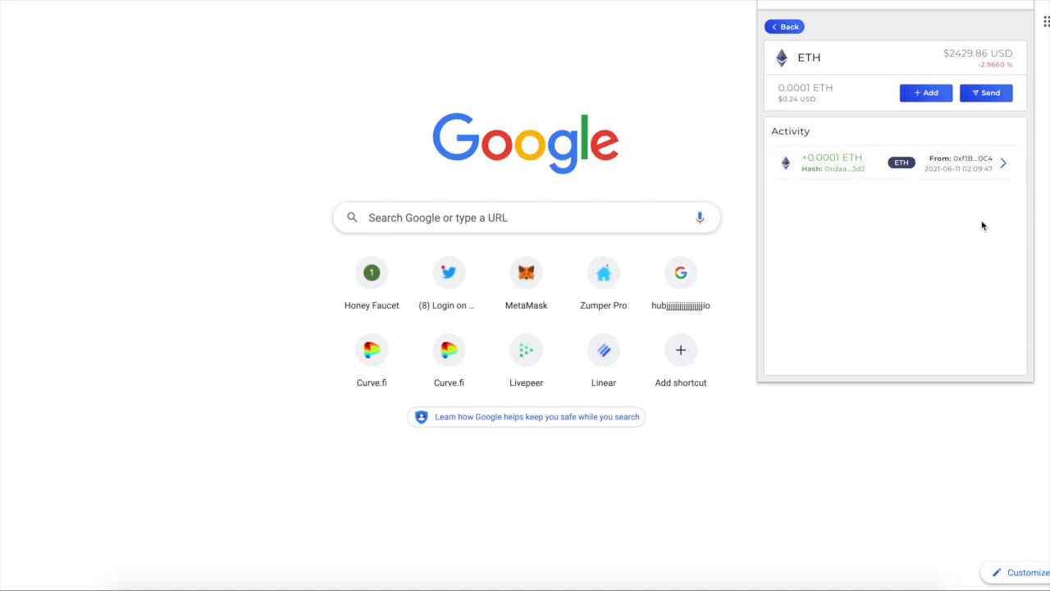
mouse_move(995, 343)
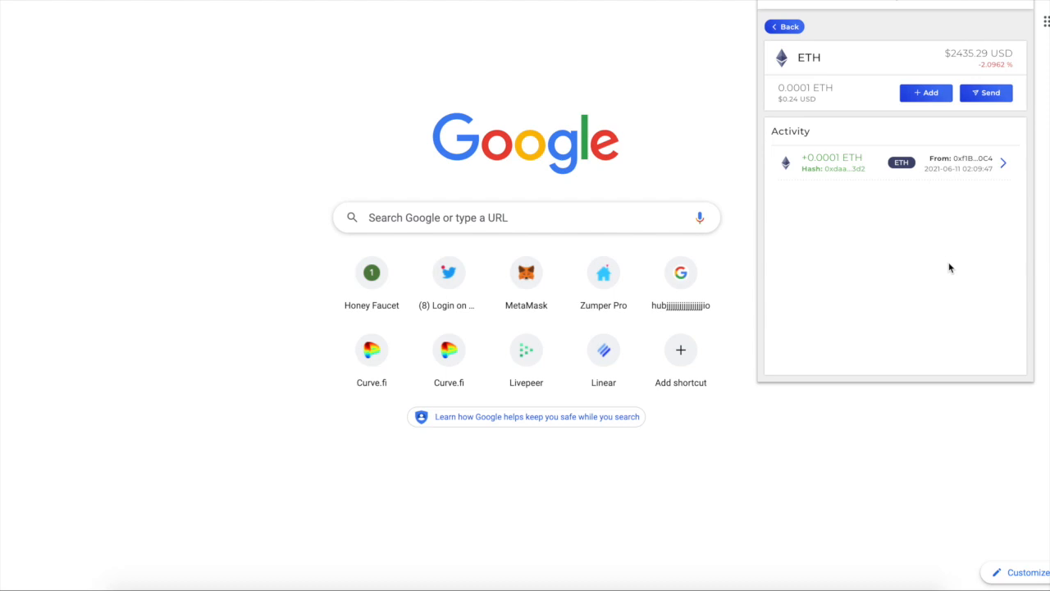
mouse_move(240, 172)
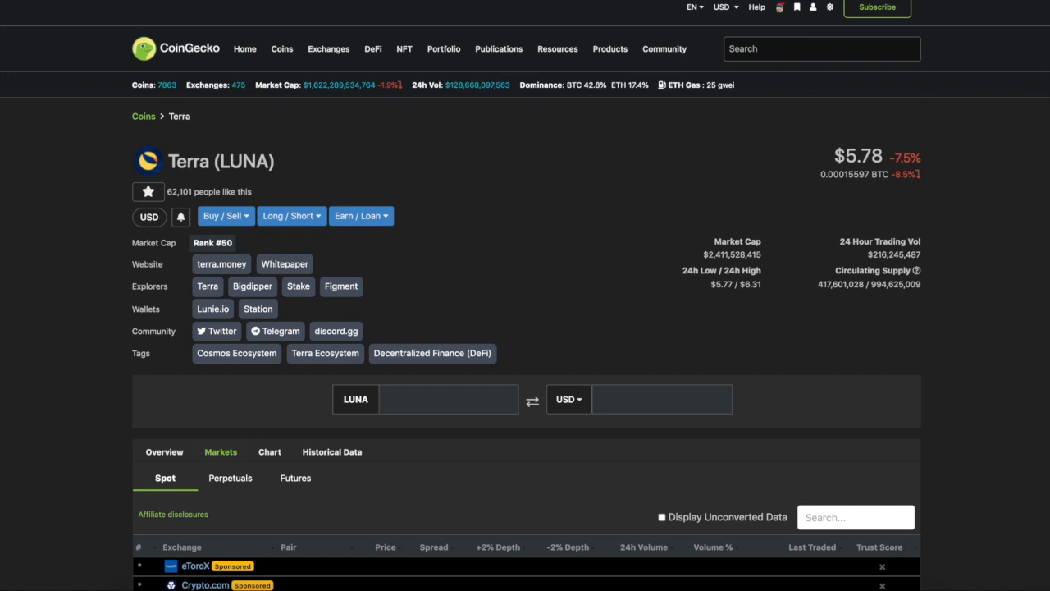
mouse_move(733, 165)
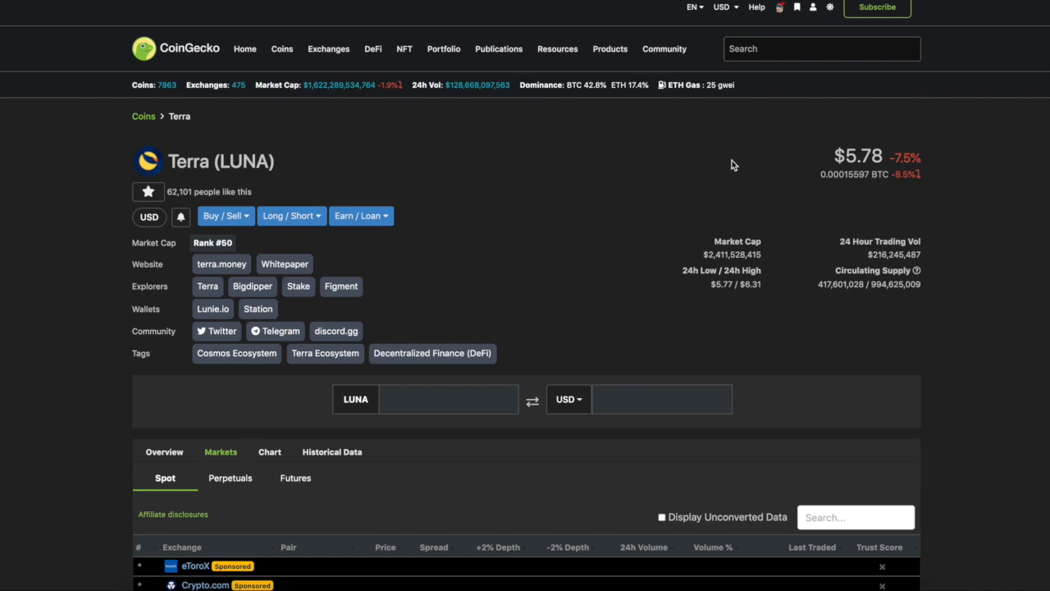
mouse_move(641, 107)
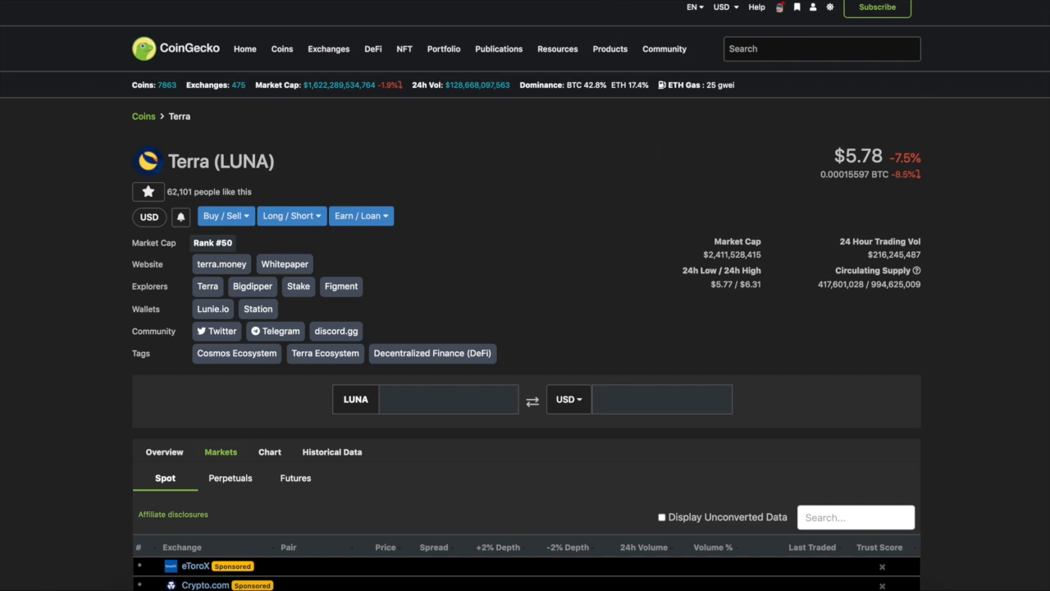
mouse_move(663, 235)
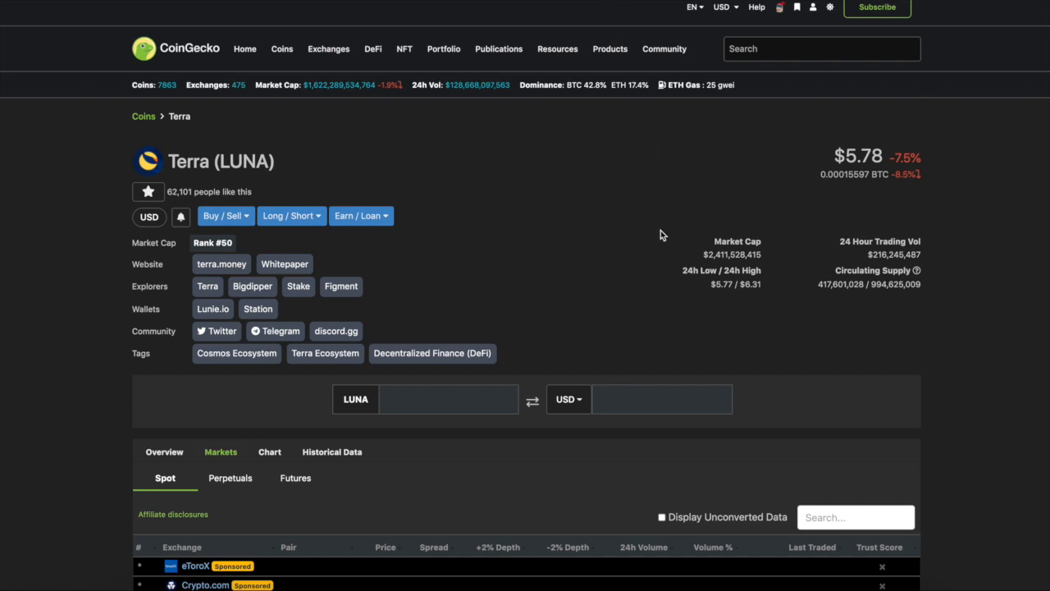
mouse_move(664, 217)
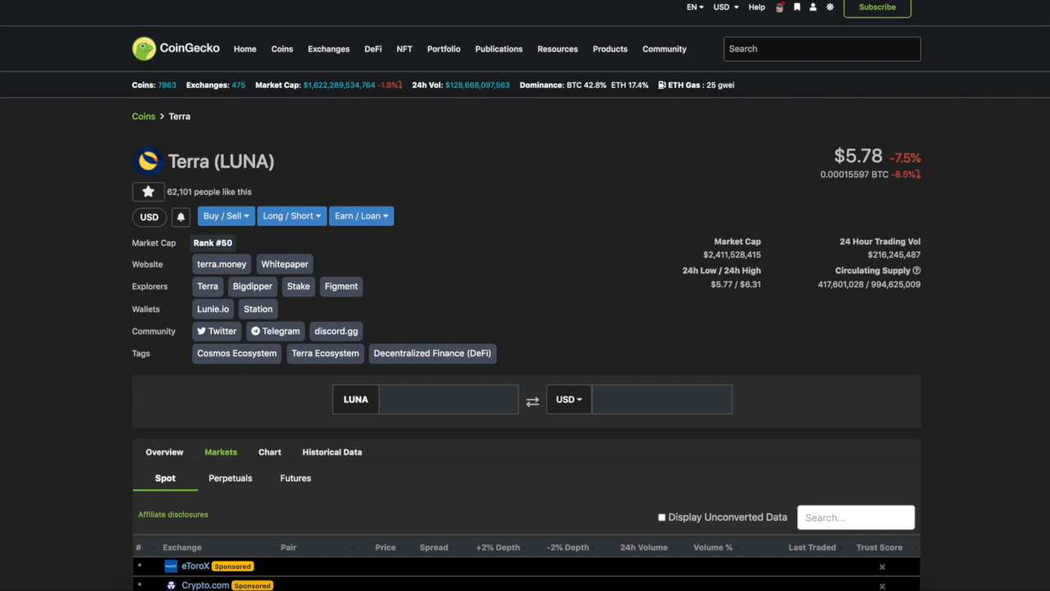
mouse_move(990, 346)
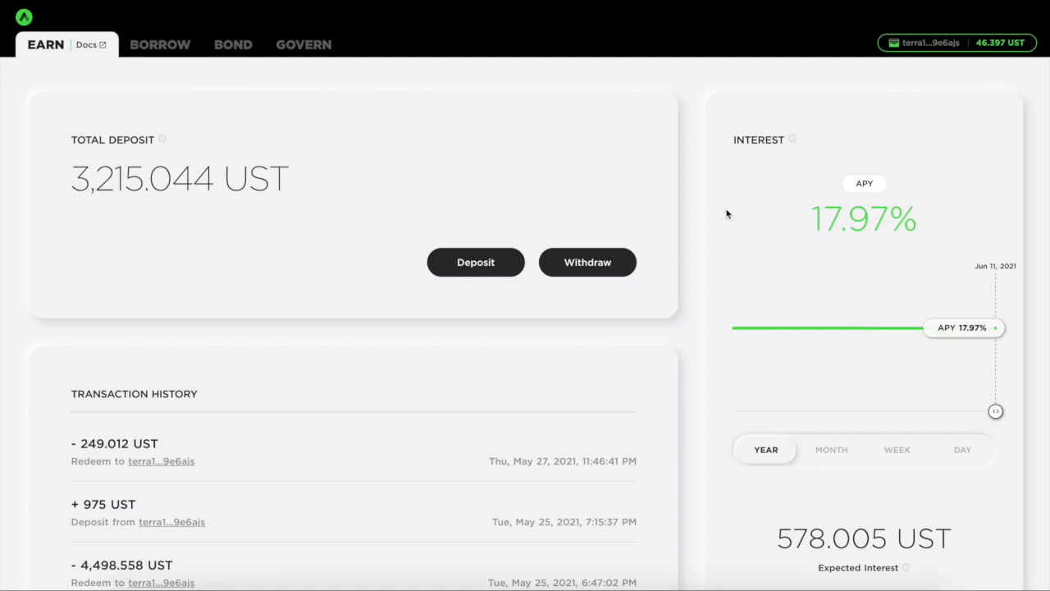
mouse_move(657, 221)
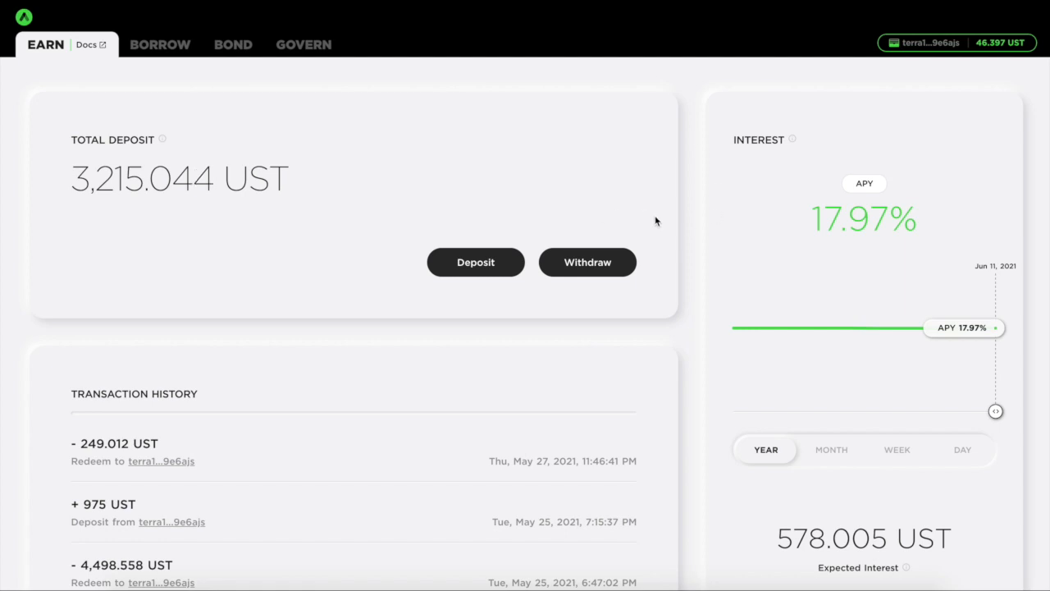
mouse_move(656, 218)
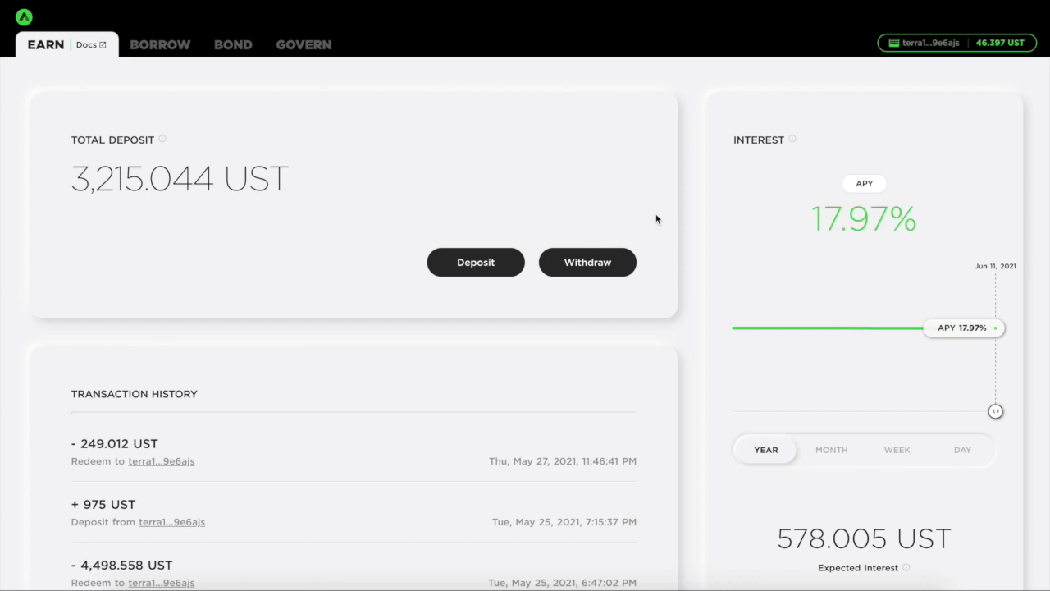
mouse_move(630, 184)
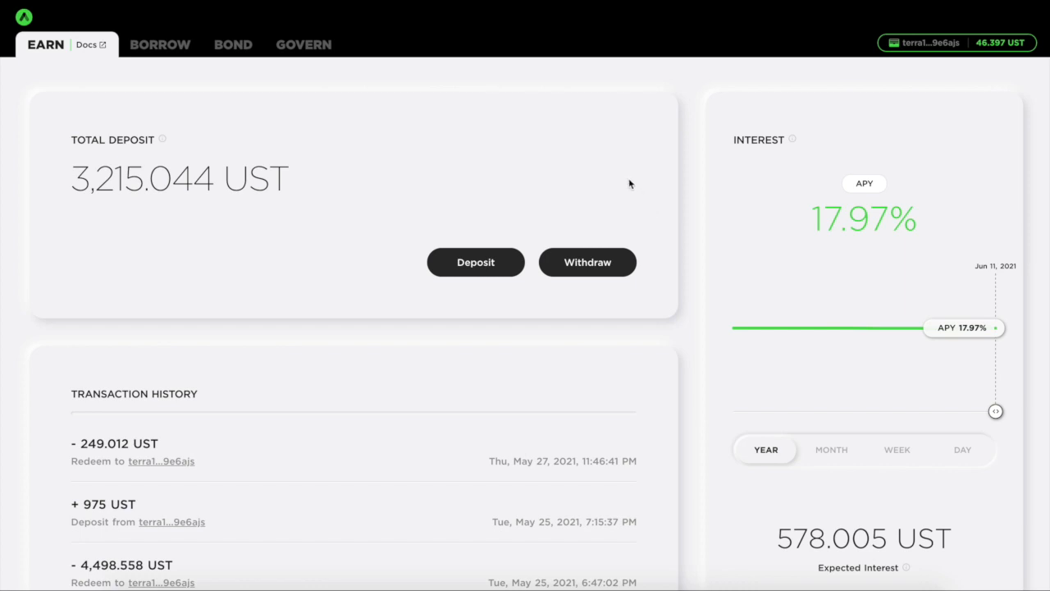
mouse_move(633, 182)
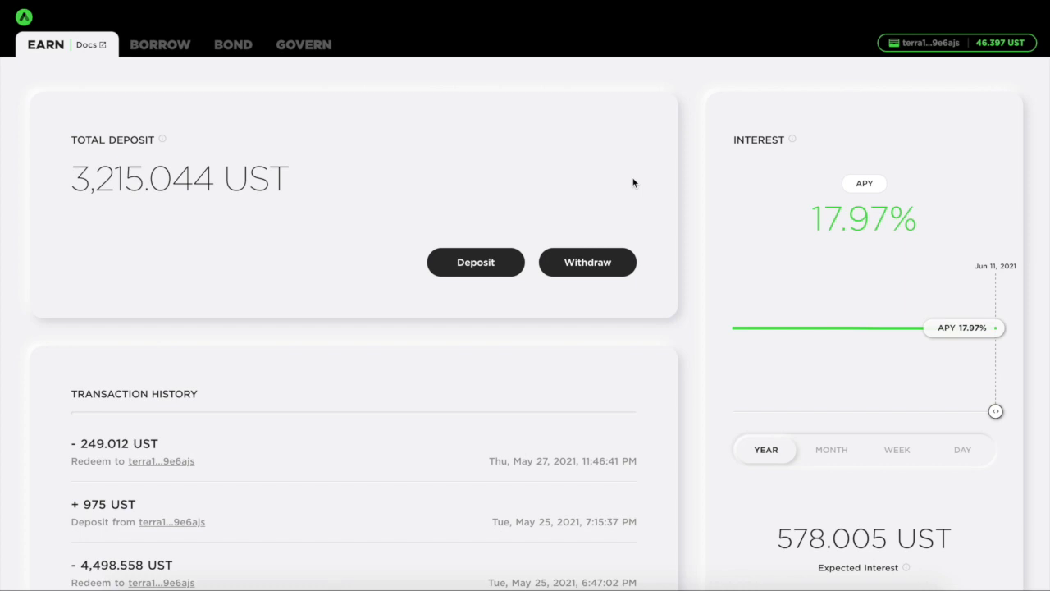
mouse_move(634, 187)
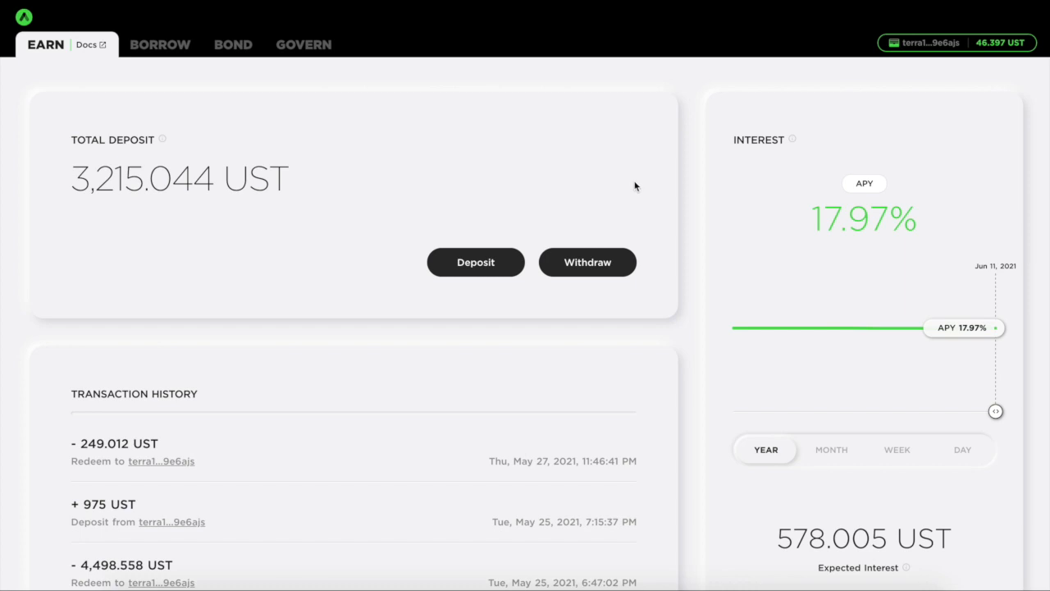
mouse_move(648, 187)
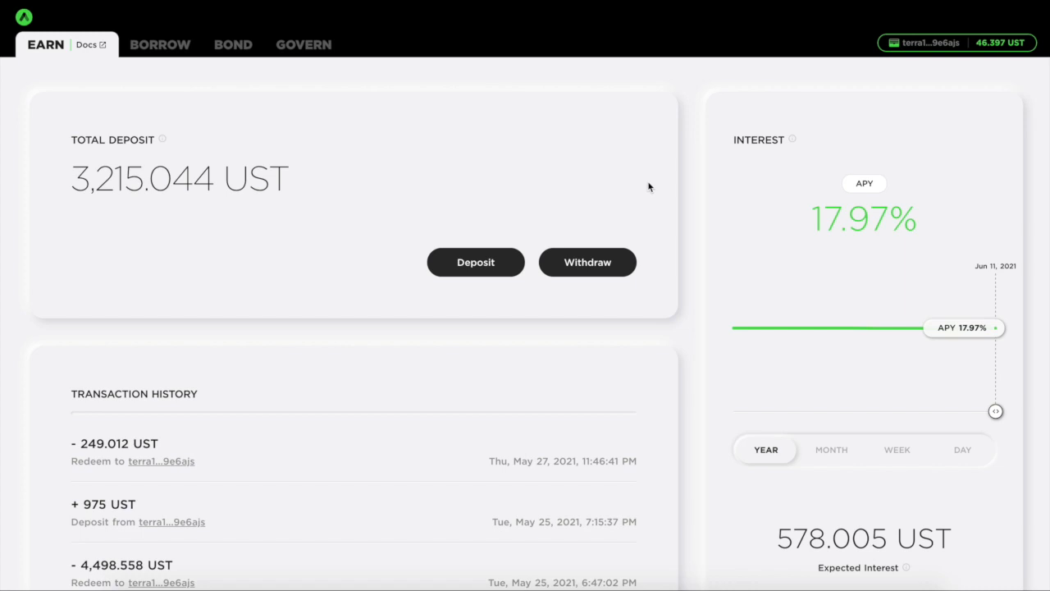
mouse_move(668, 205)
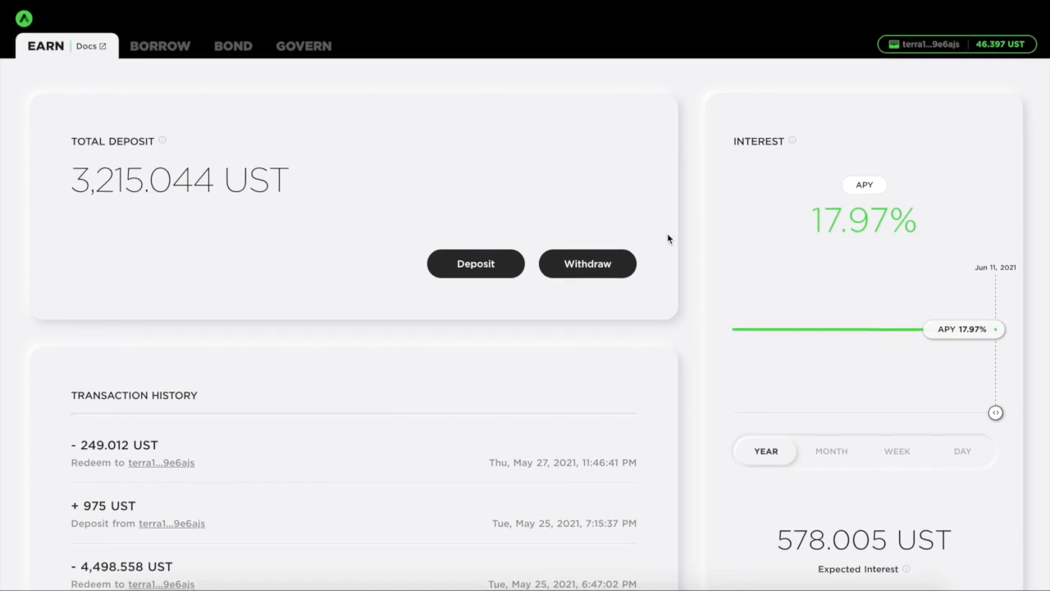
left_click(160, 46)
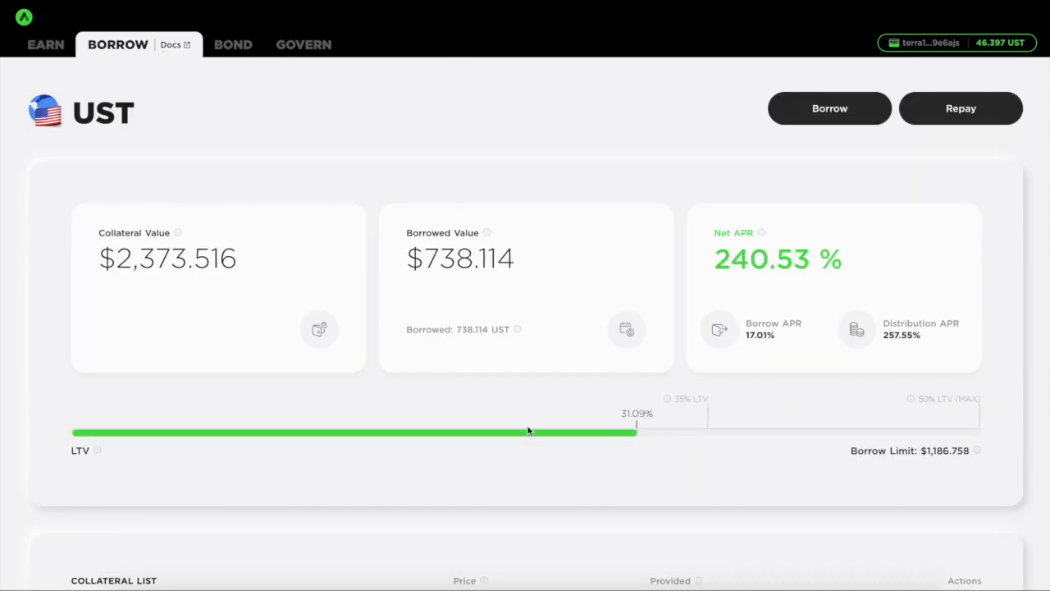
mouse_move(531, 203)
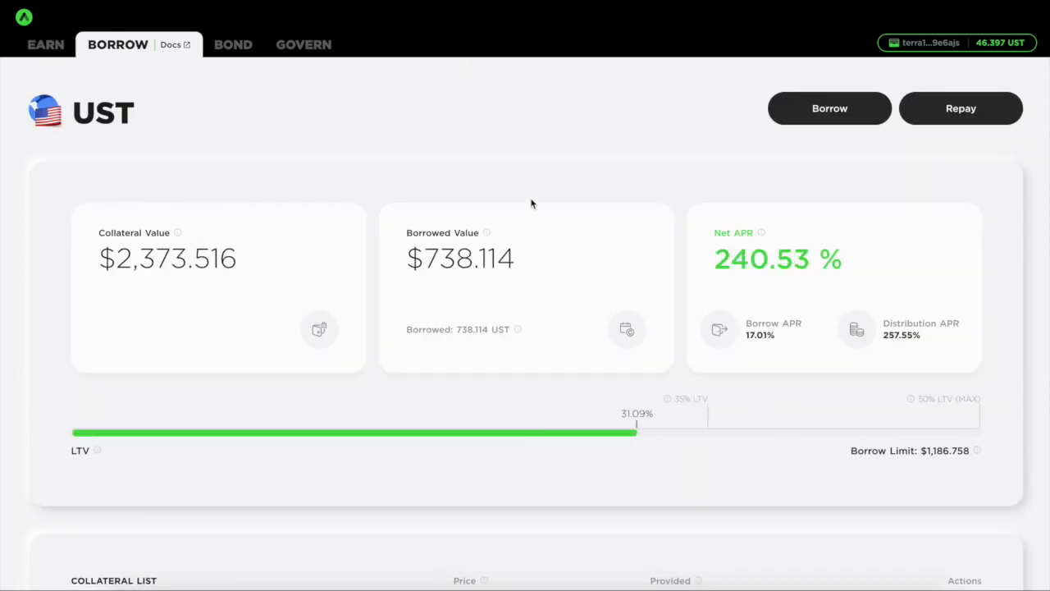
mouse_move(708, 154)
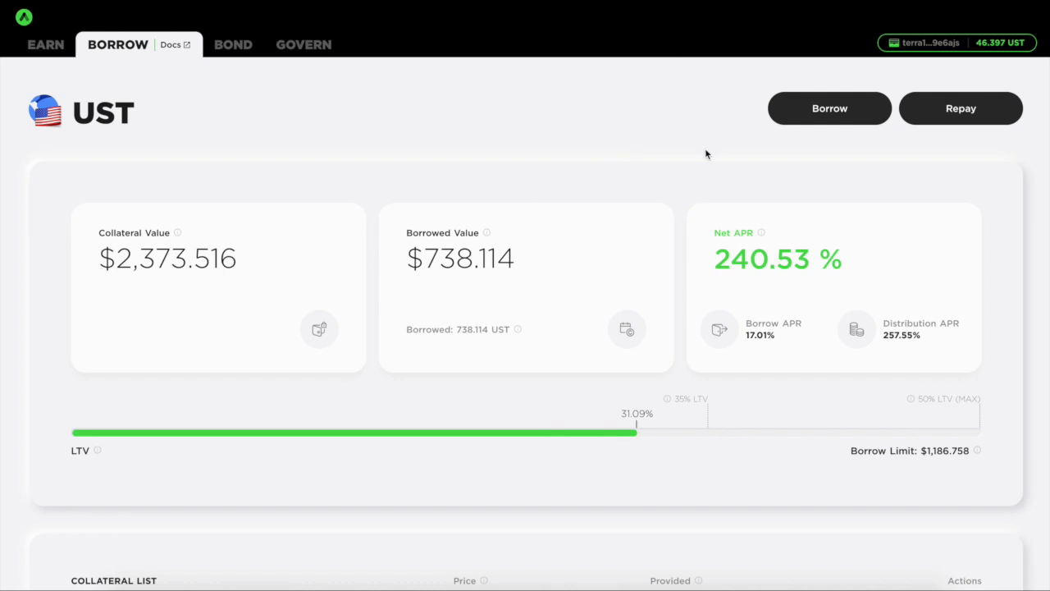
mouse_move(716, 181)
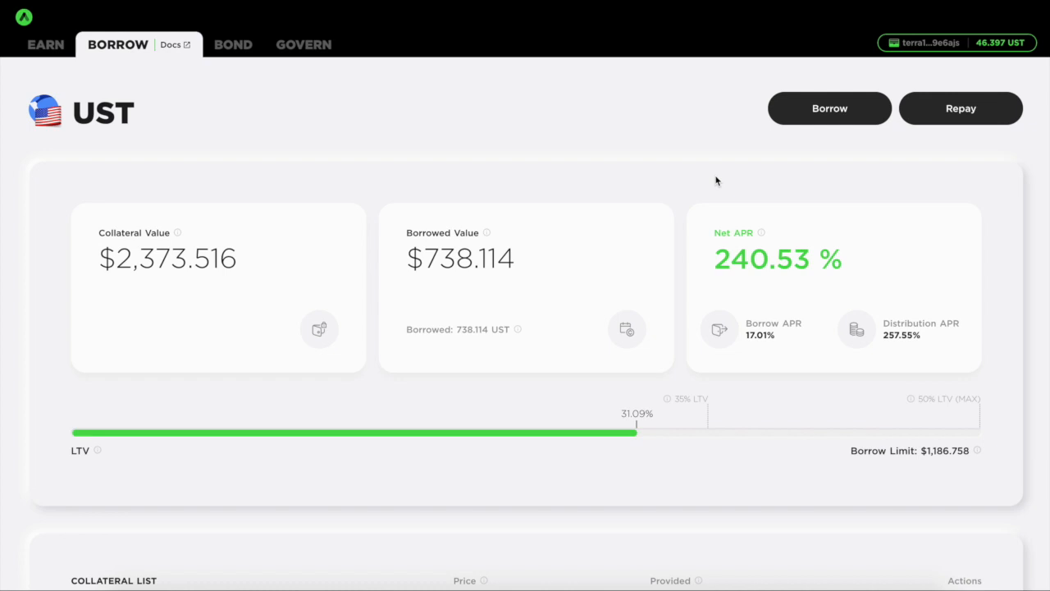
mouse_move(464, 77)
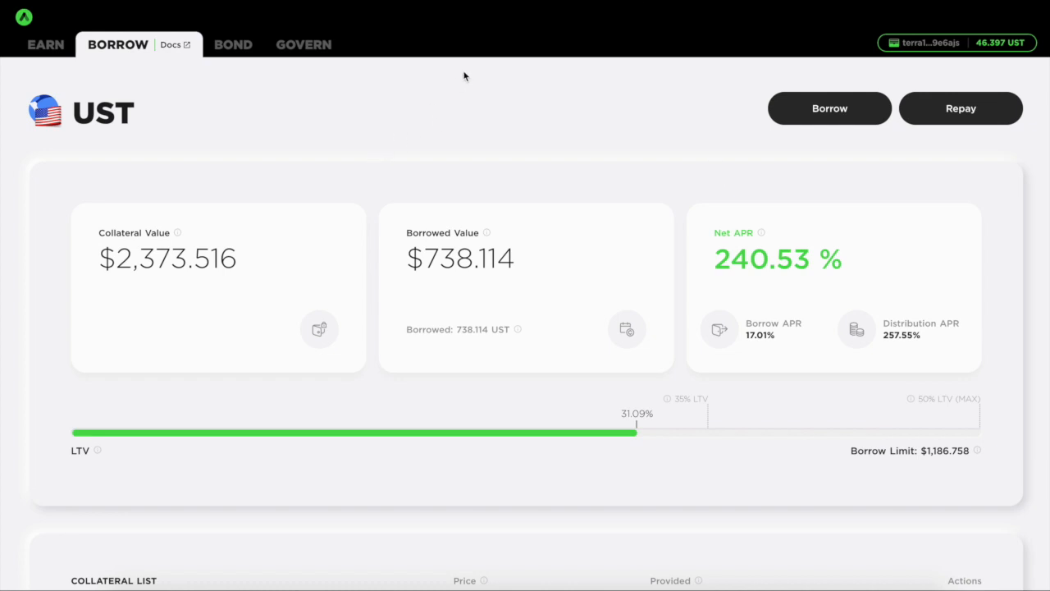
mouse_move(652, 18)
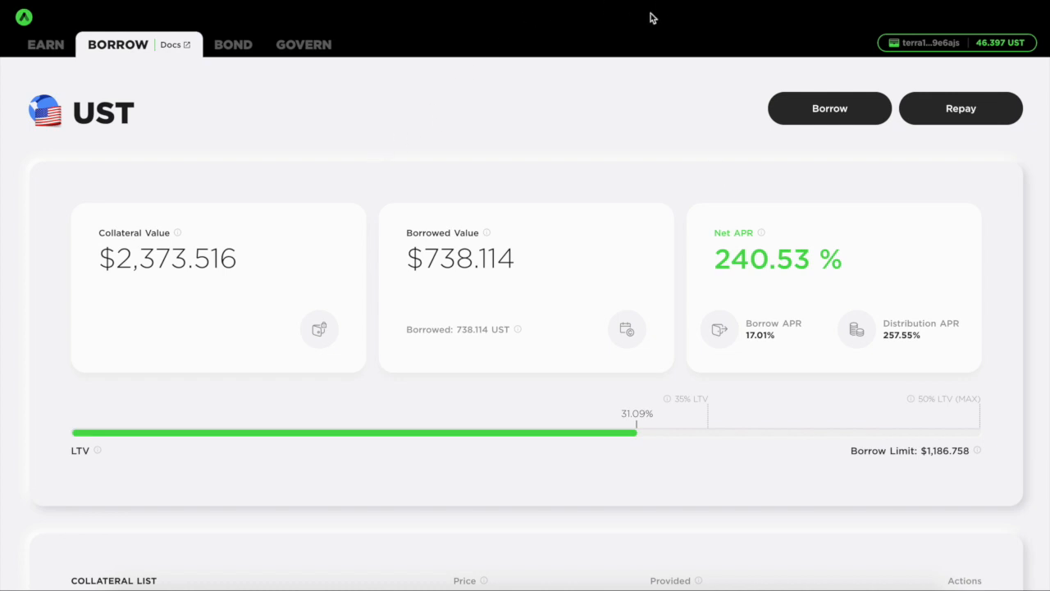
Open Anchor's Bond Mint page and look over the Luna-to-bLuna form
left_click(233, 45)
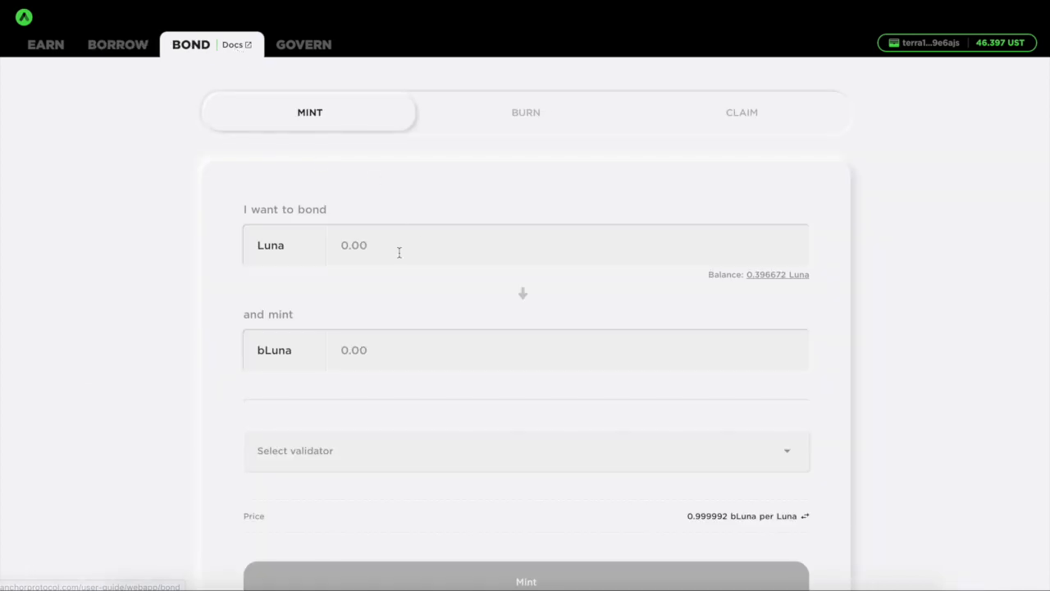
scroll("down", 3)
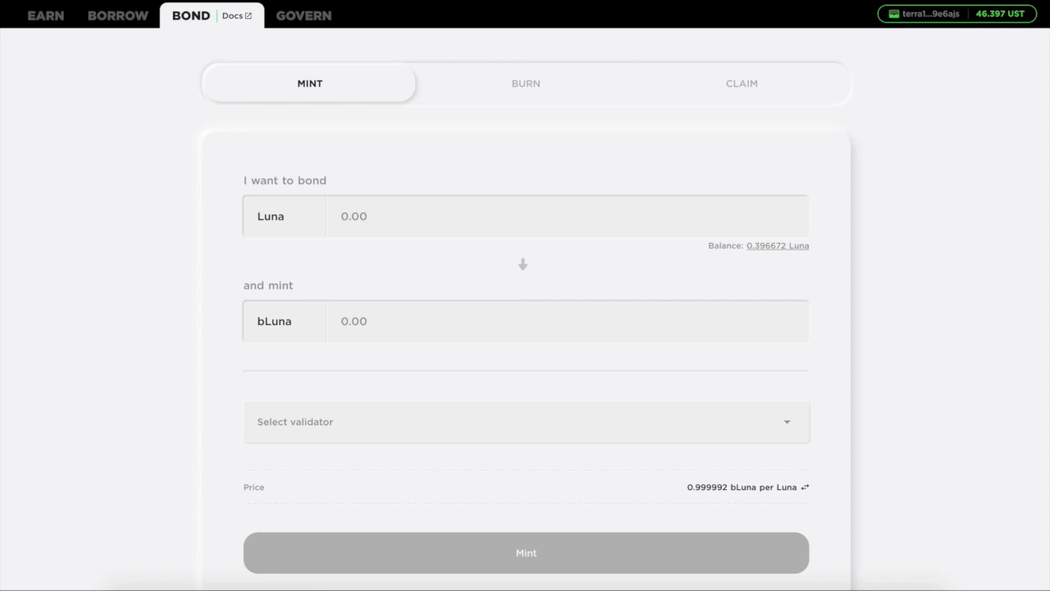
mouse_move(903, 217)
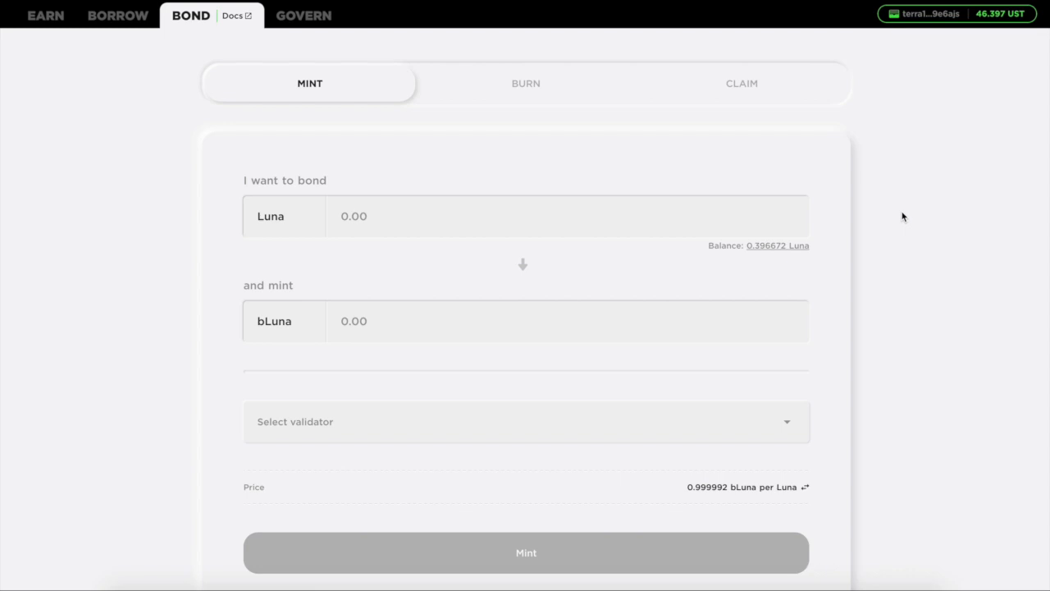
mouse_move(493, 161)
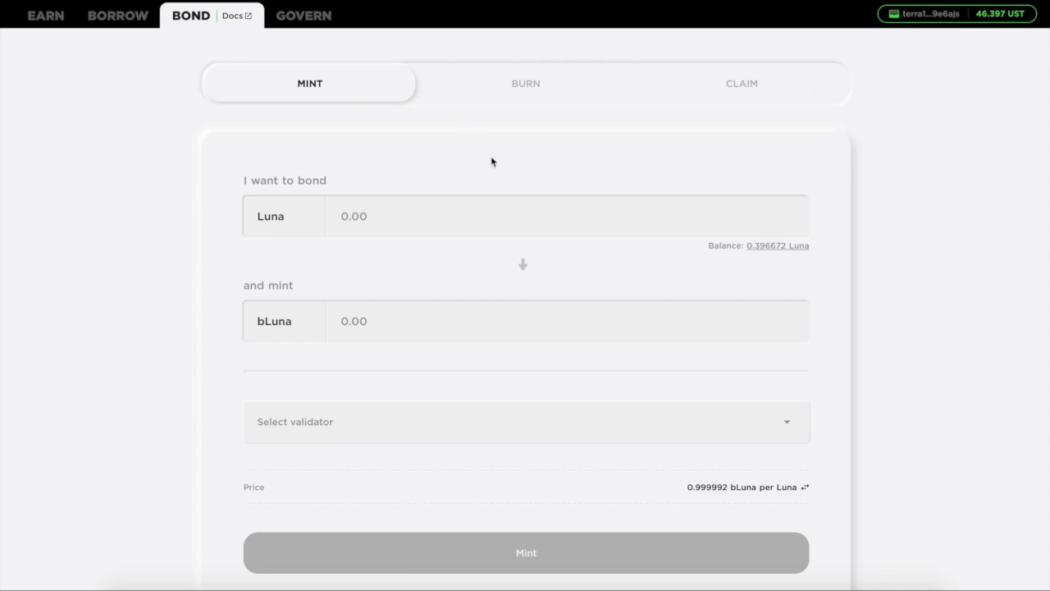
mouse_move(975, 18)
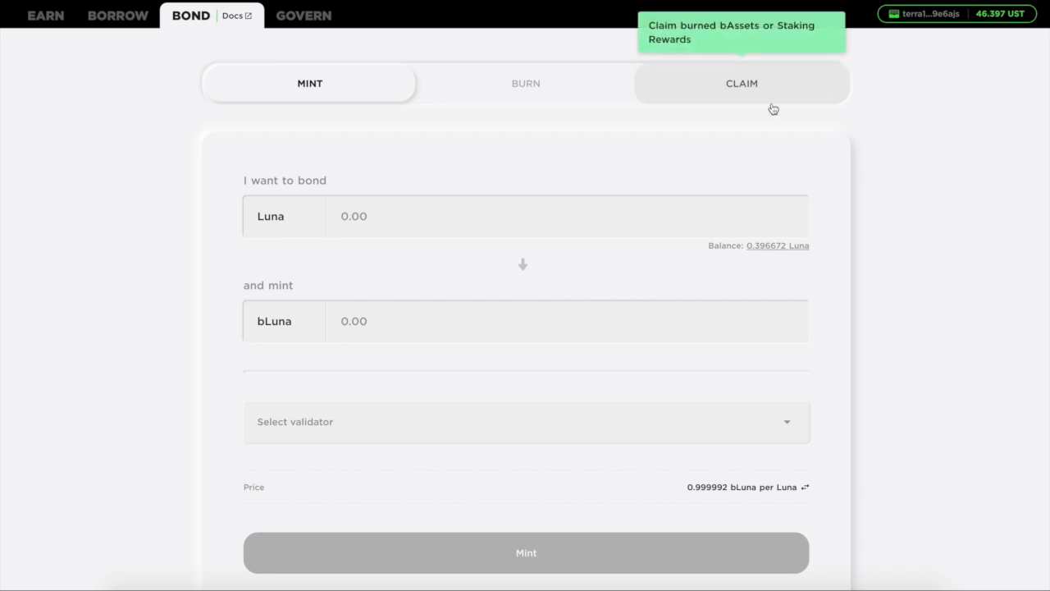
mouse_move(601, 117)
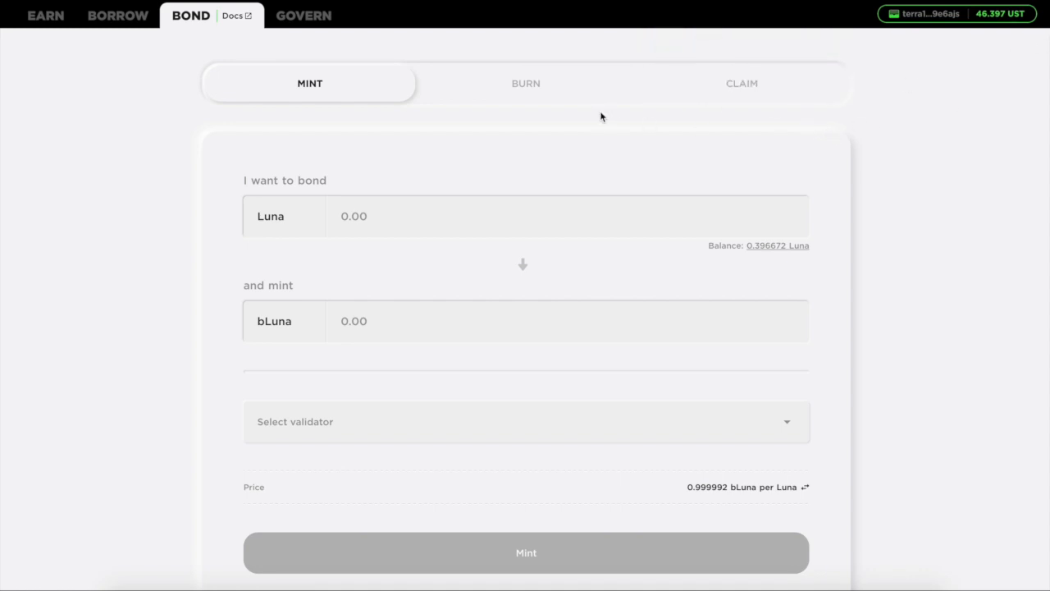
mouse_move(665, 294)
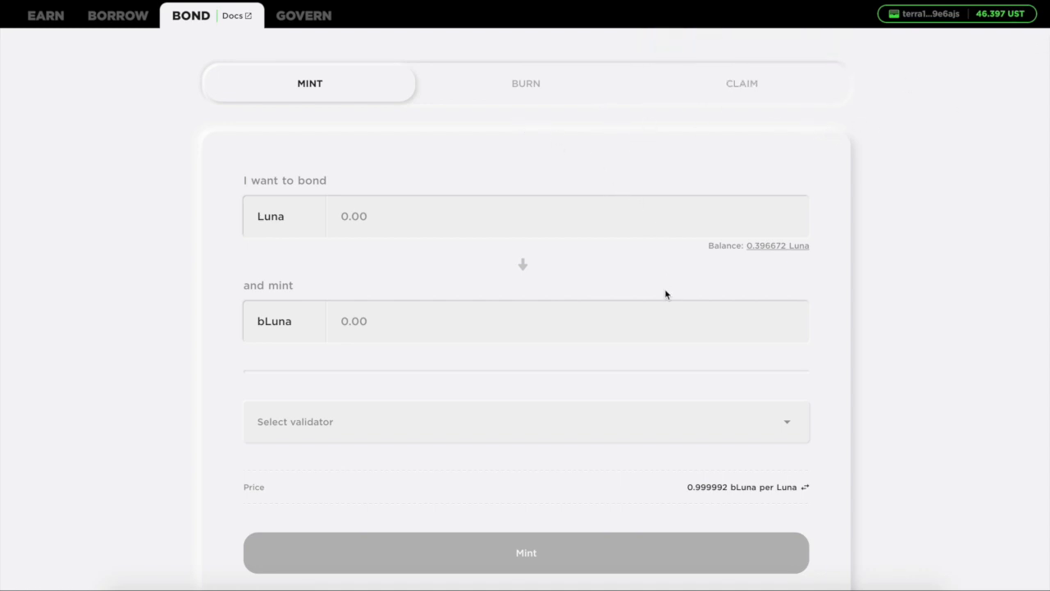
mouse_move(433, 258)
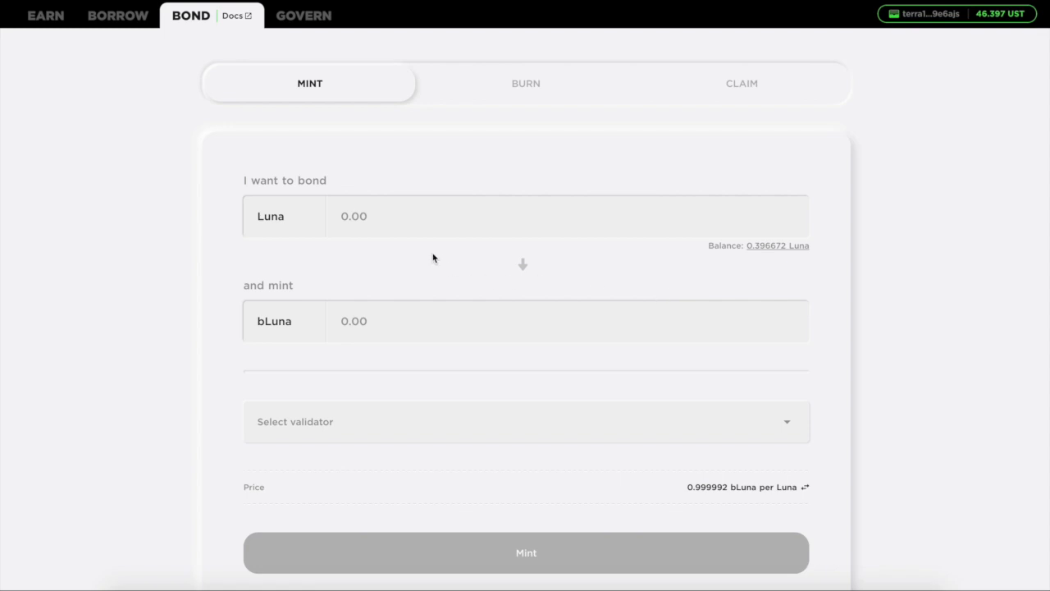
mouse_move(469, 365)
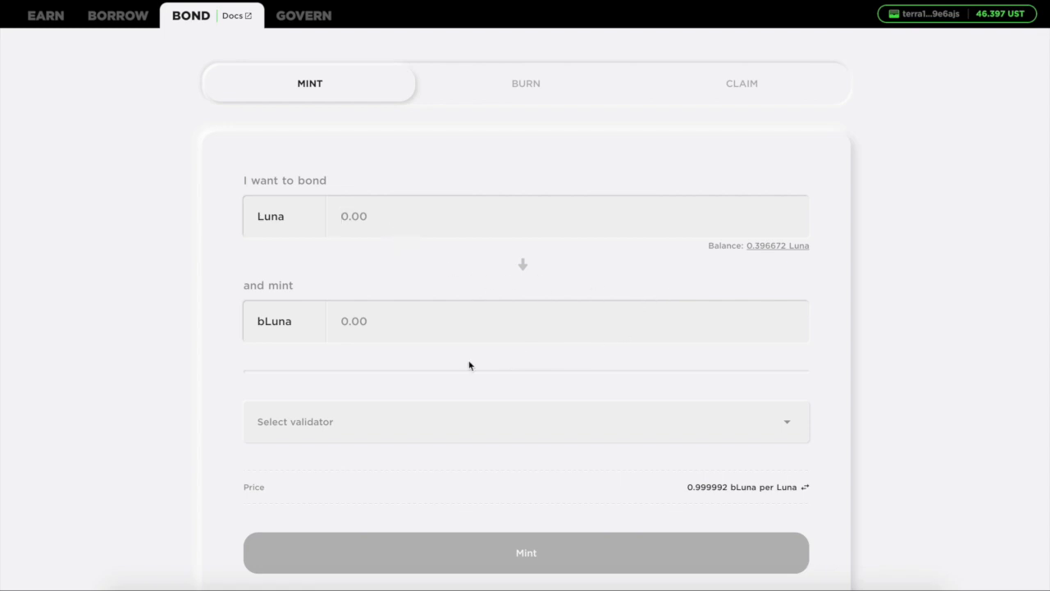
scroll("down", 3)
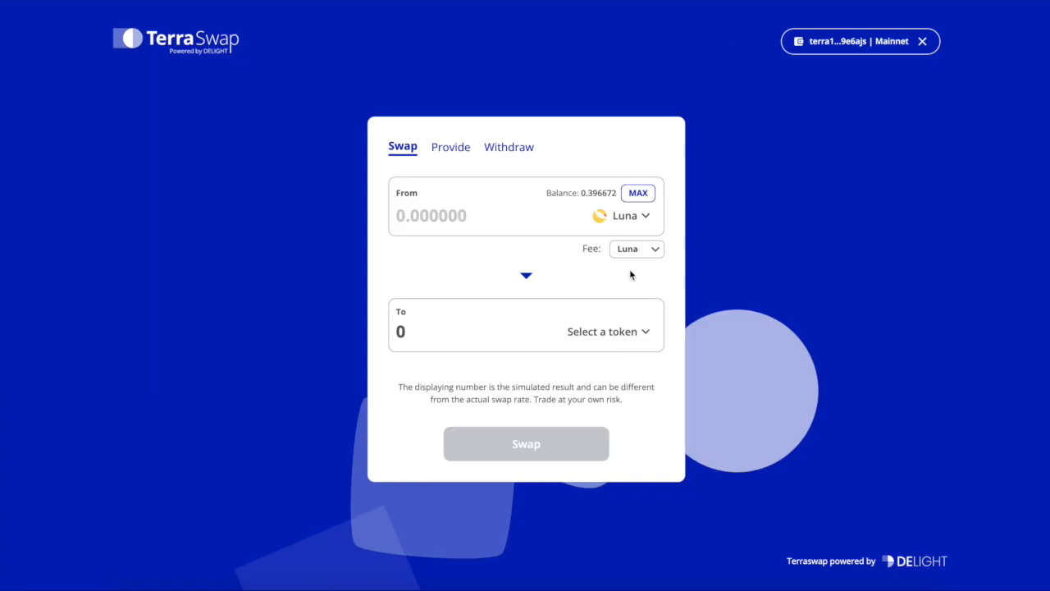
mouse_move(634, 283)
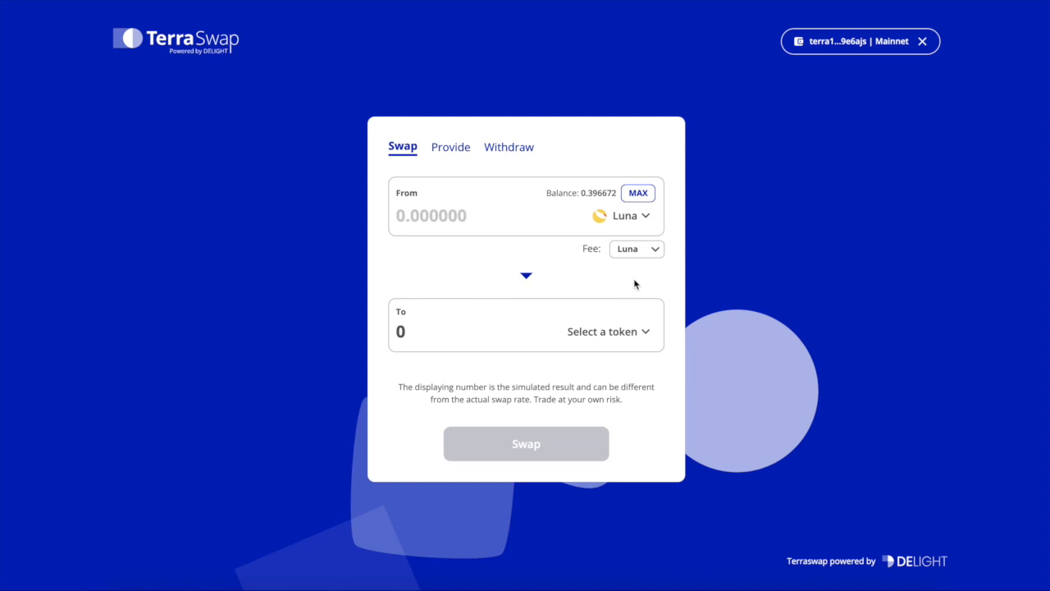
mouse_move(662, 232)
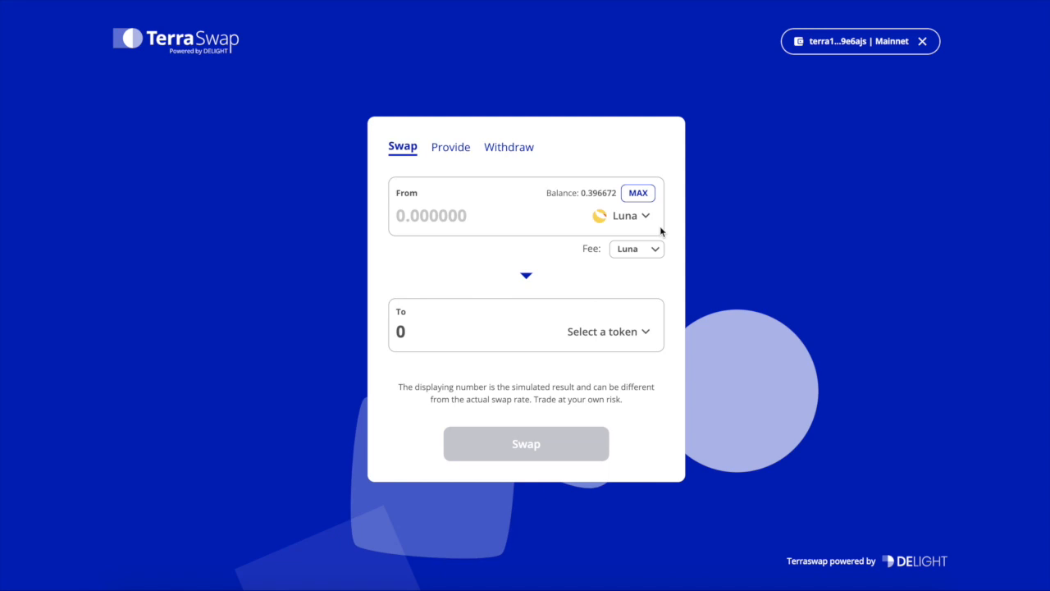
mouse_move(626, 220)
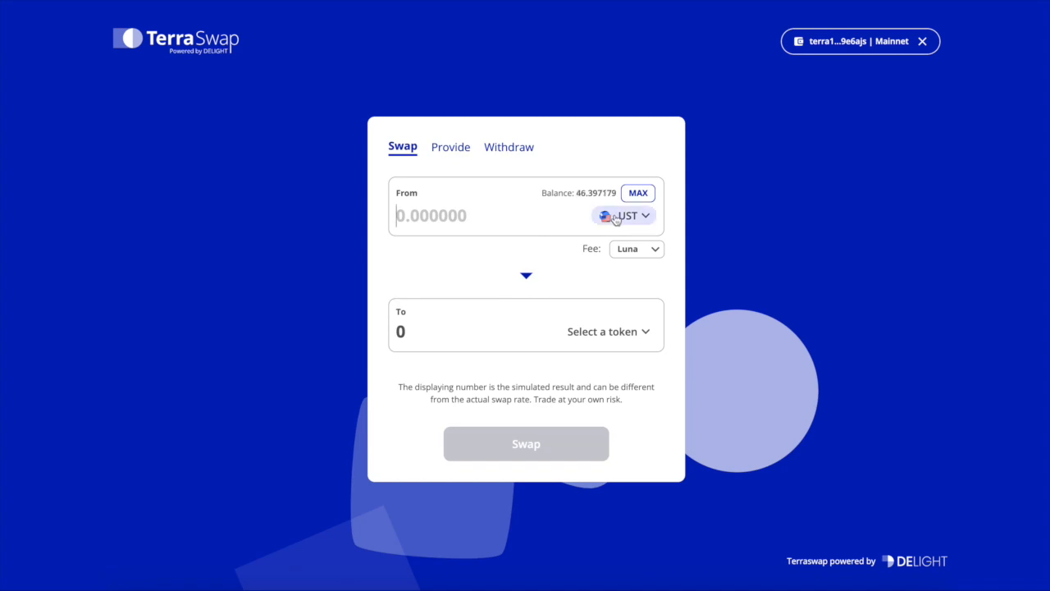
Choose Luna as the token to receive and enter 43 UST, estimating 7.454077 Luna
left_click(622, 215)
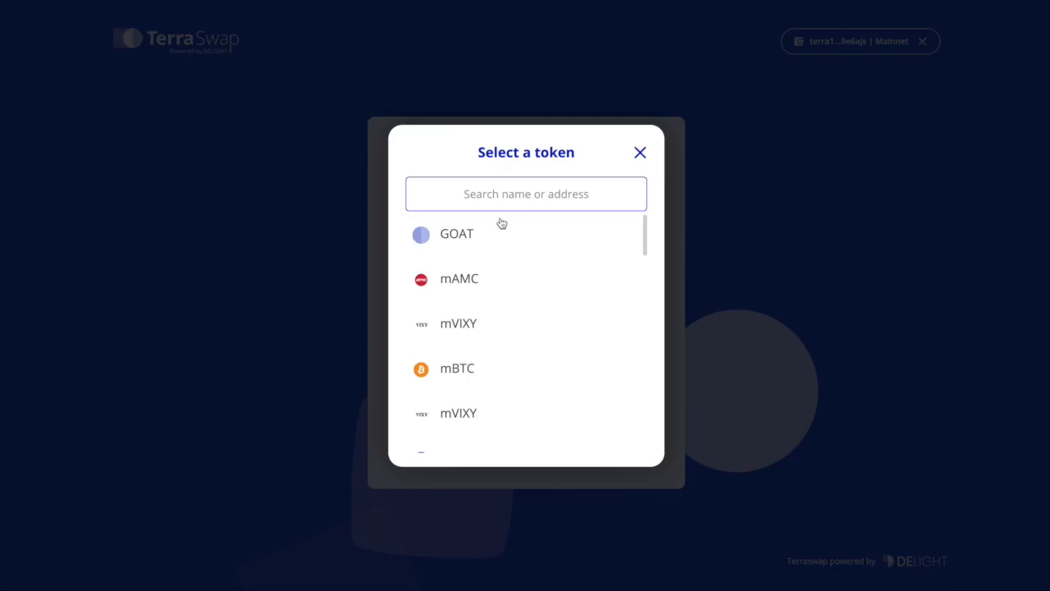
type("lun")
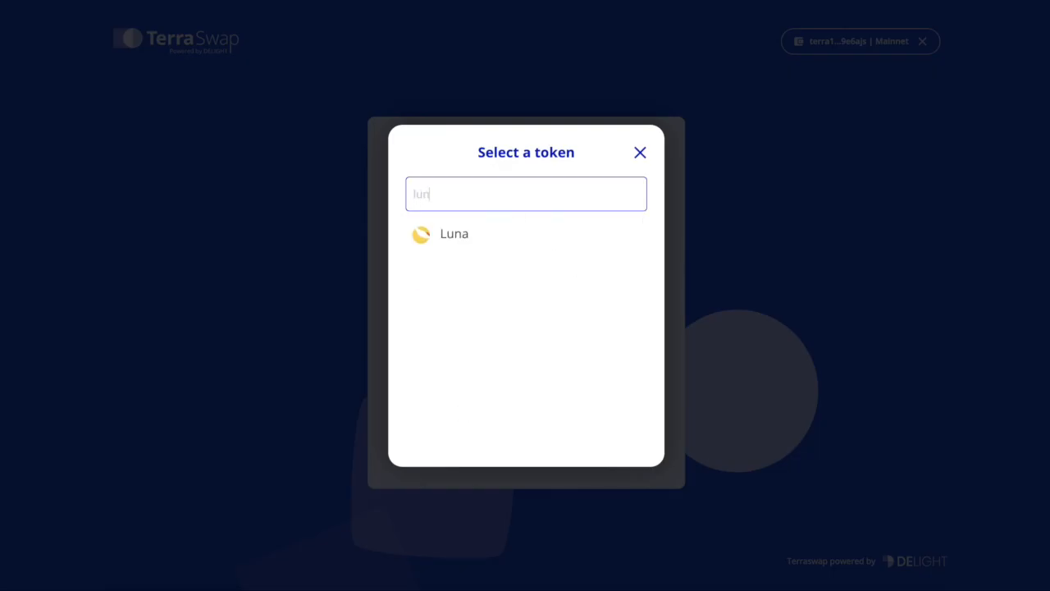
left_click(455, 233)
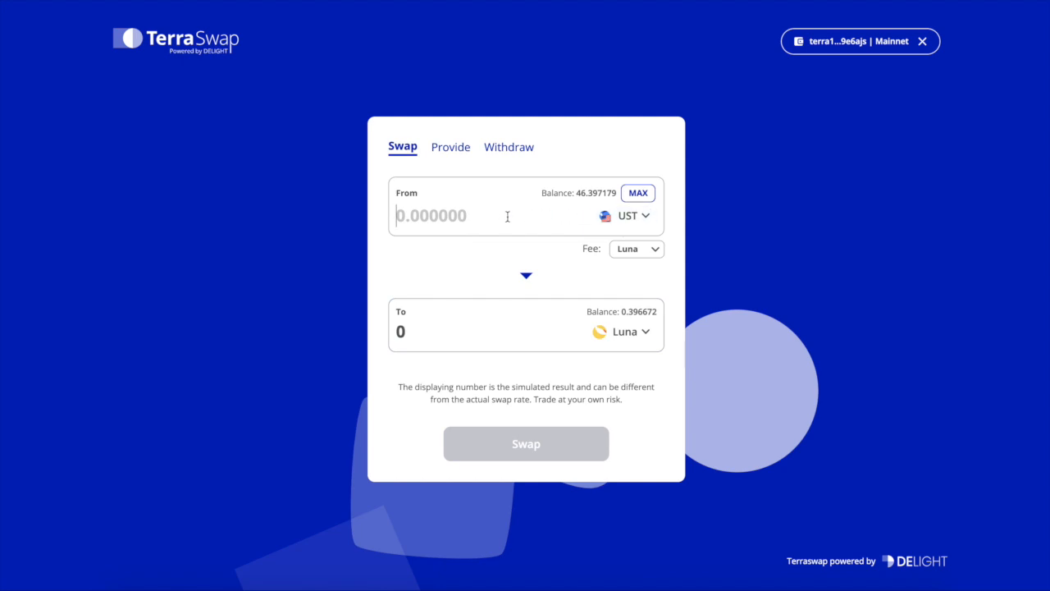
type("42")
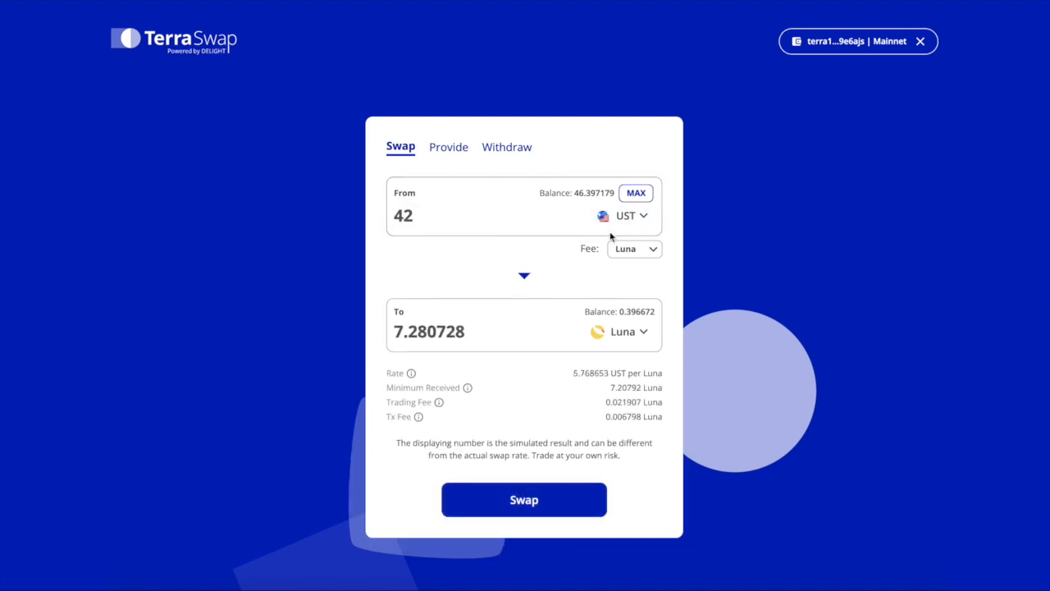
type("43")
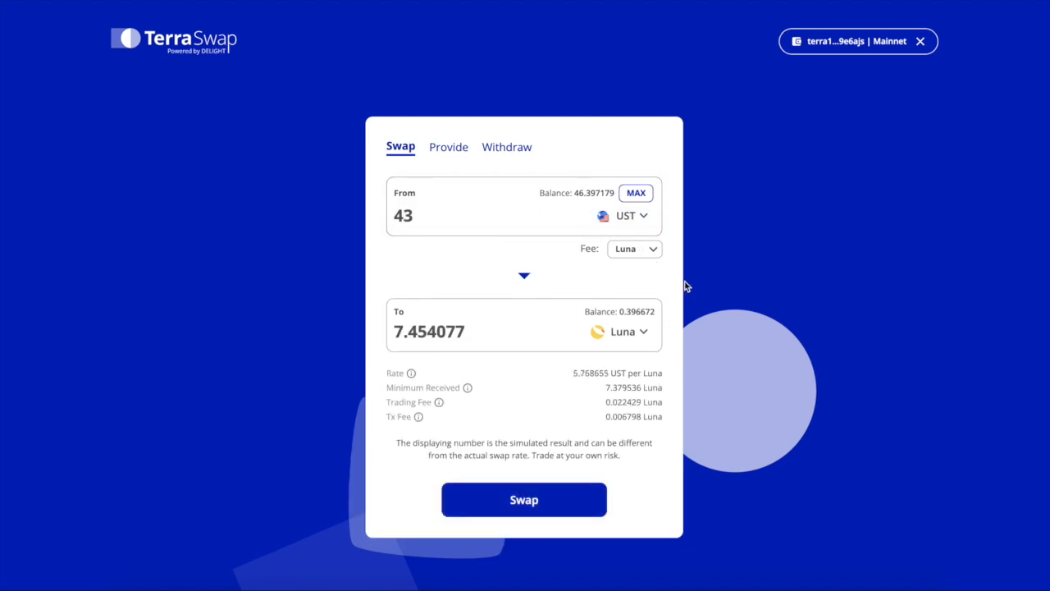
Try KRT for the swap fee, then settle on paying the 0.09 fee in UST
left_click(634, 249)
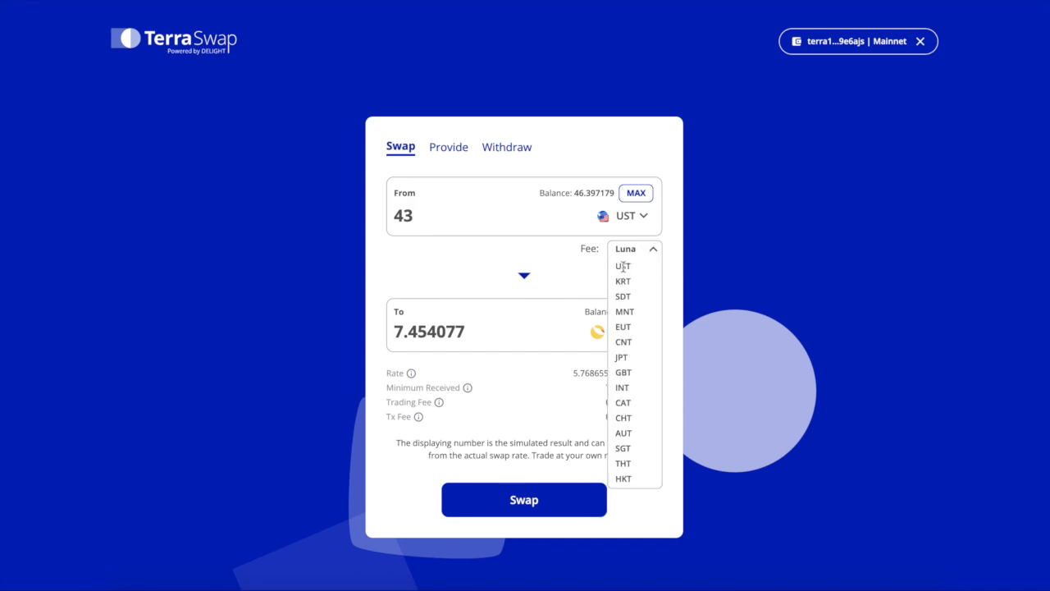
left_click(622, 265)
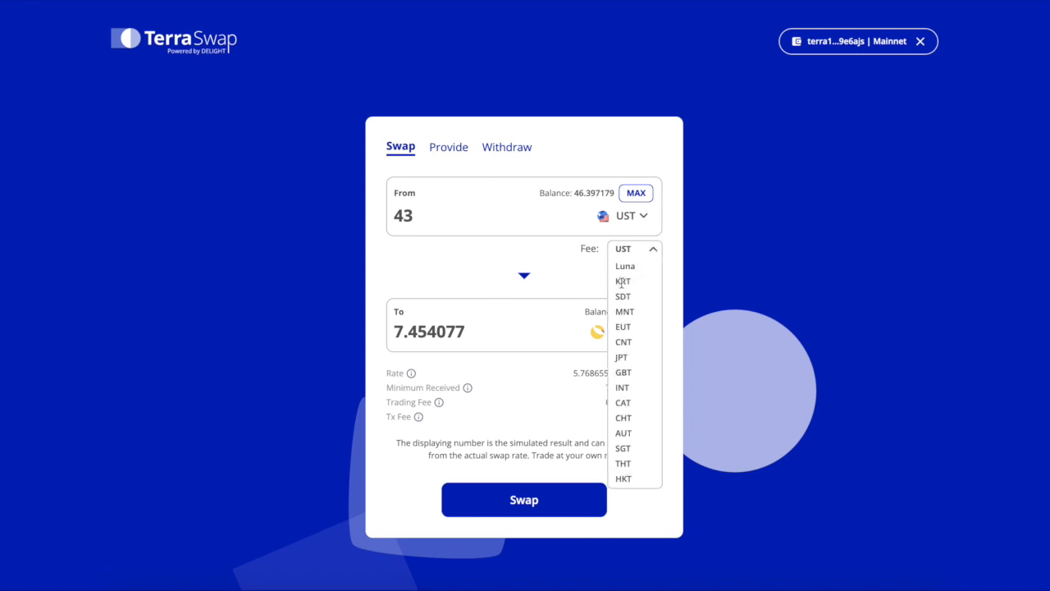
left_click(622, 280)
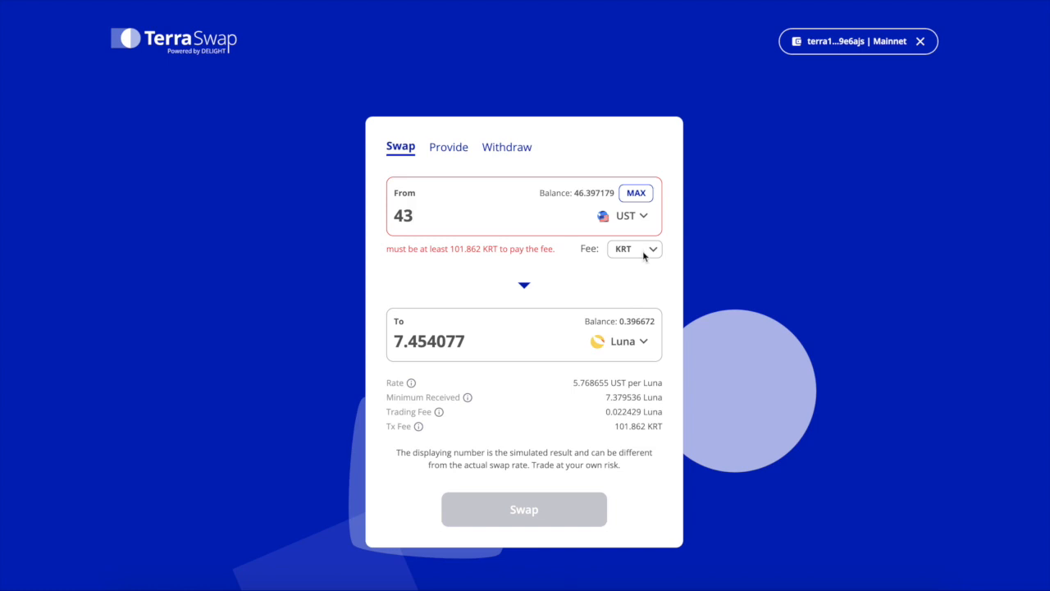
left_click(633, 249)
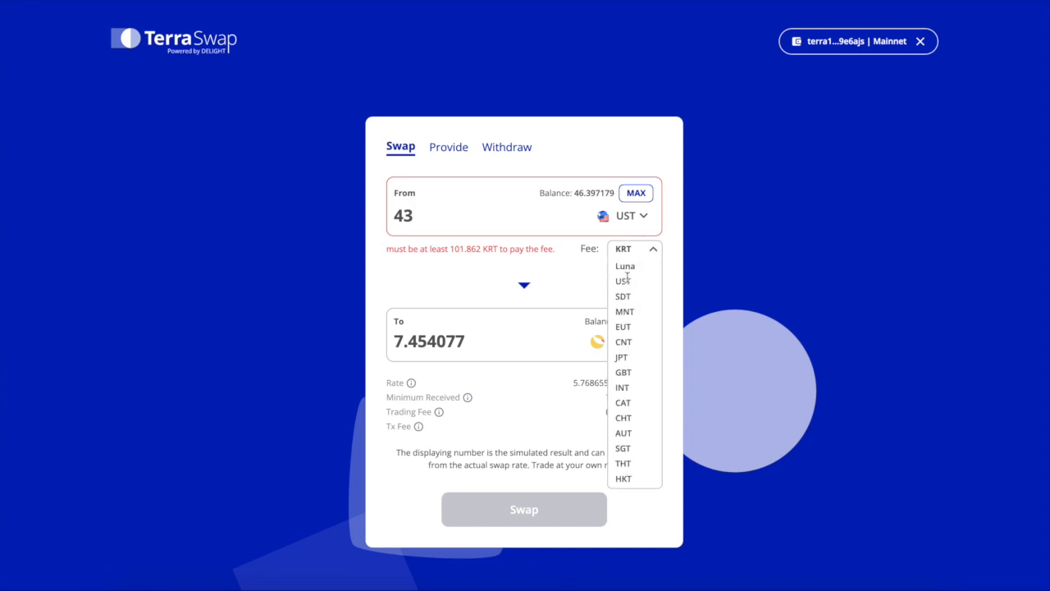
left_click(625, 265)
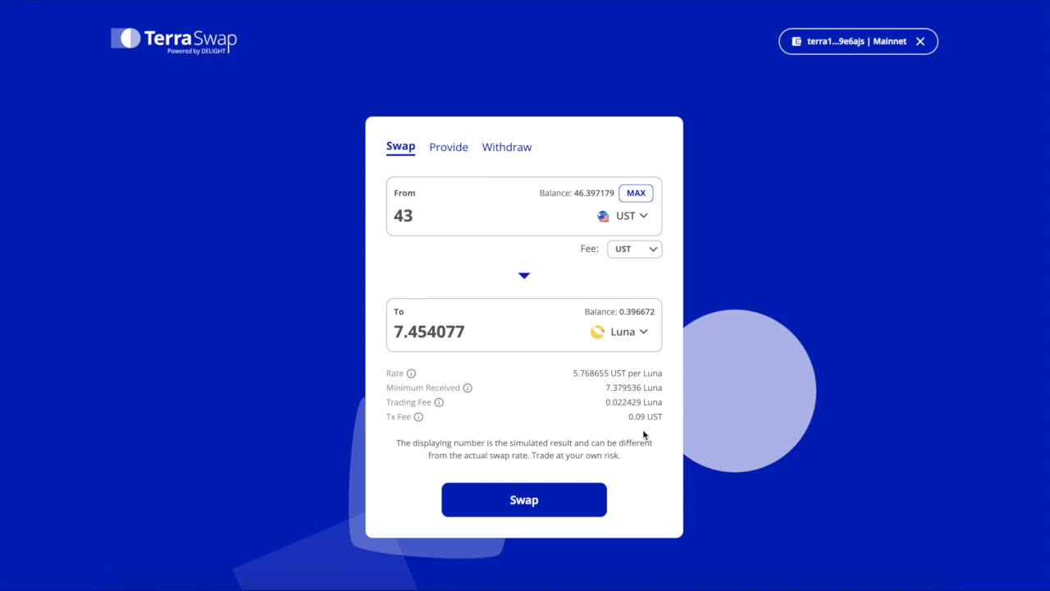
mouse_move(580, 481)
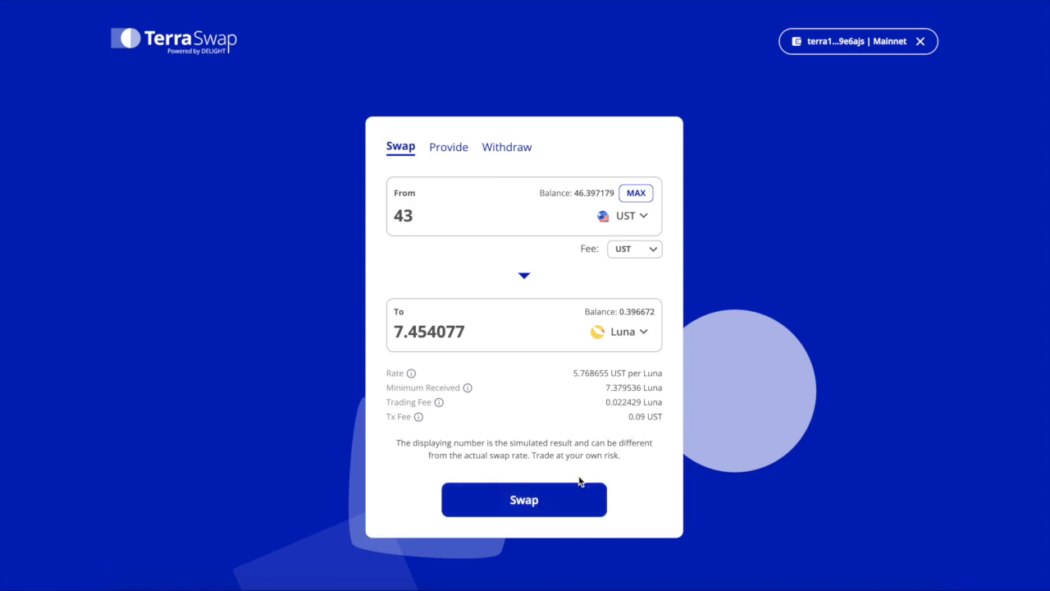
mouse_move(506, 114)
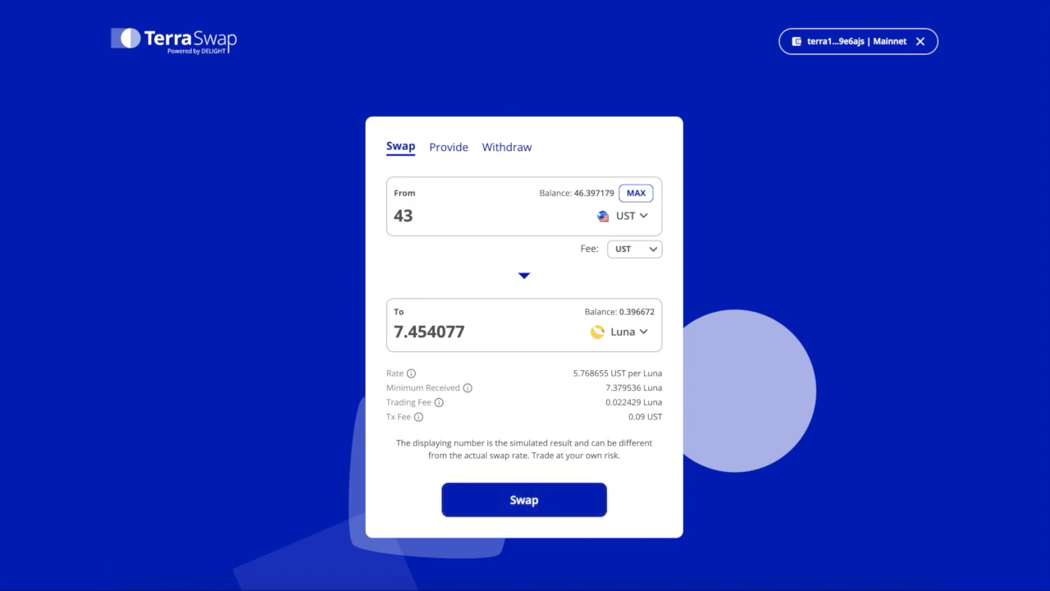
mouse_move(686, 348)
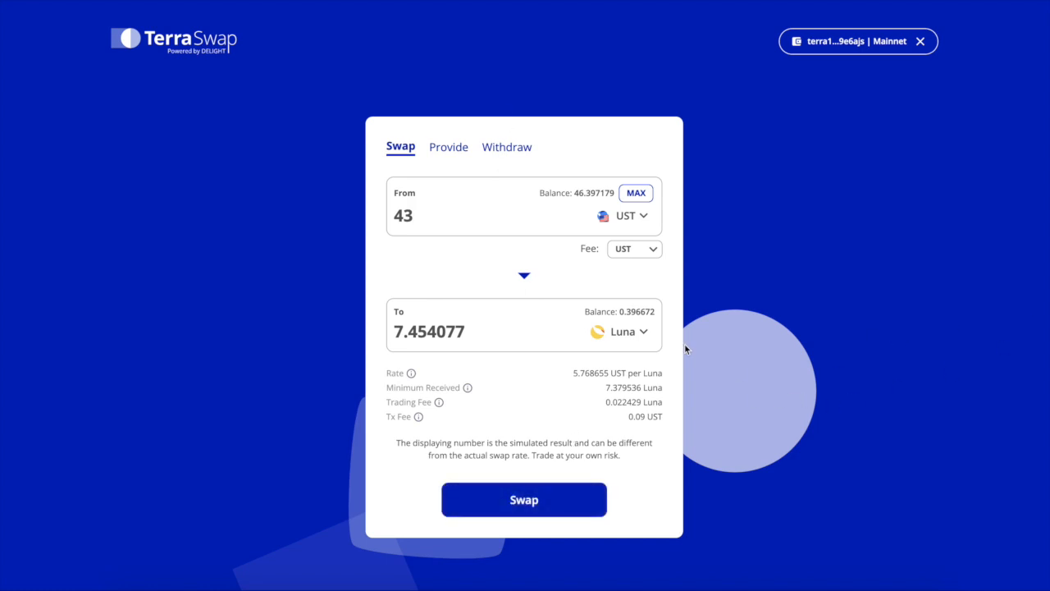
Submit the 43 UST to Luna swap and approve the transaction
left_click(523, 499)
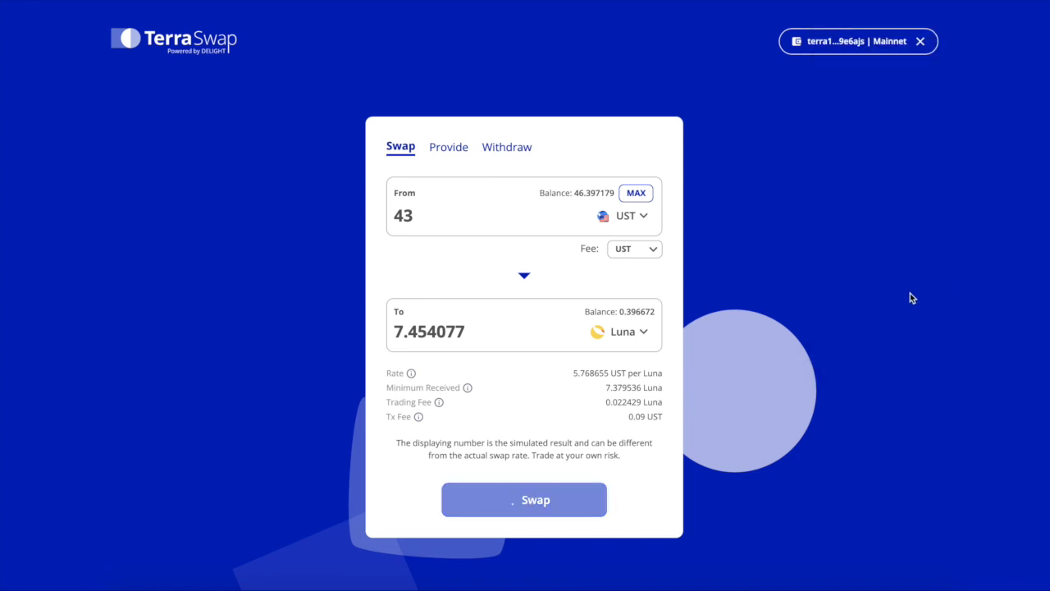
mouse_move(993, 344)
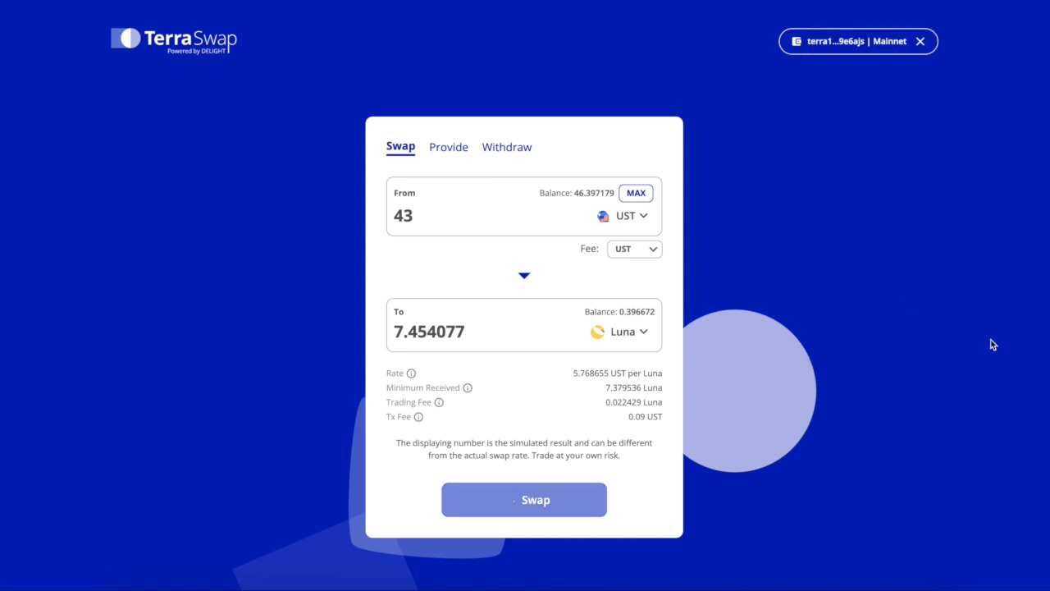
left_click(524, 499)
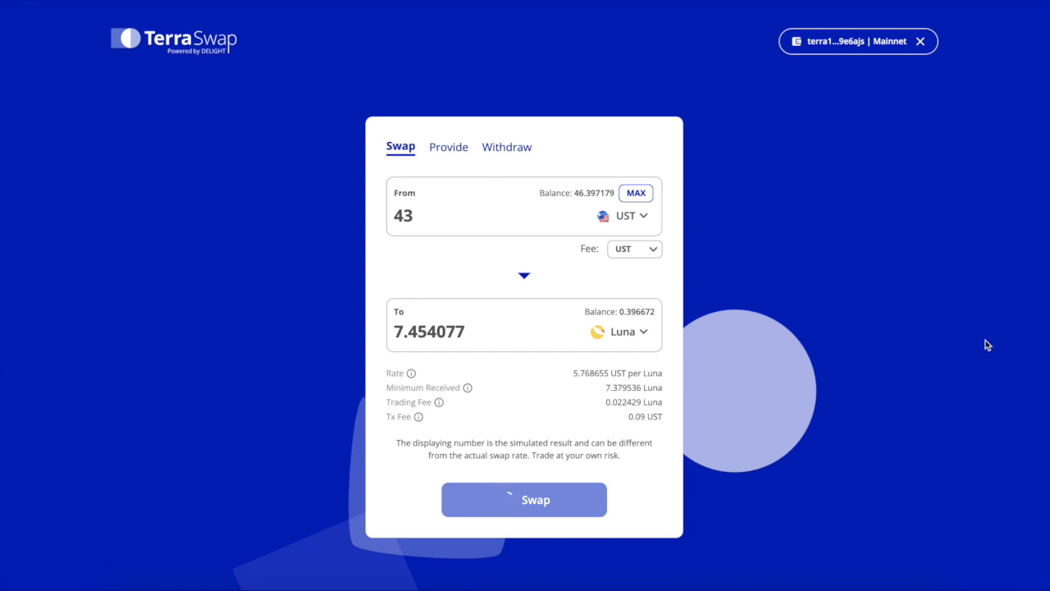
left_click(524, 499)
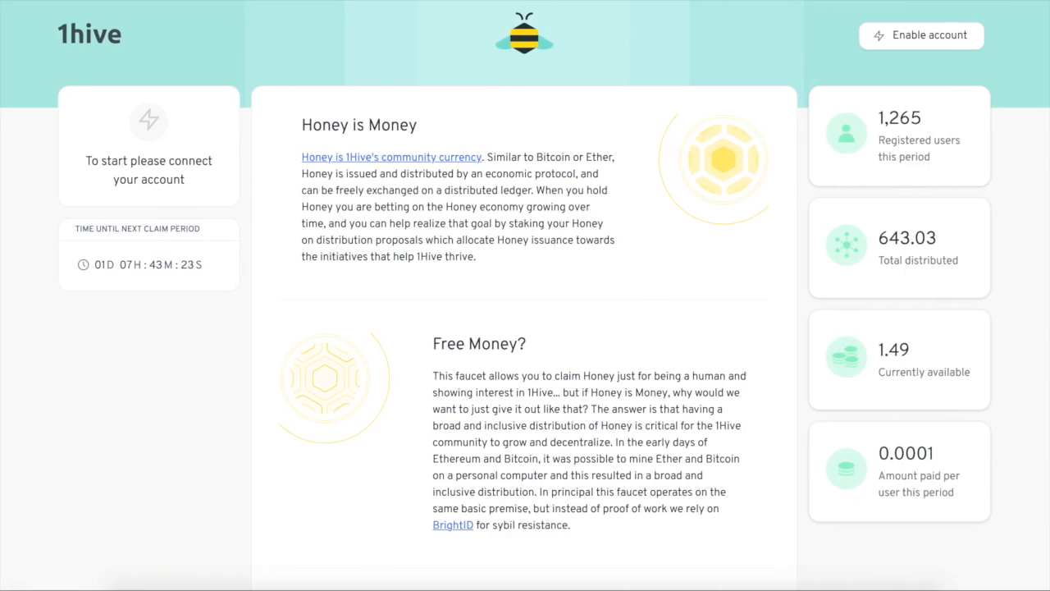
Enable the Honey faucet account by connecting the Metamask wallet
left_click(922, 35)
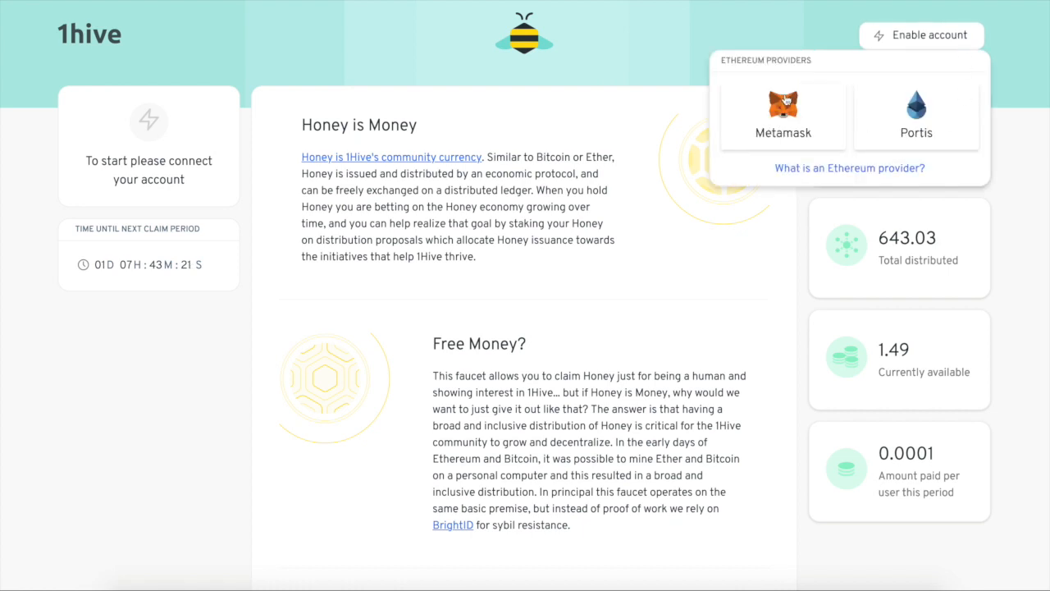
left_click(783, 117)
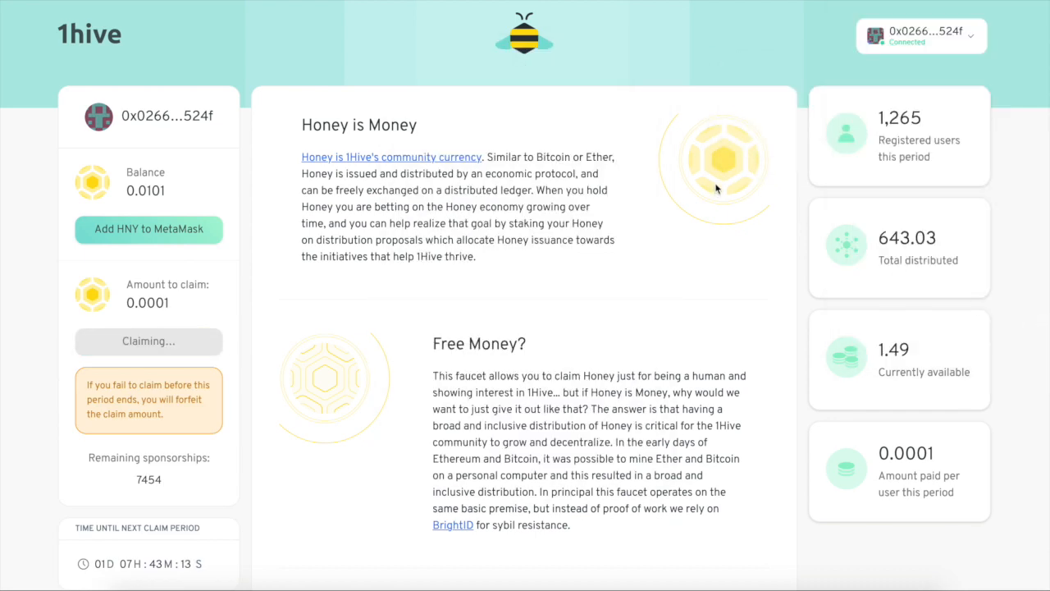
mouse_move(767, 201)
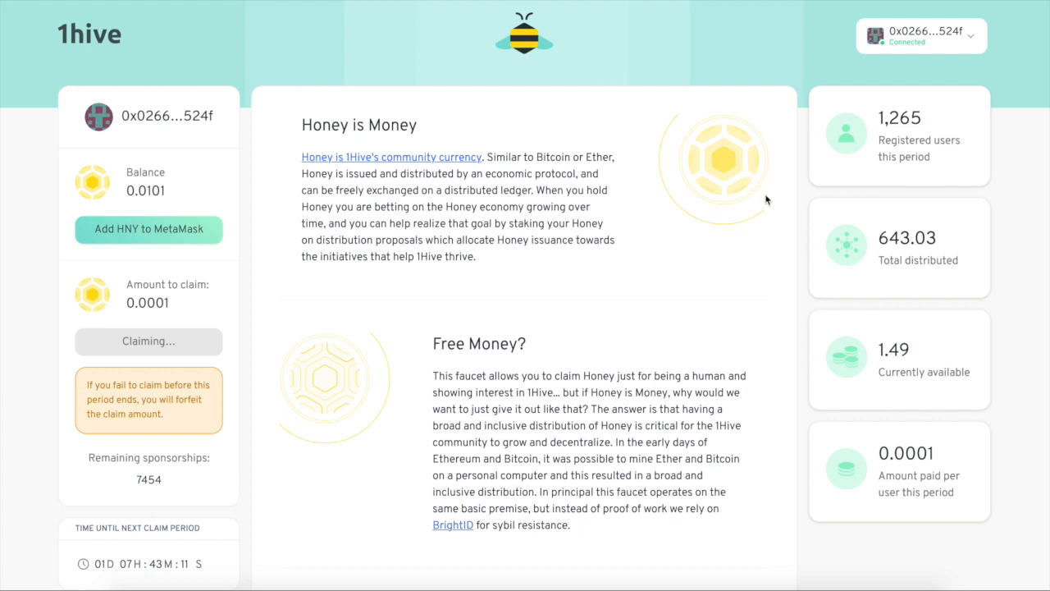
mouse_move(394, 204)
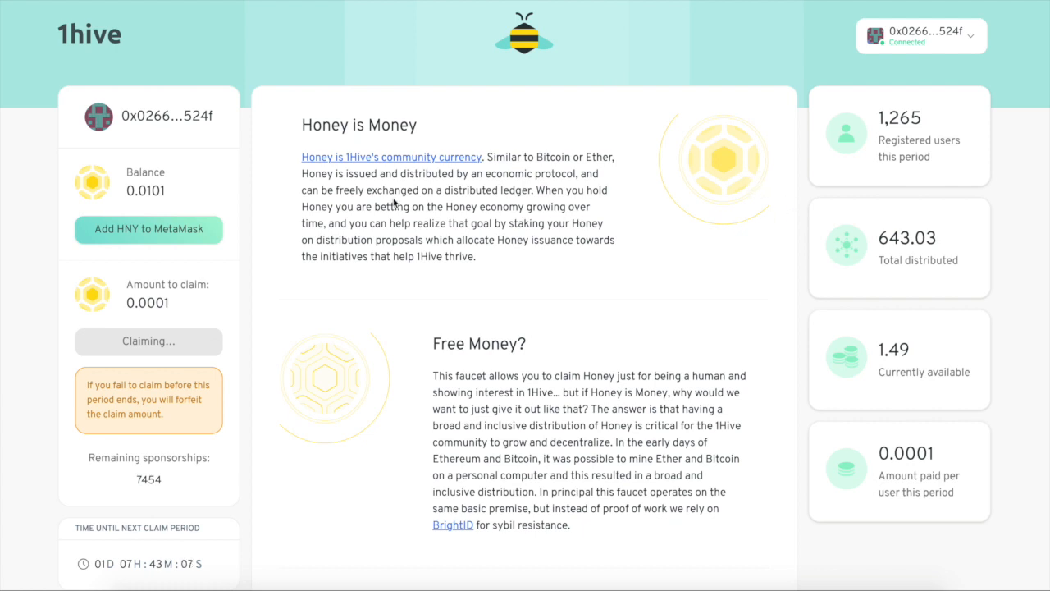
mouse_move(195, 177)
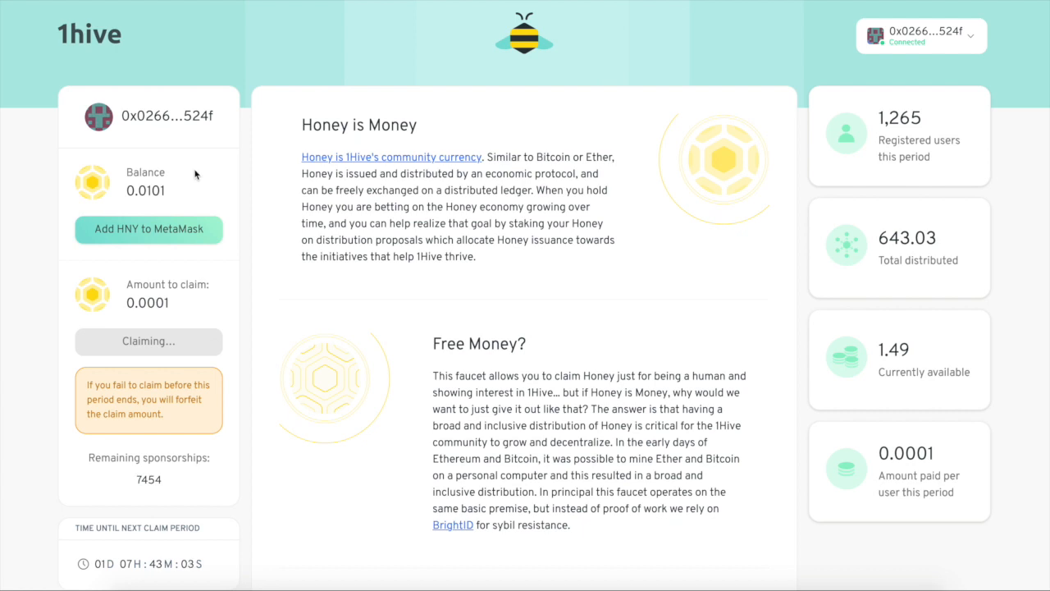
mouse_move(196, 364)
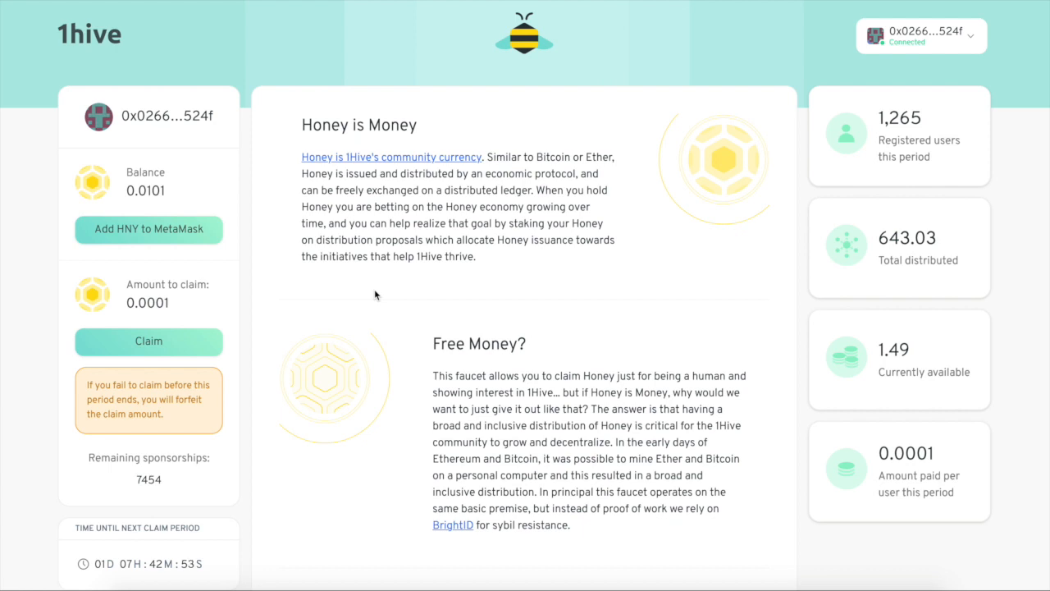
mouse_move(148, 76)
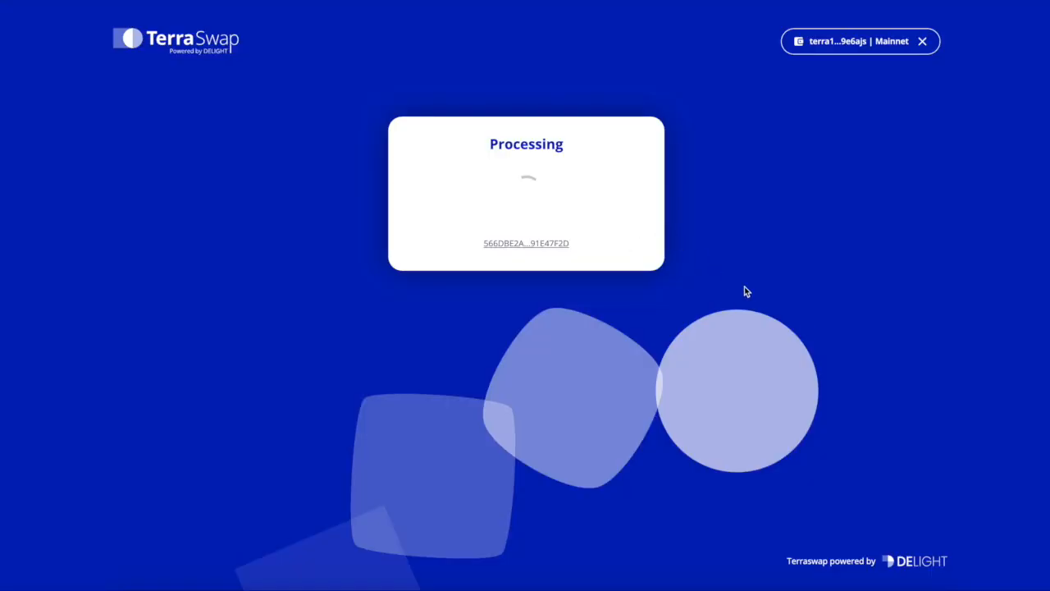
mouse_move(752, 297)
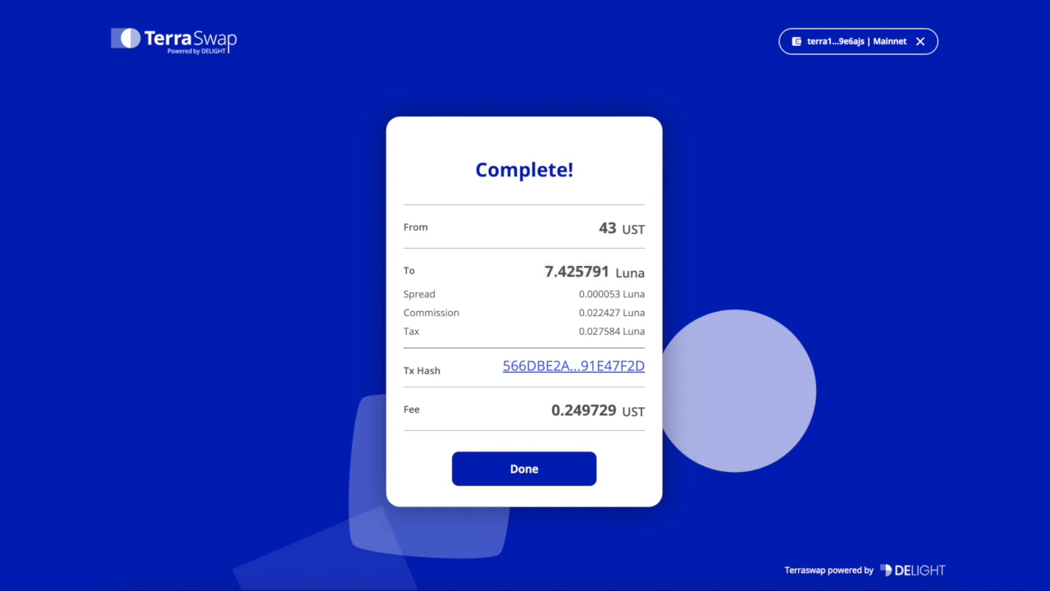
Leave the completed 7.425791 Luna swap summary for Anchor's Luna bonding form
left_click(523, 468)
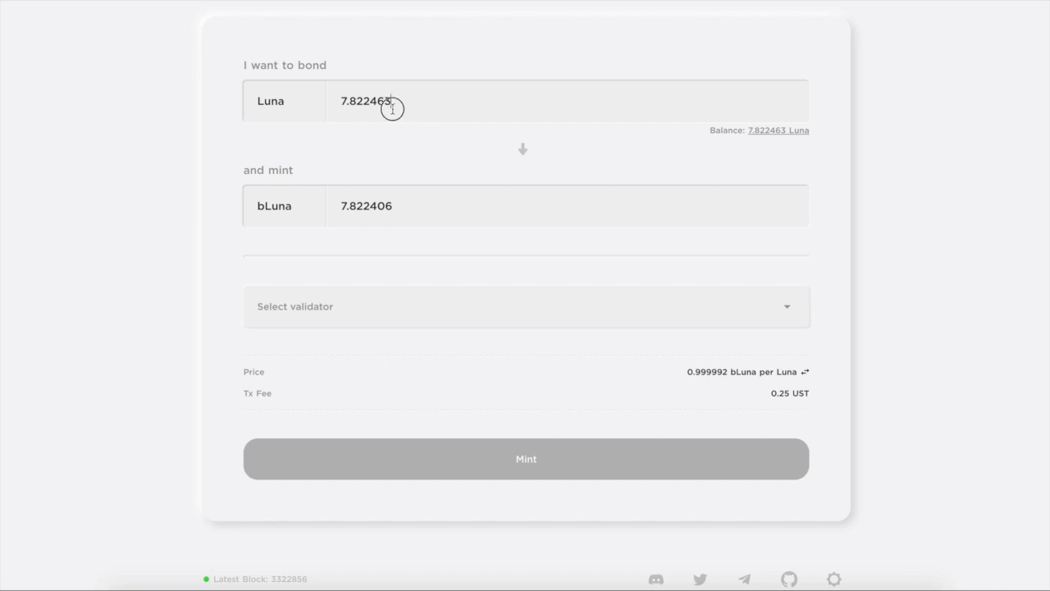
Enter 7.4 Luna to bond for 7.399946 bLuna, then return to TerraSwap
type("7.4")
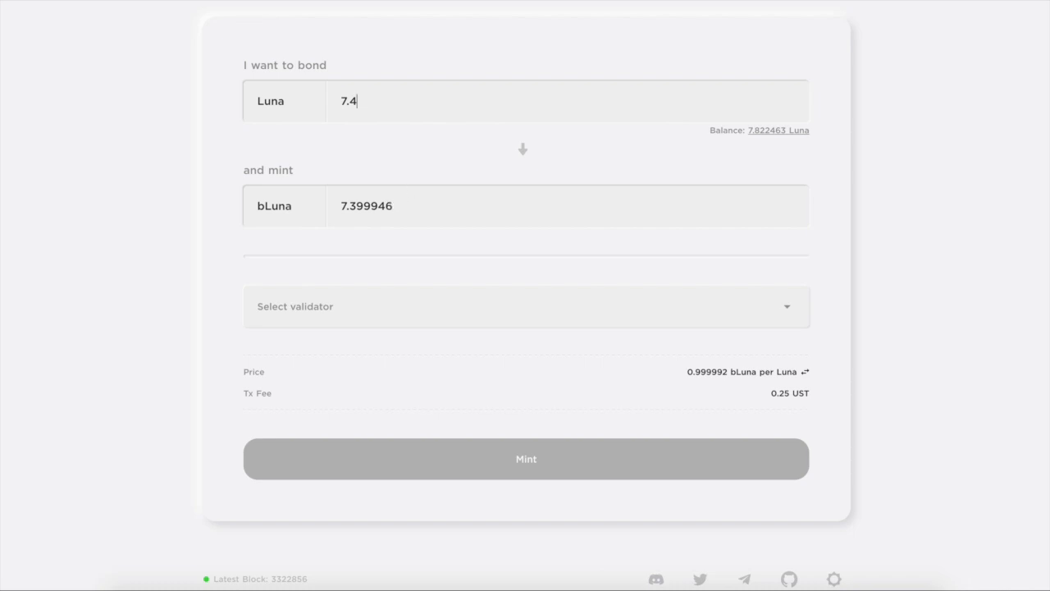
left_click(525, 459)
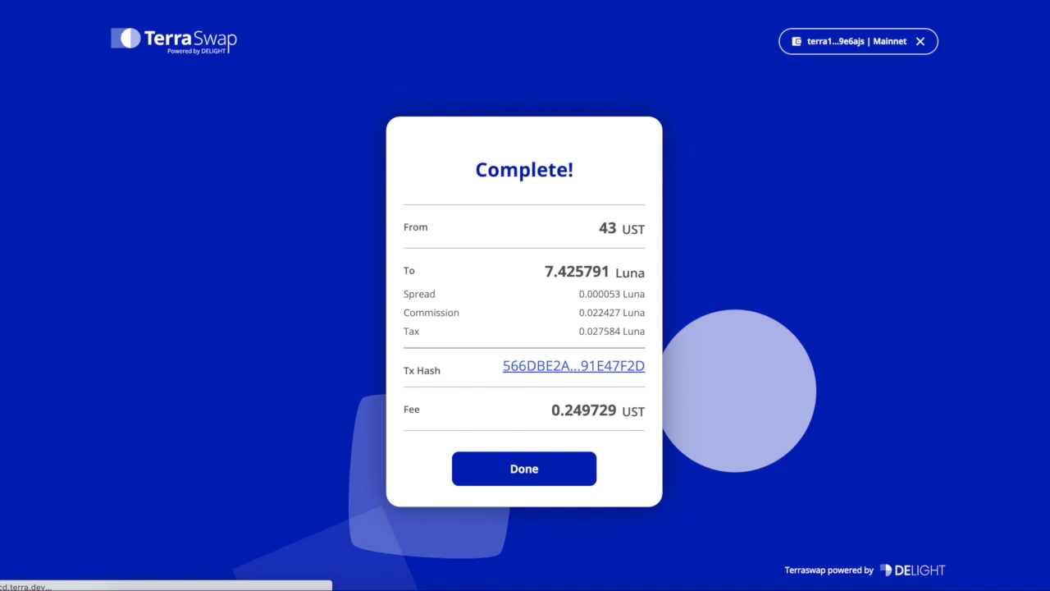
Dismiss the previous summary and set up swapping 7.5 Luna into bLUNA
left_click(523, 467)
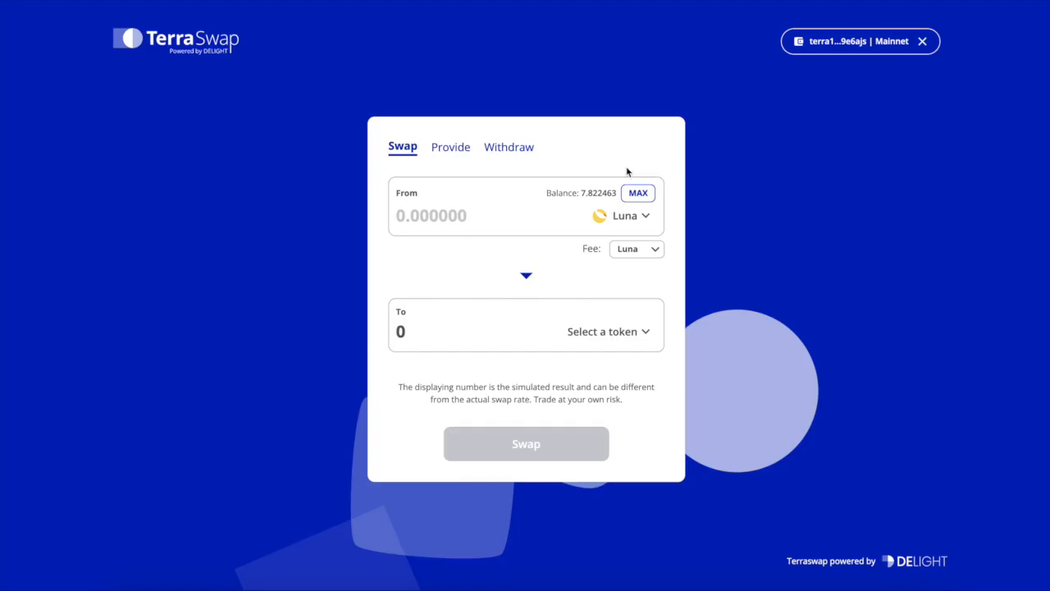
left_click(638, 193)
type("7.5")
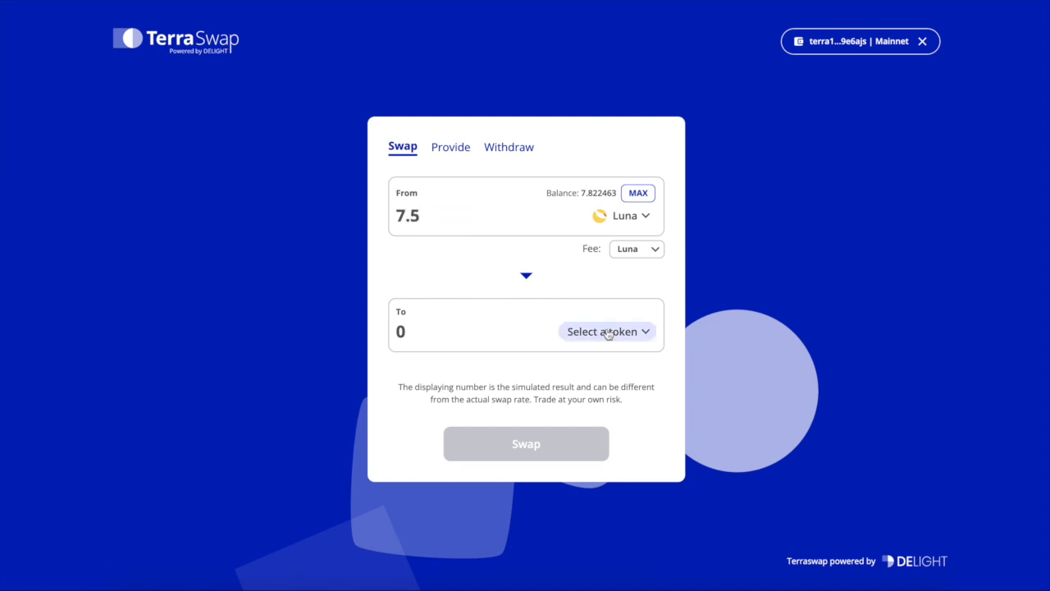
left_click(607, 331)
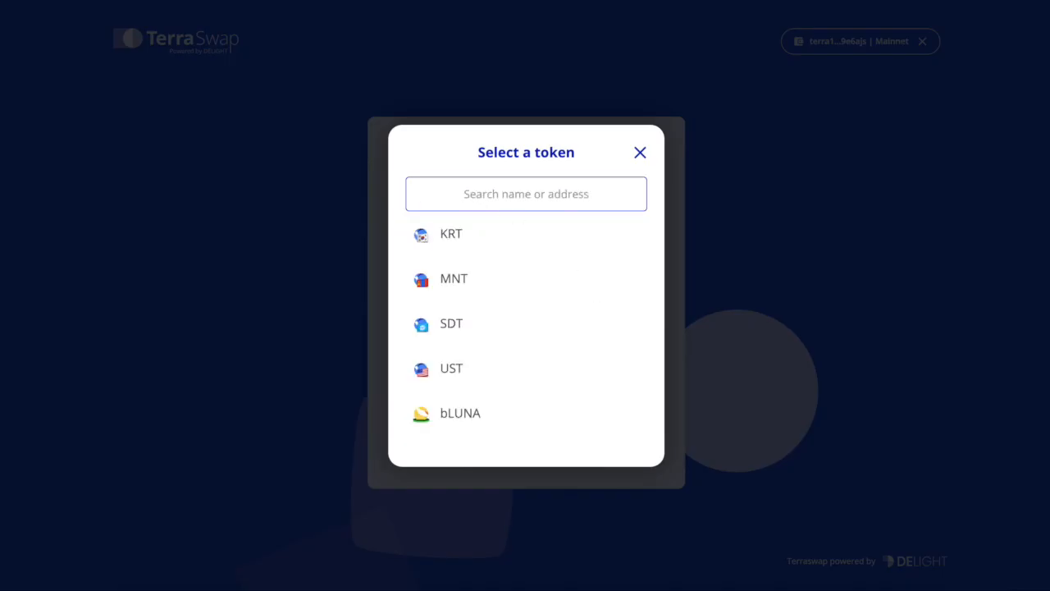
left_click(460, 413)
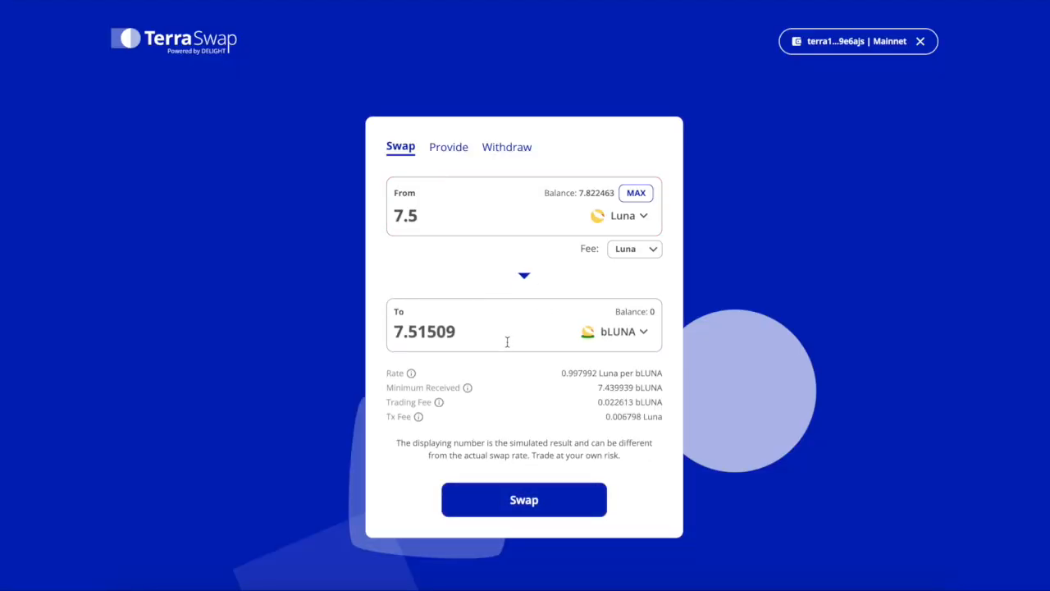
mouse_move(517, 333)
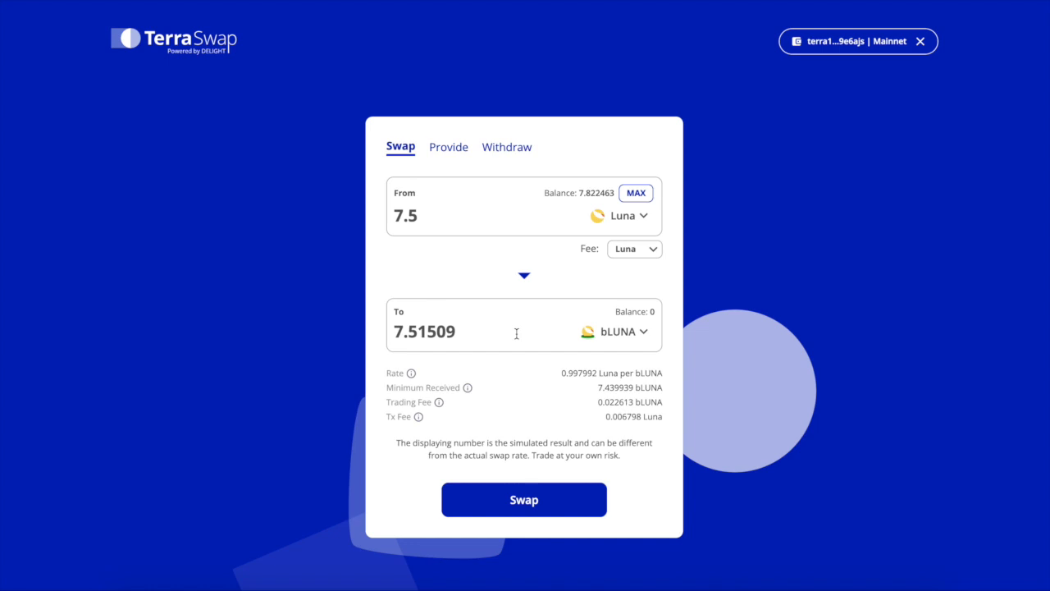
mouse_move(526, 335)
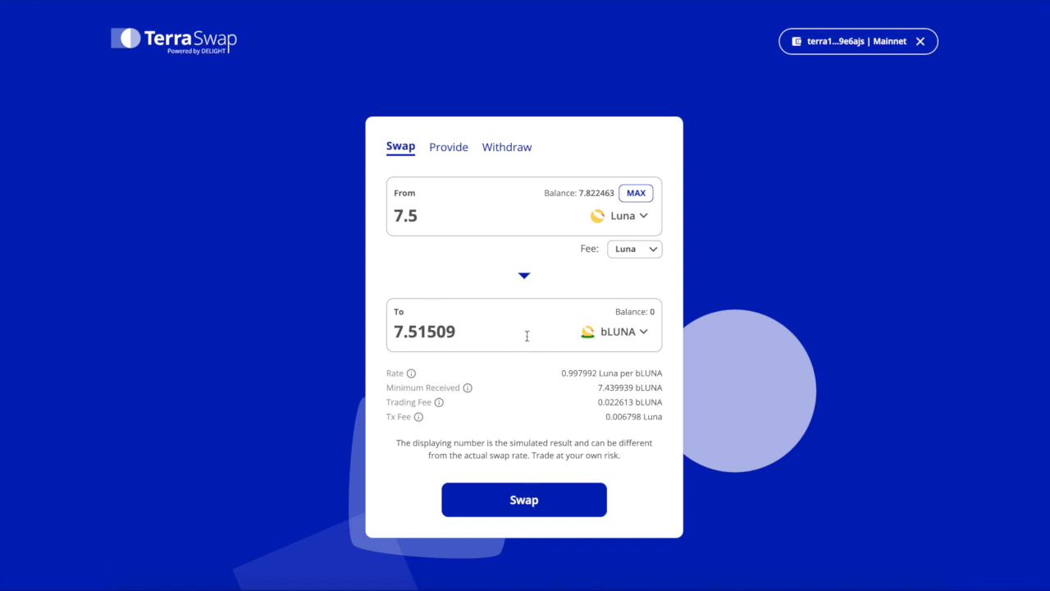
Pay the fee in UST, then submit and approve the swap for 7.51509 bLUNA
left_click(634, 248)
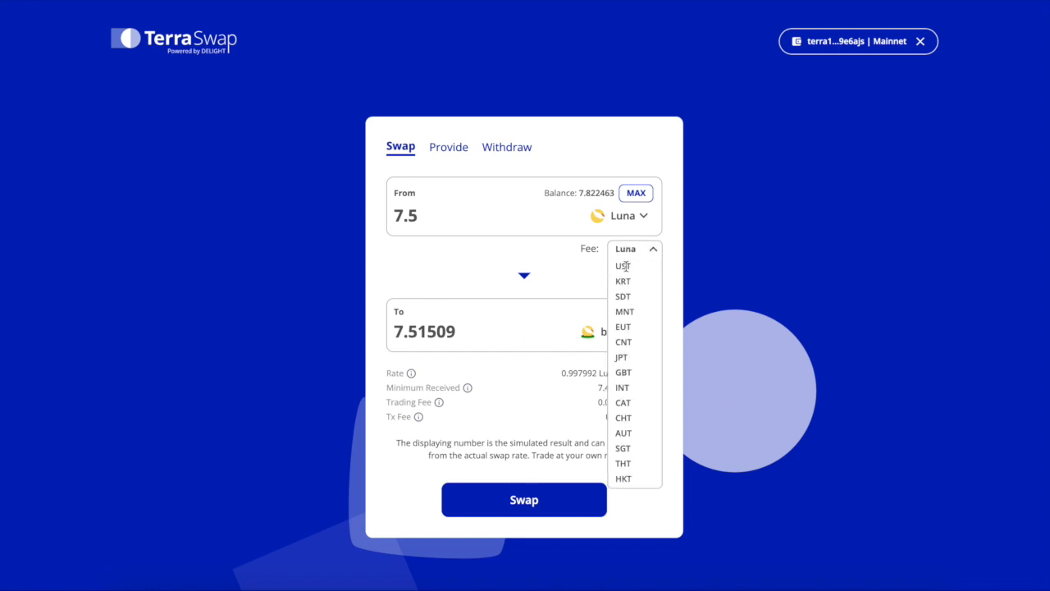
left_click(622, 265)
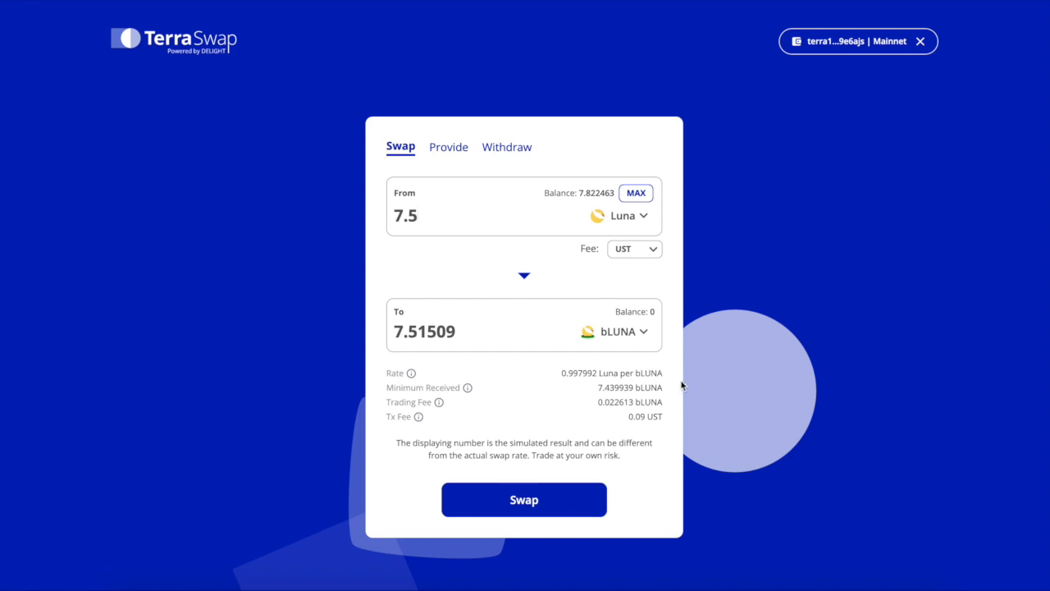
mouse_move(590, 406)
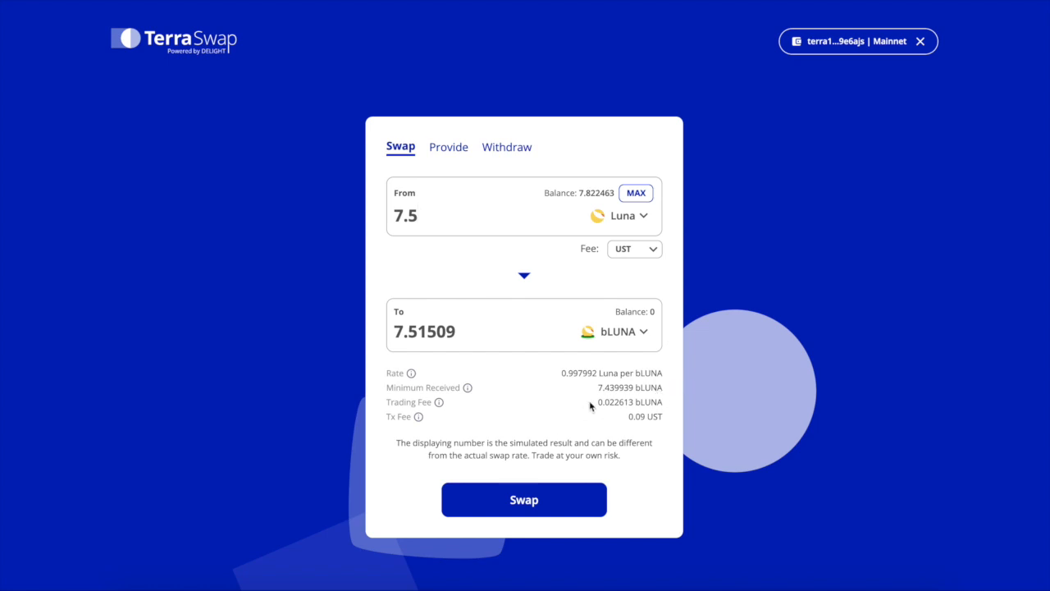
mouse_move(465, 439)
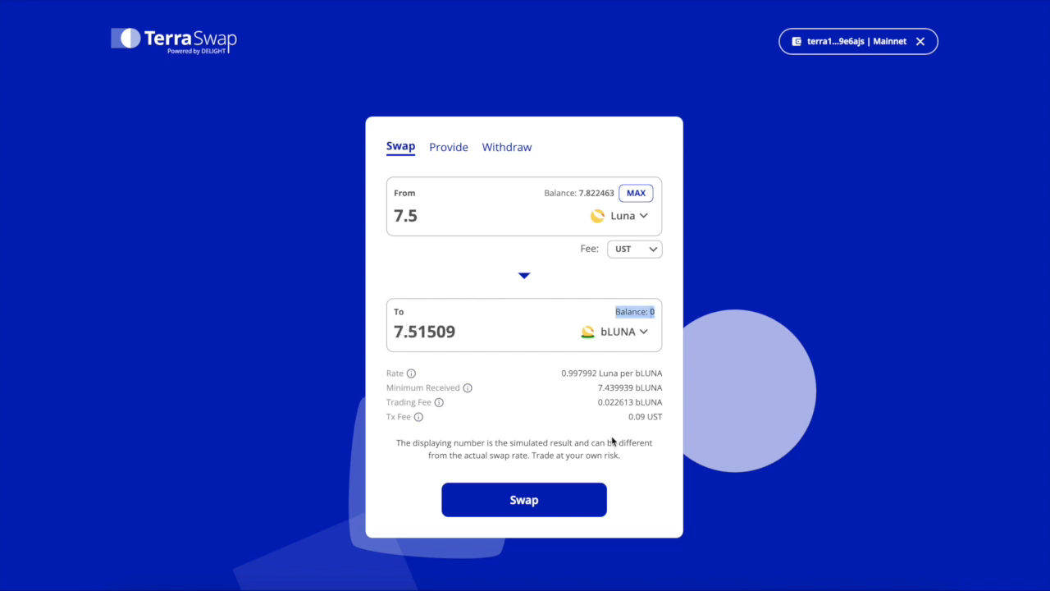
mouse_move(596, 470)
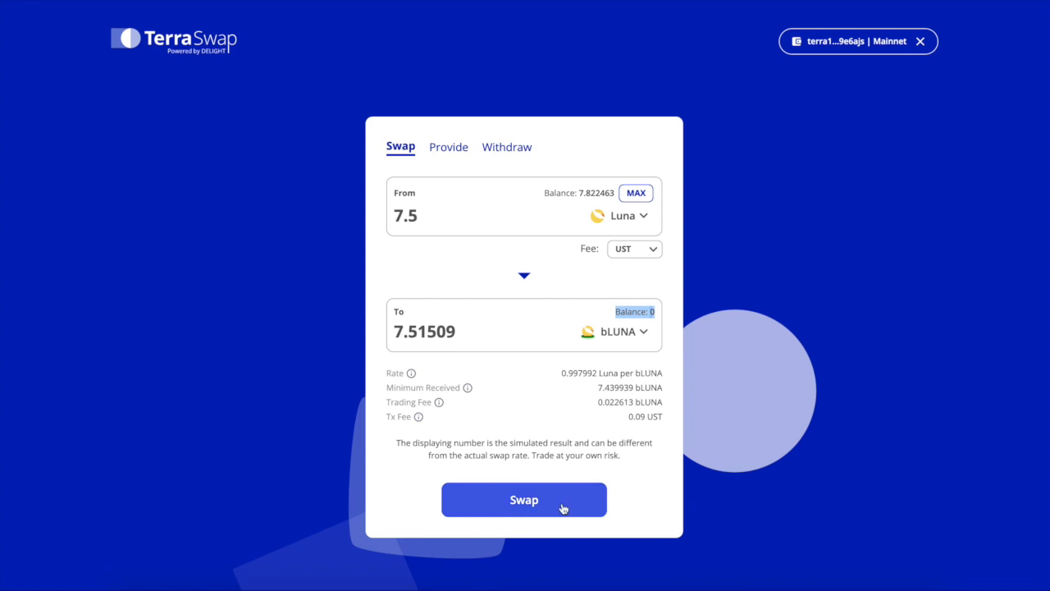
left_click(524, 500)
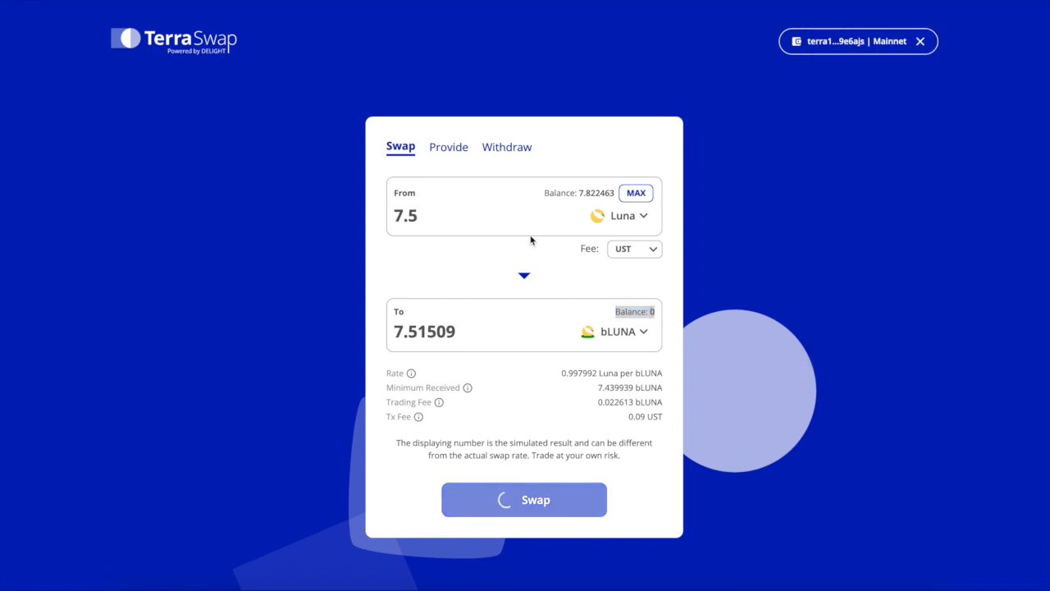
left_click(524, 499)
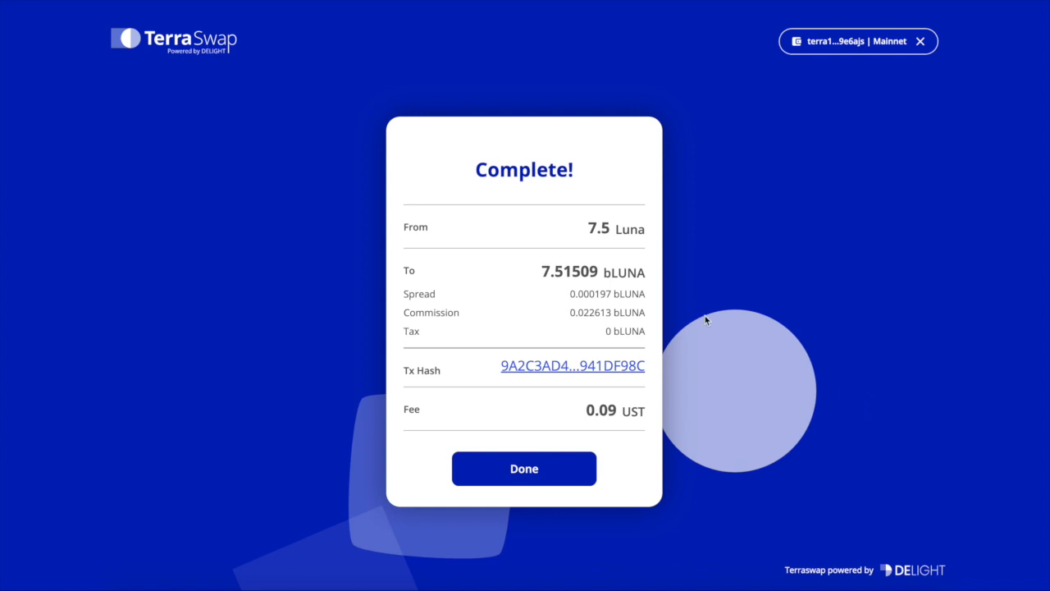
Set up an instant burn of 7.51509 bLuna for 7.455069 Luna, then return to TerraSwap
left_click(523, 468)
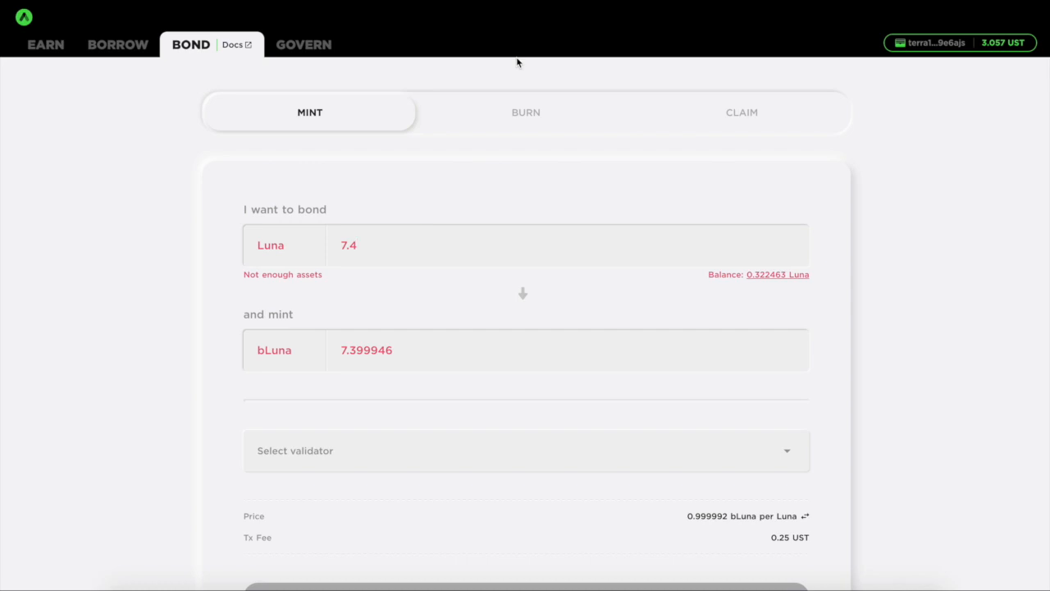
left_click(525, 113)
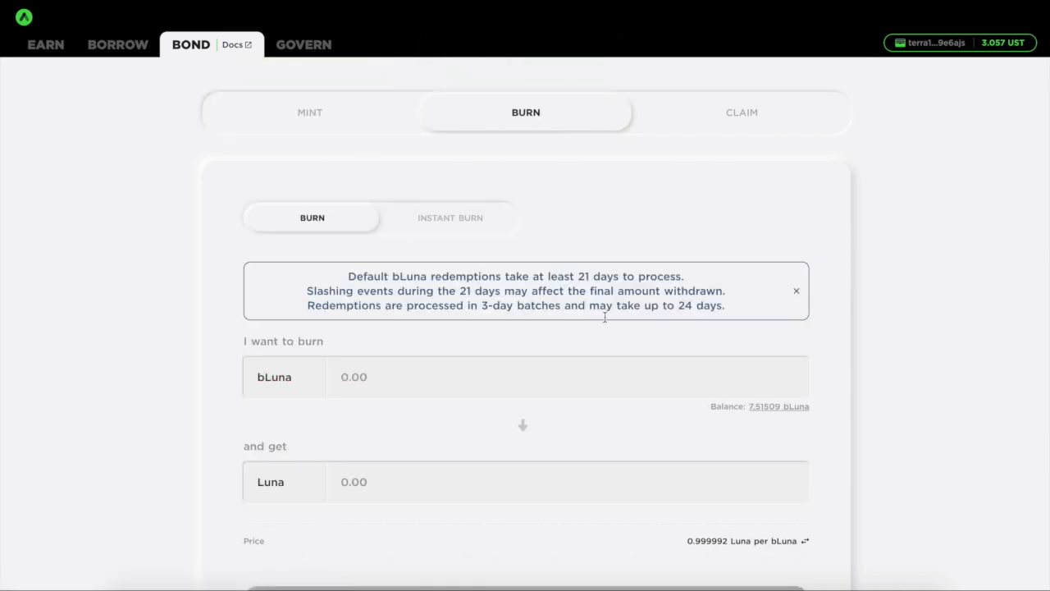
scroll("down", 3)
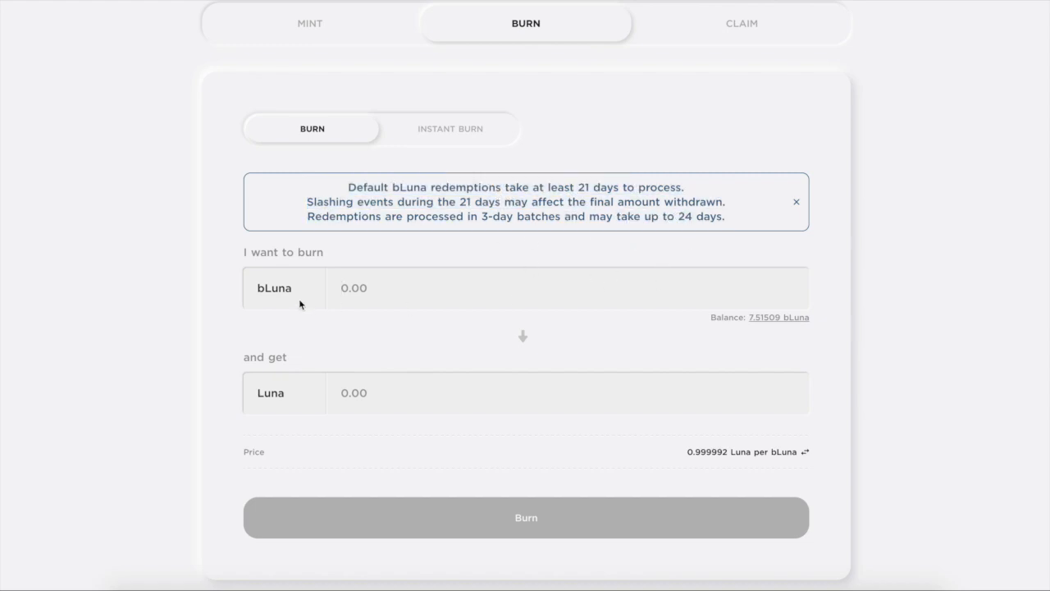
mouse_move(393, 441)
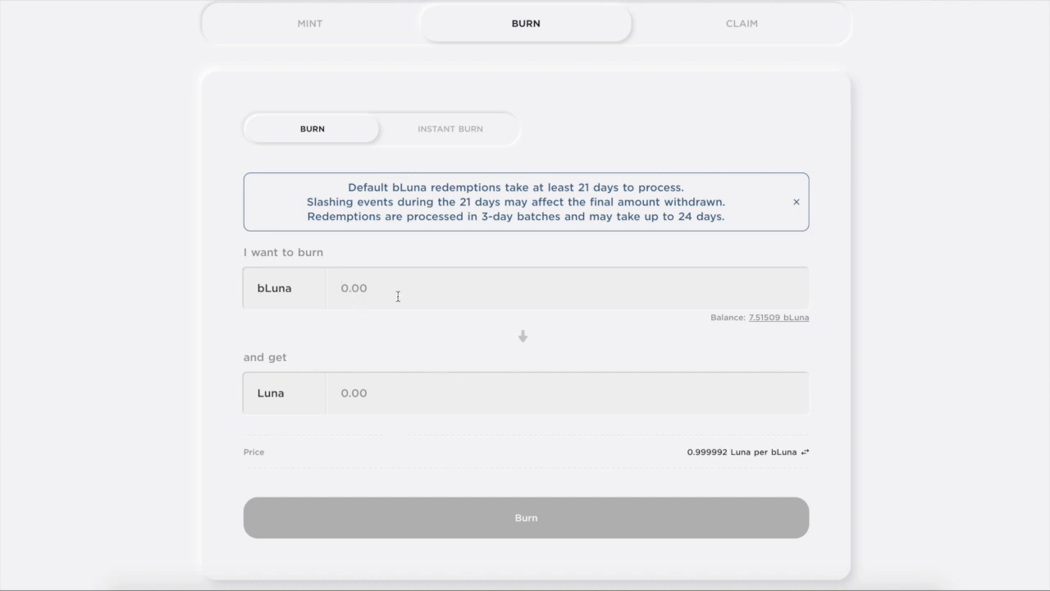
left_click(449, 128)
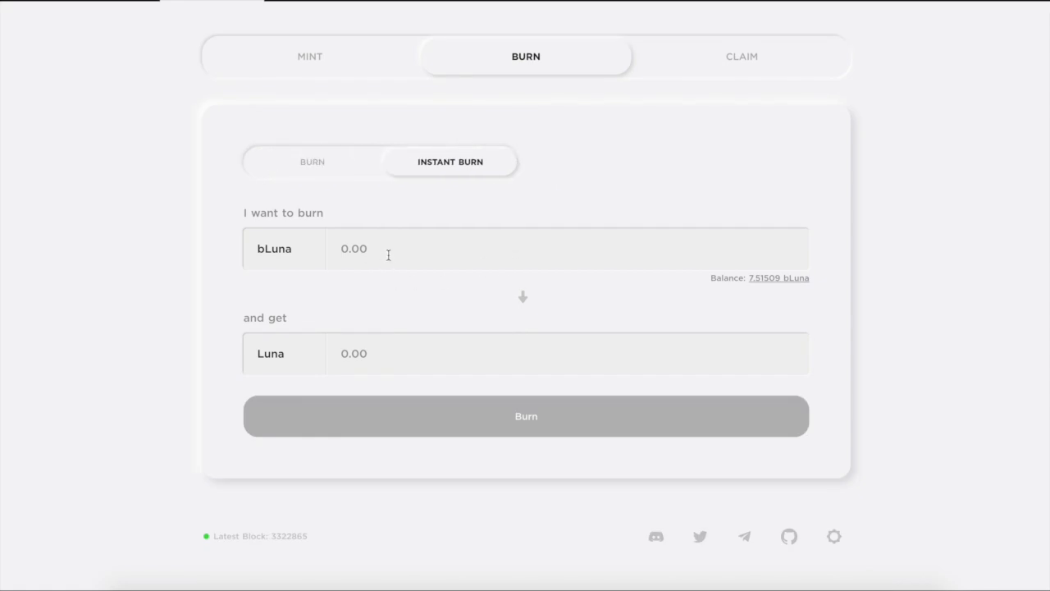
left_click(777, 278)
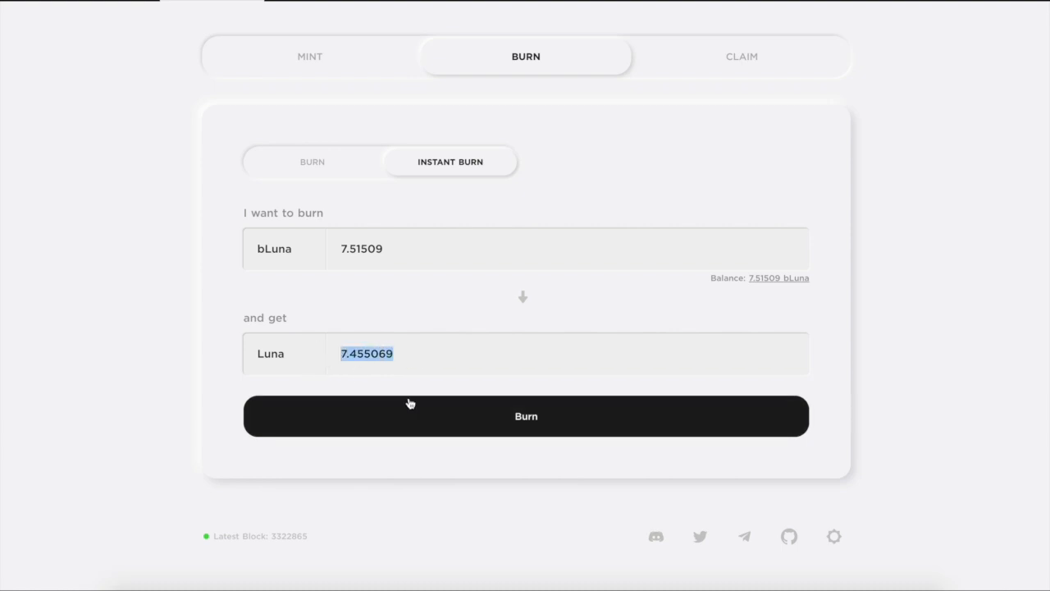
mouse_move(540, 196)
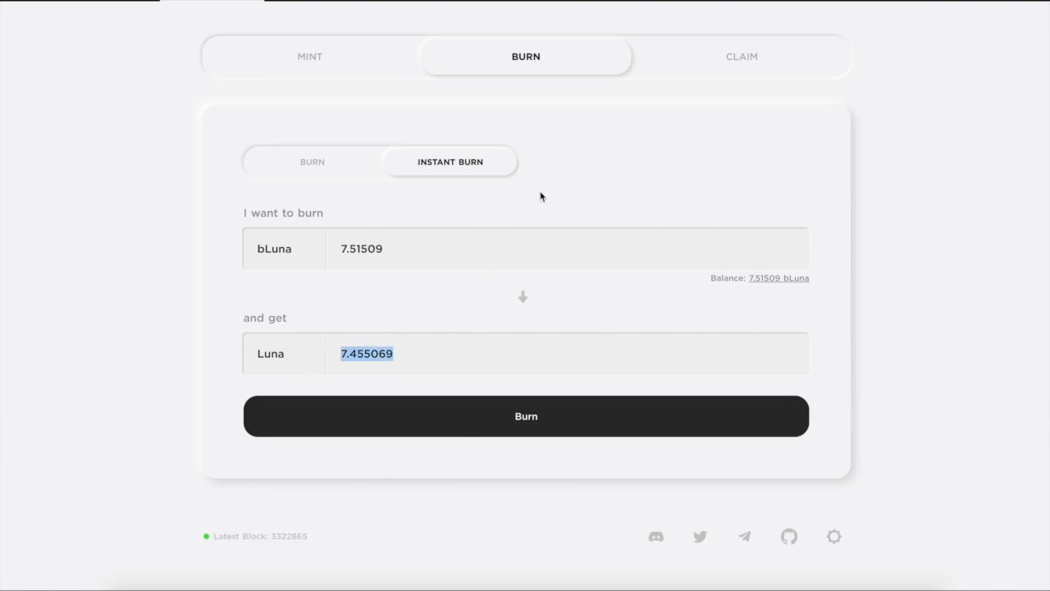
left_click(525, 415)
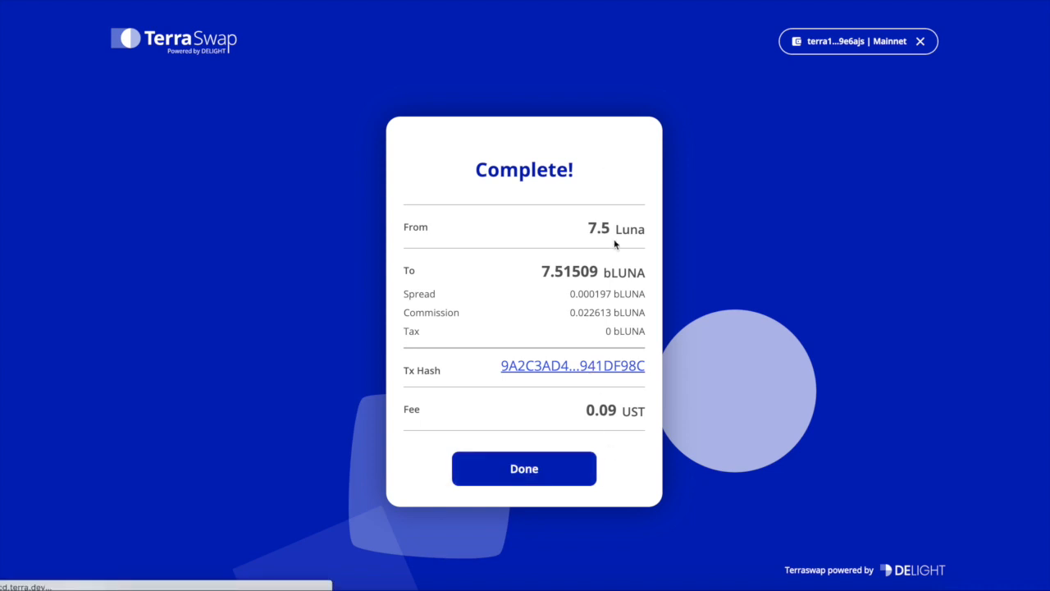
Close the swap summary and set the full 7.51509 bLUNA balance to swap back to Luna
left_click(523, 467)
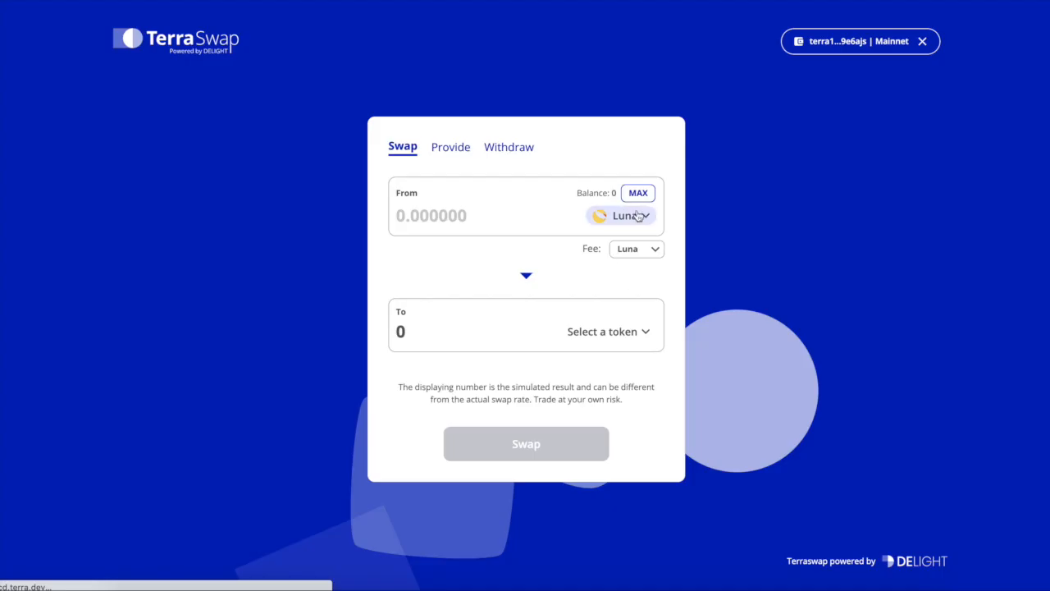
left_click(626, 215)
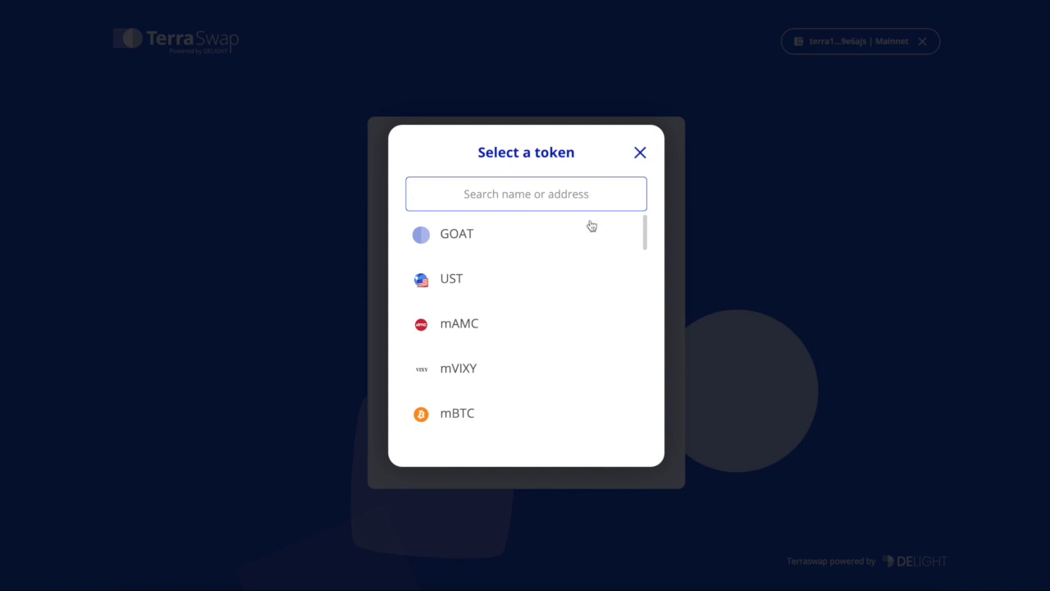
type("bl")
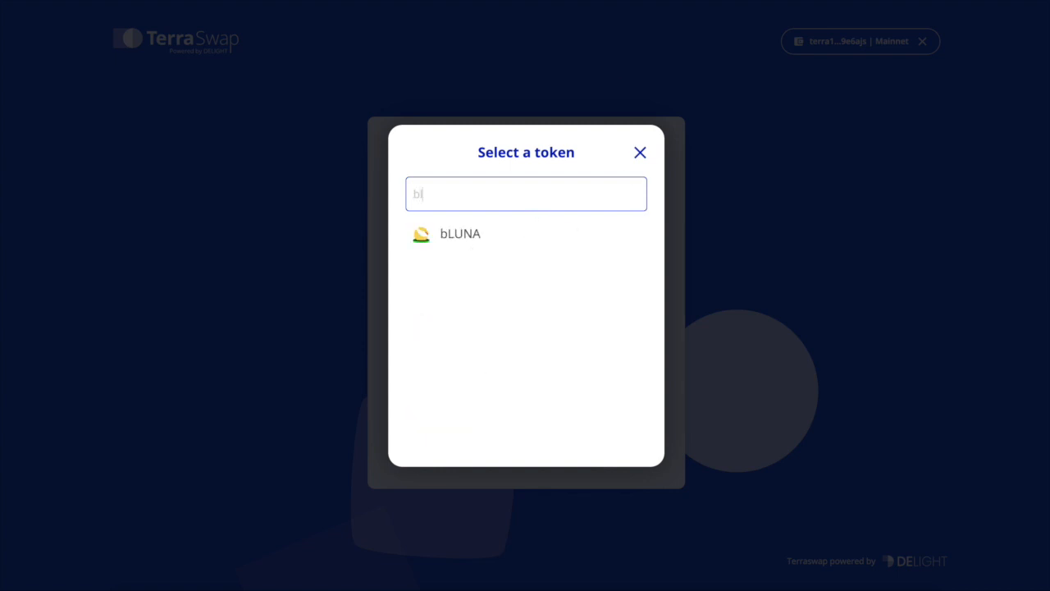
left_click(460, 234)
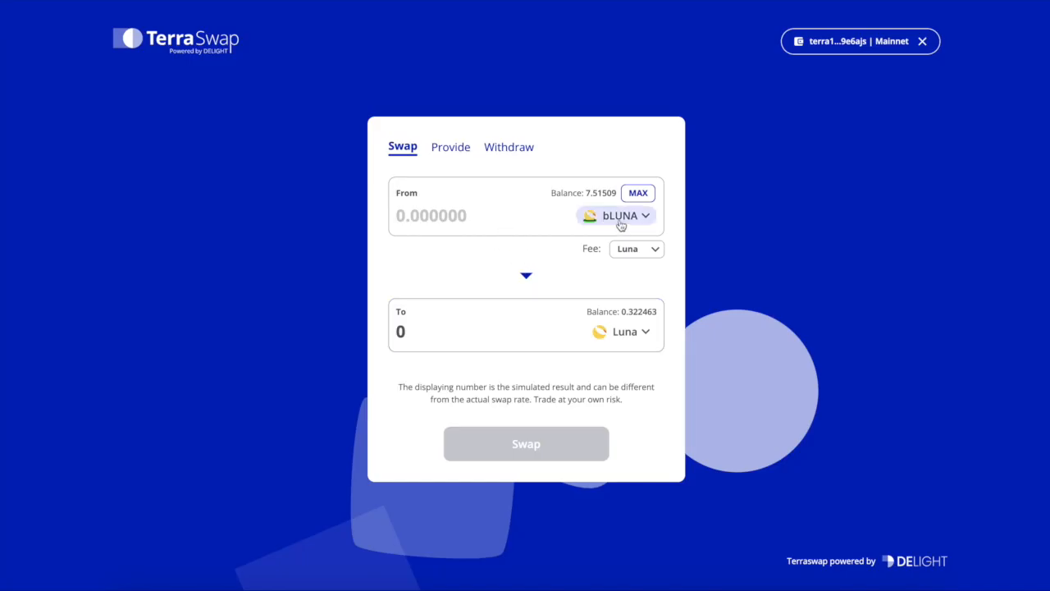
left_click(637, 193)
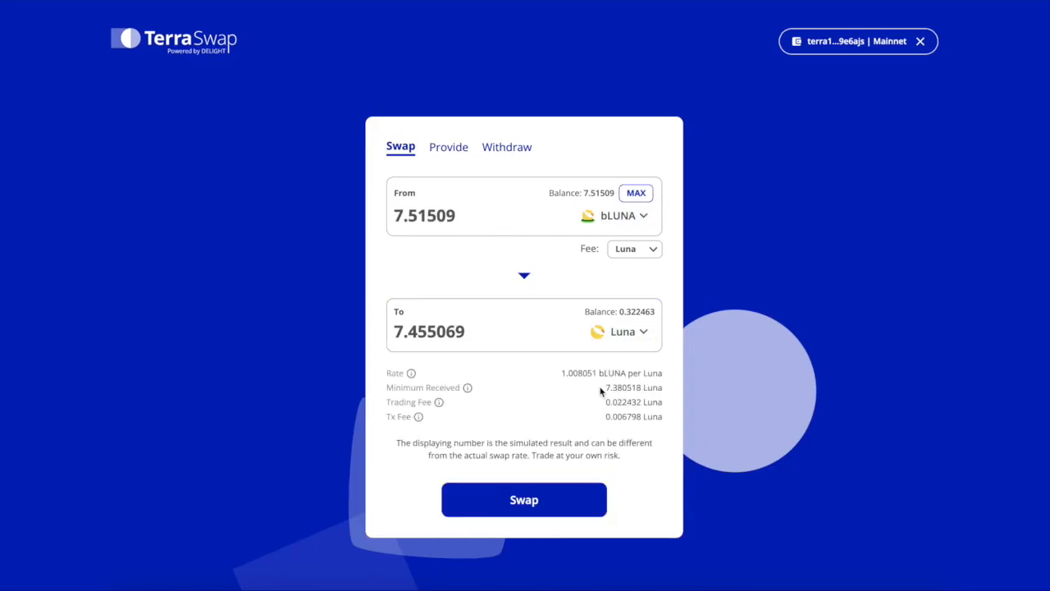
mouse_move(601, 393)
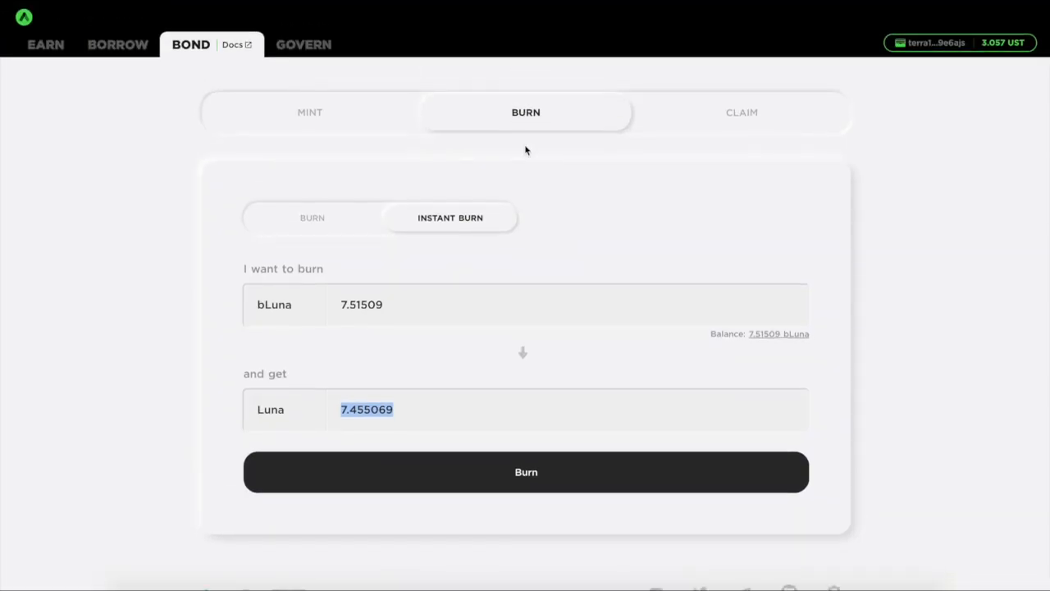
mouse_move(118, 44)
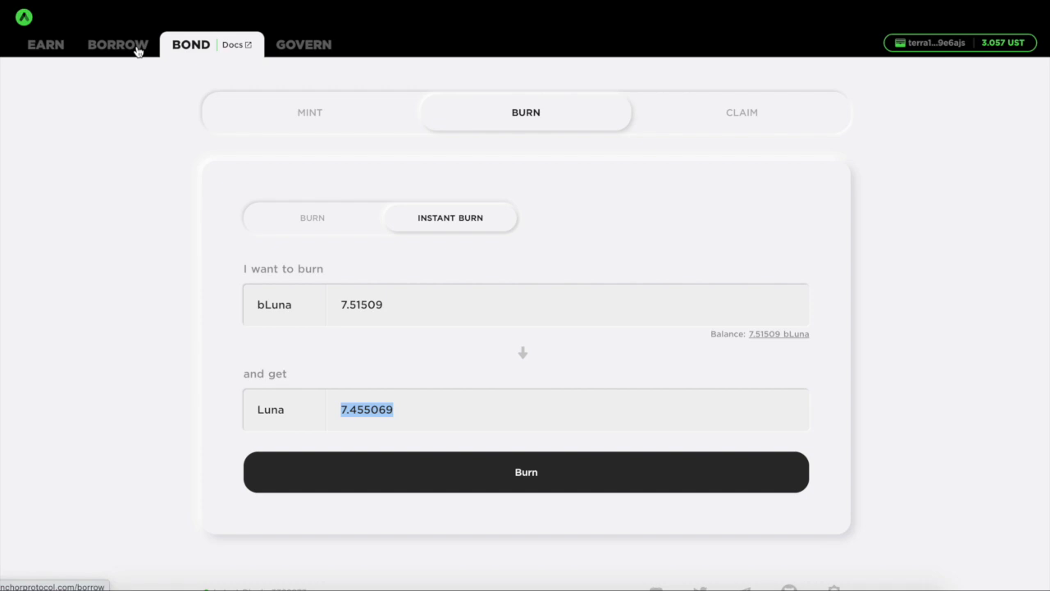
Provide the 7.51509 bLUNA as collateral through the bLuna entry on the Borrow dashboard
left_click(117, 44)
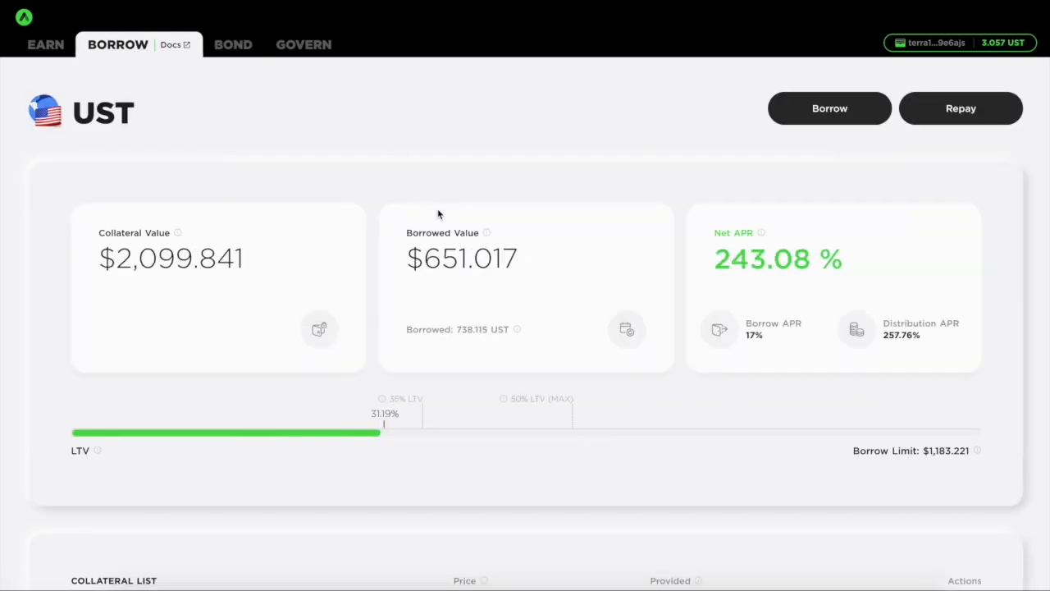
scroll("down", 3)
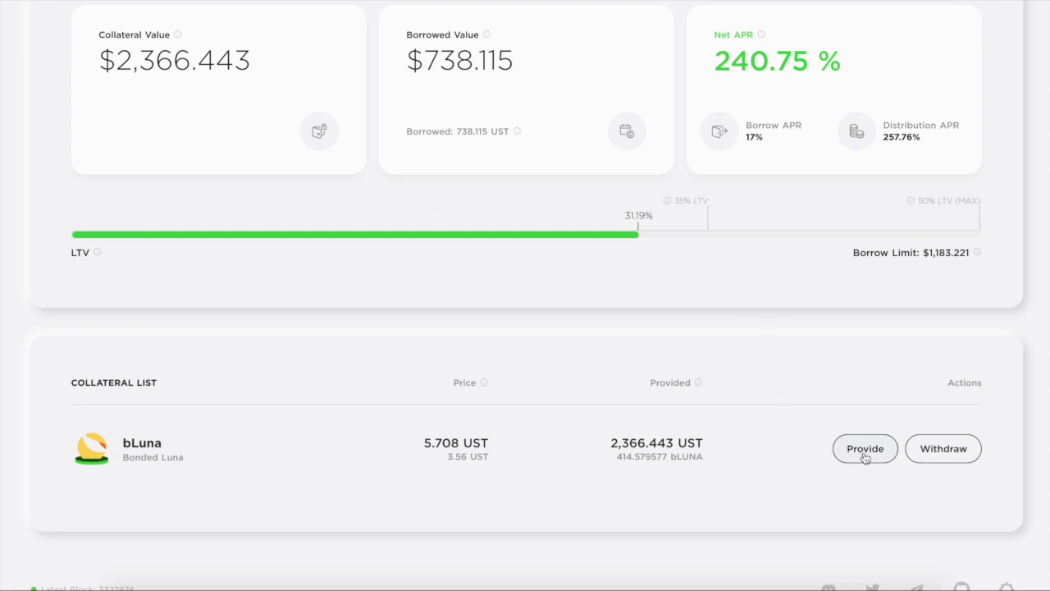
left_click(864, 449)
type("7.51509")
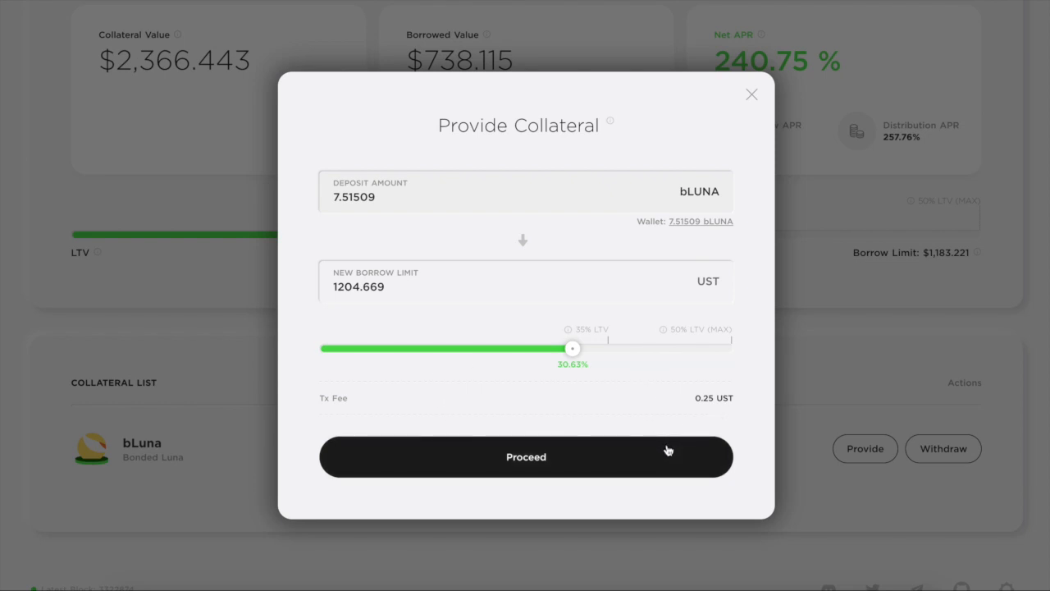
left_click(525, 457)
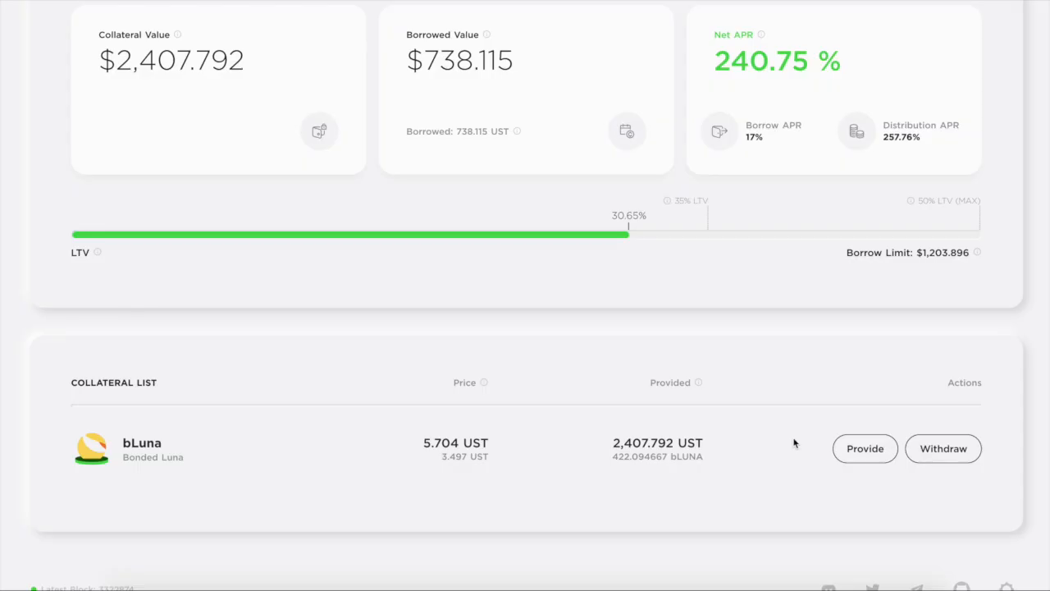
mouse_move(763, 282)
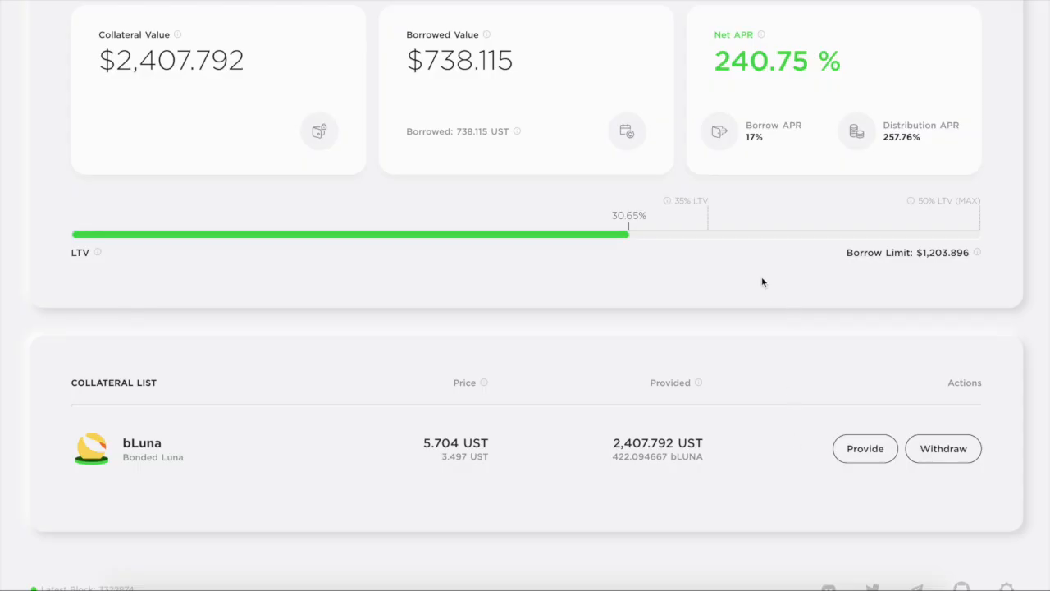
mouse_move(792, 258)
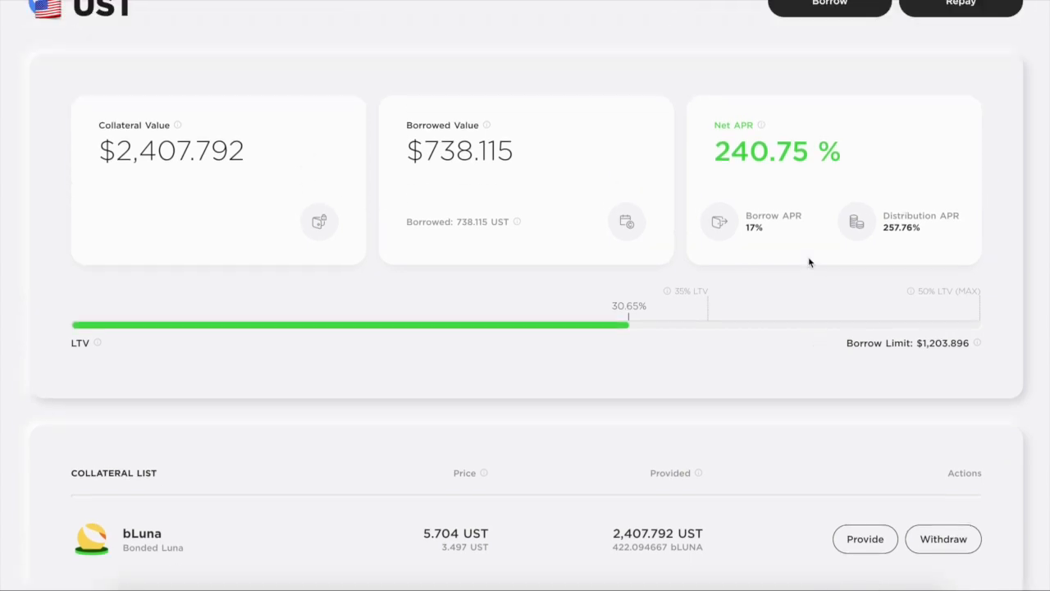
double_click(775, 151)
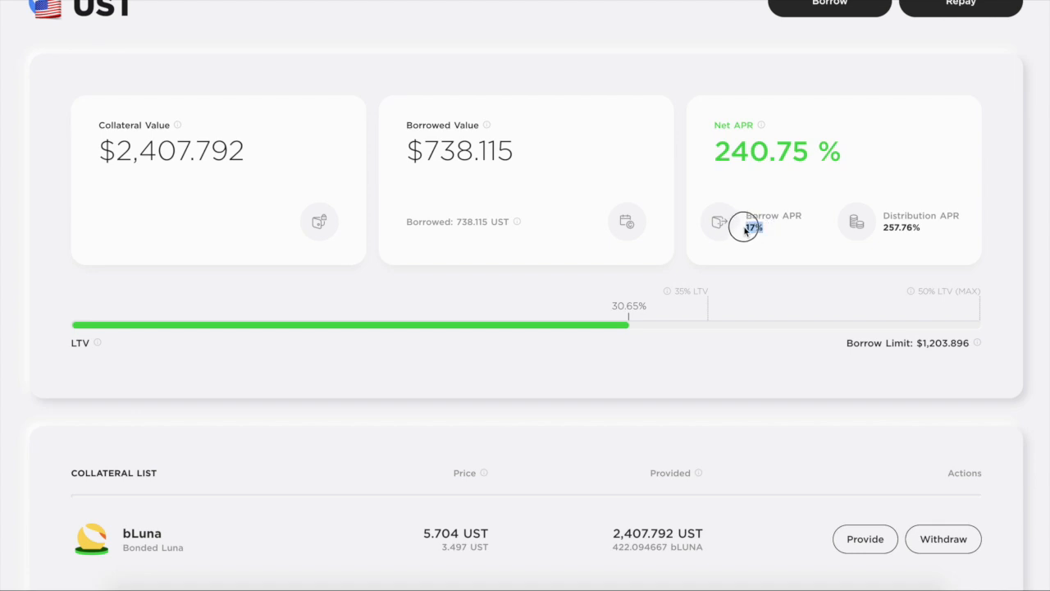
mouse_move(934, 231)
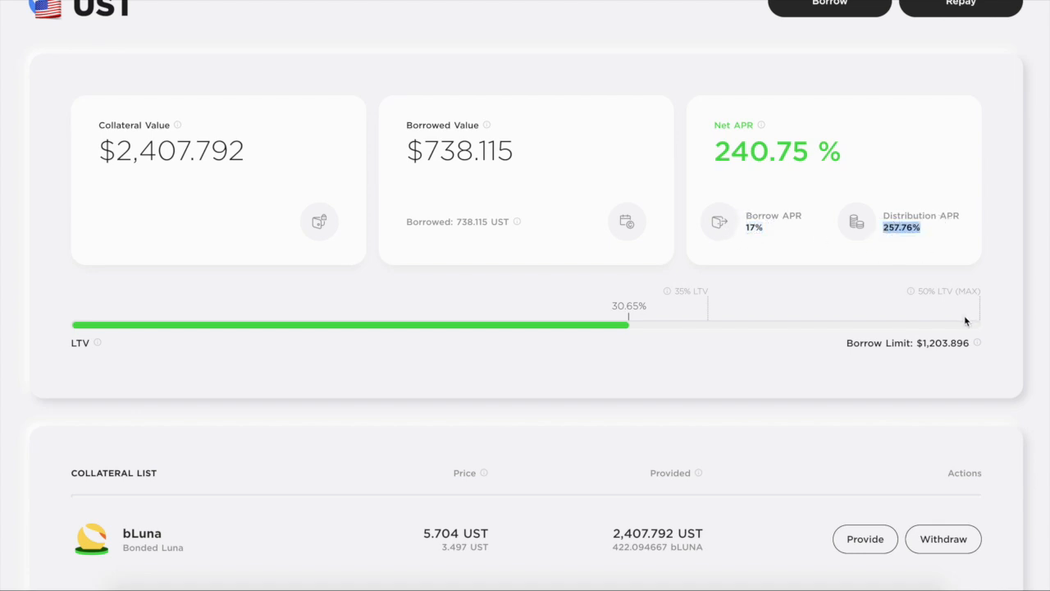
scroll("down", 3)
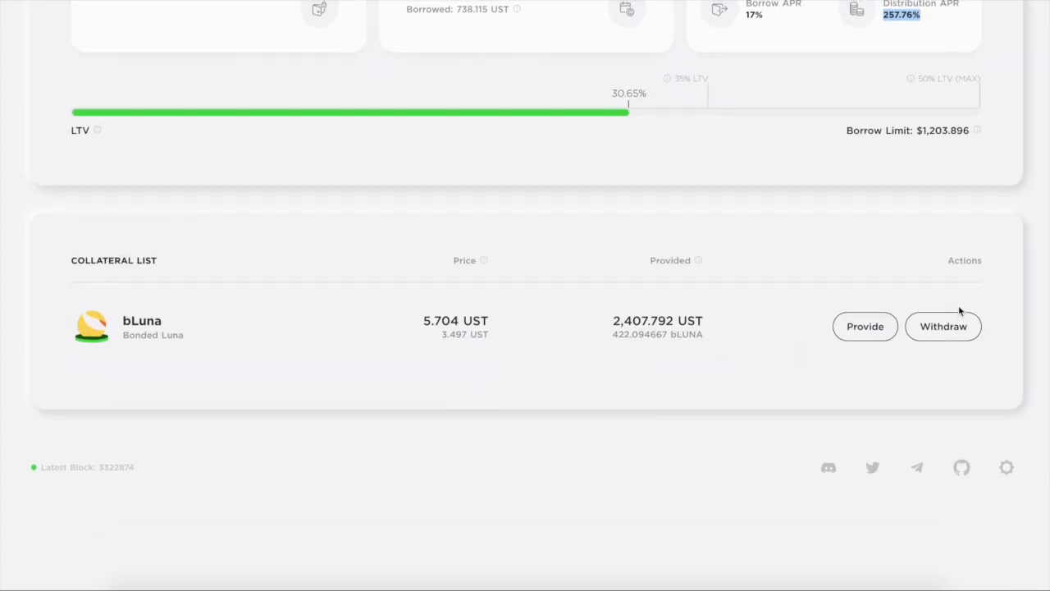
mouse_move(761, 330)
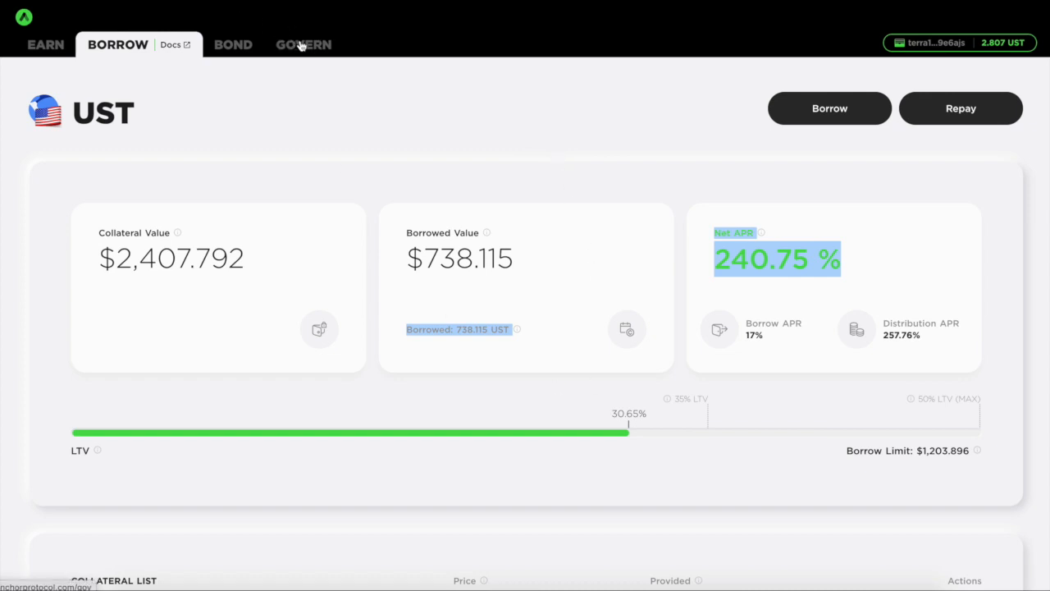
left_click(303, 44)
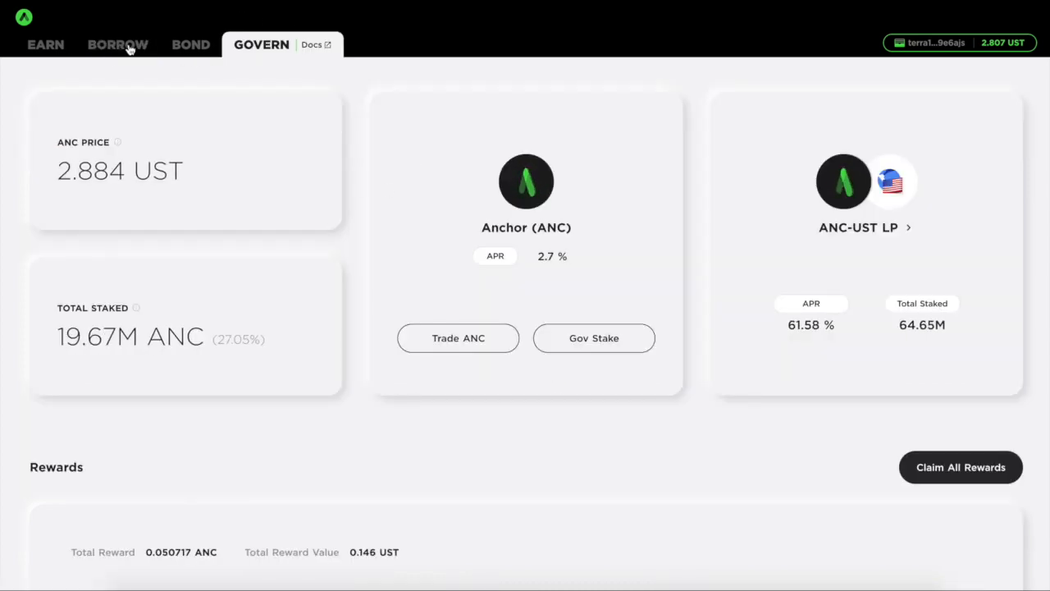
left_click(118, 44)
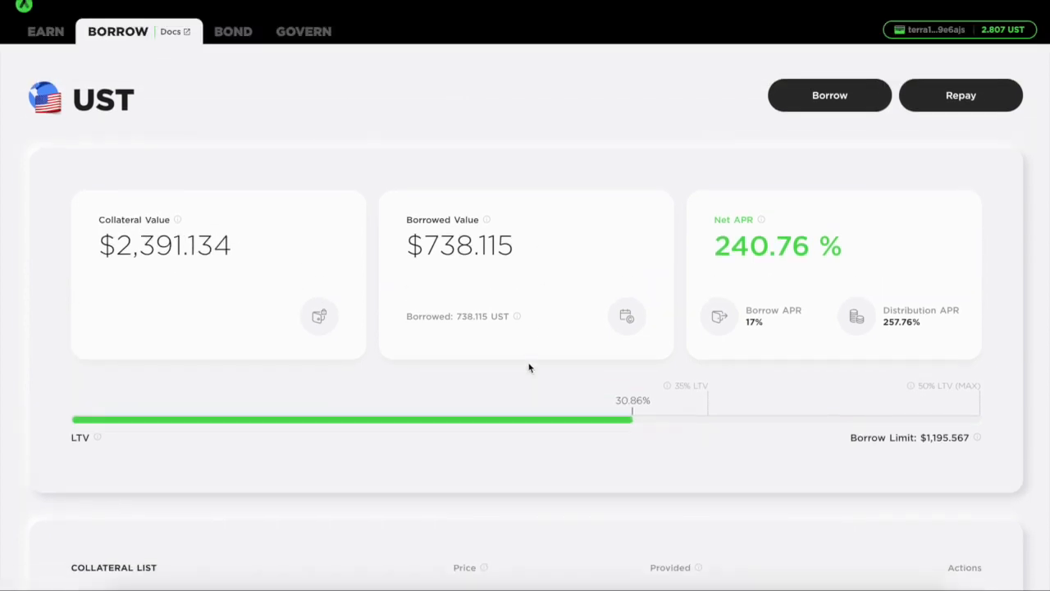
left_click(828, 94)
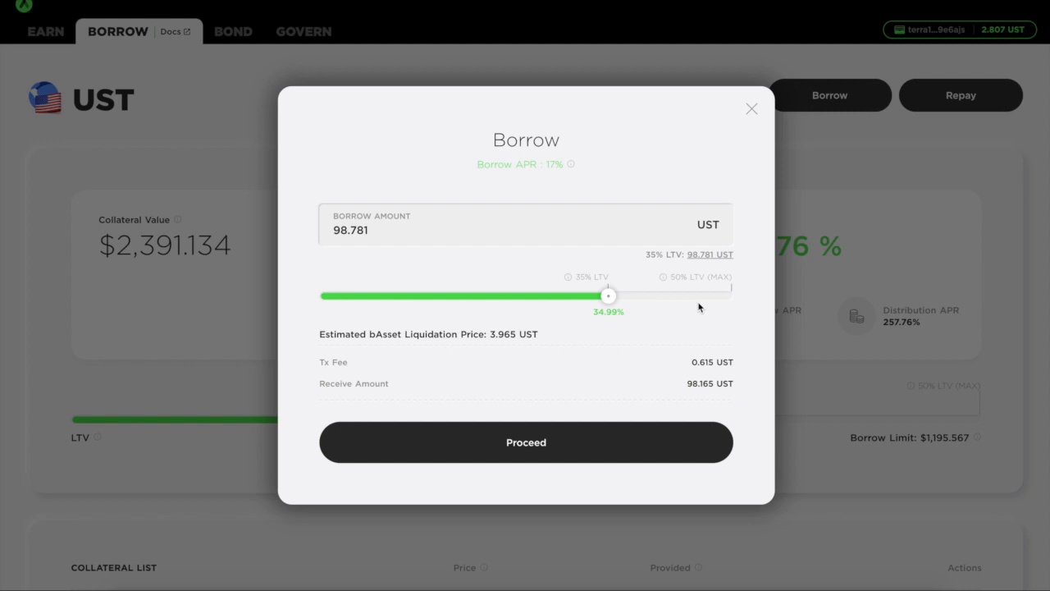
mouse_move(513, 316)
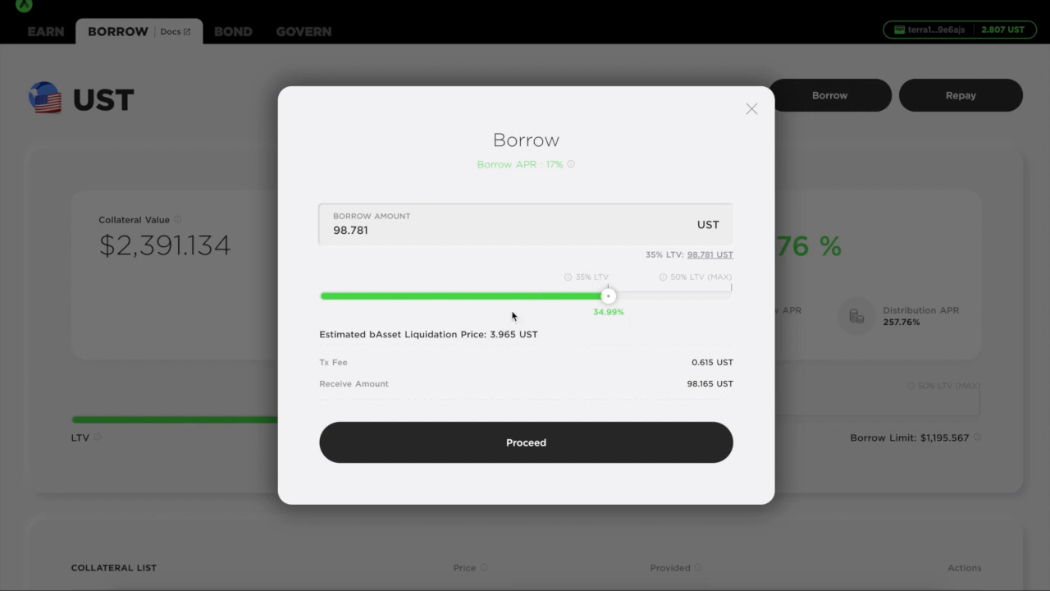
mouse_move(723, 314)
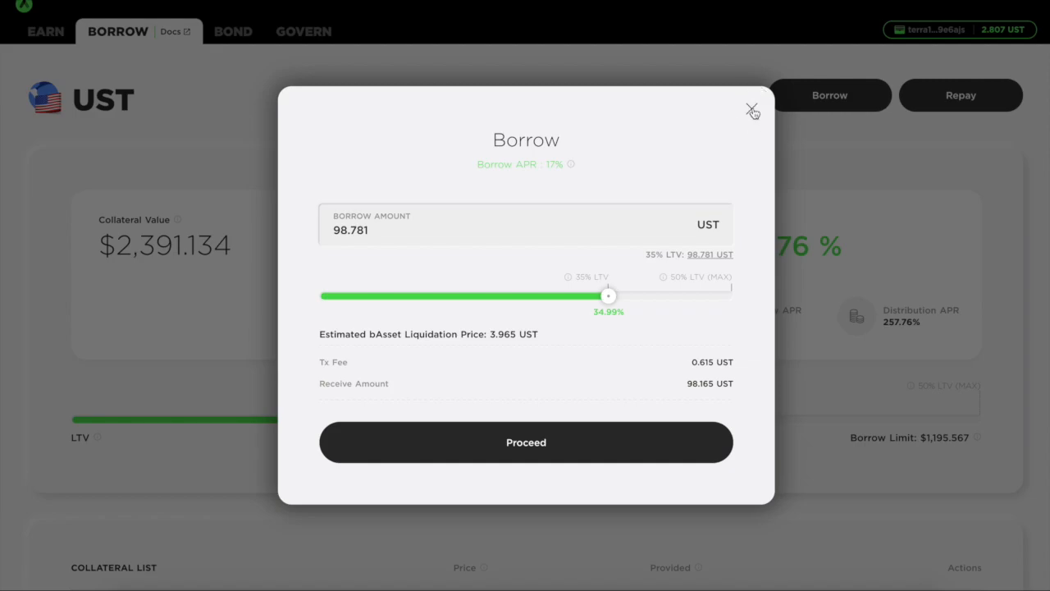
left_click(751, 109)
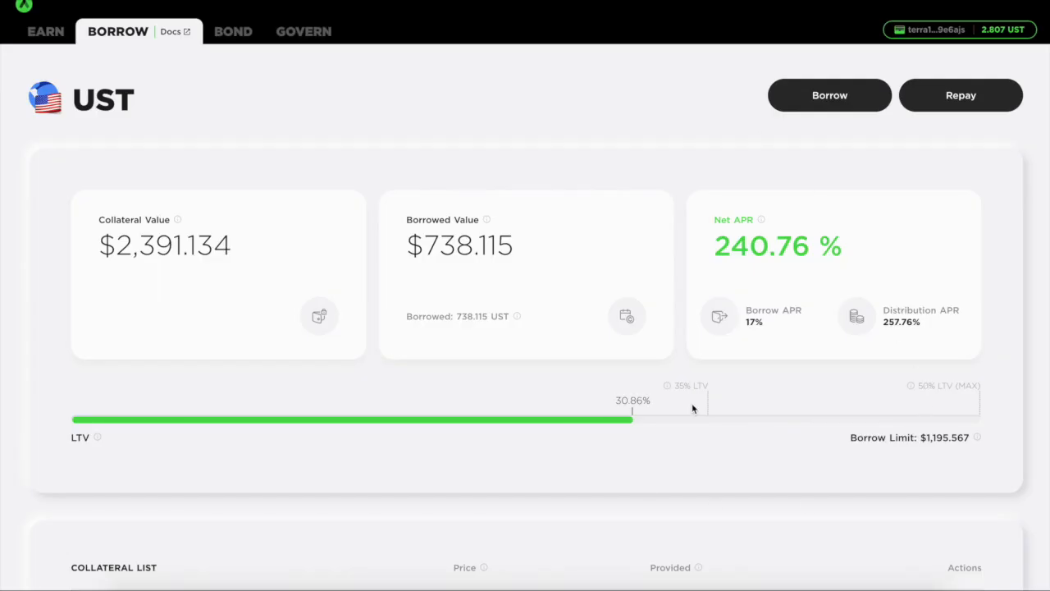
mouse_move(951, 372)
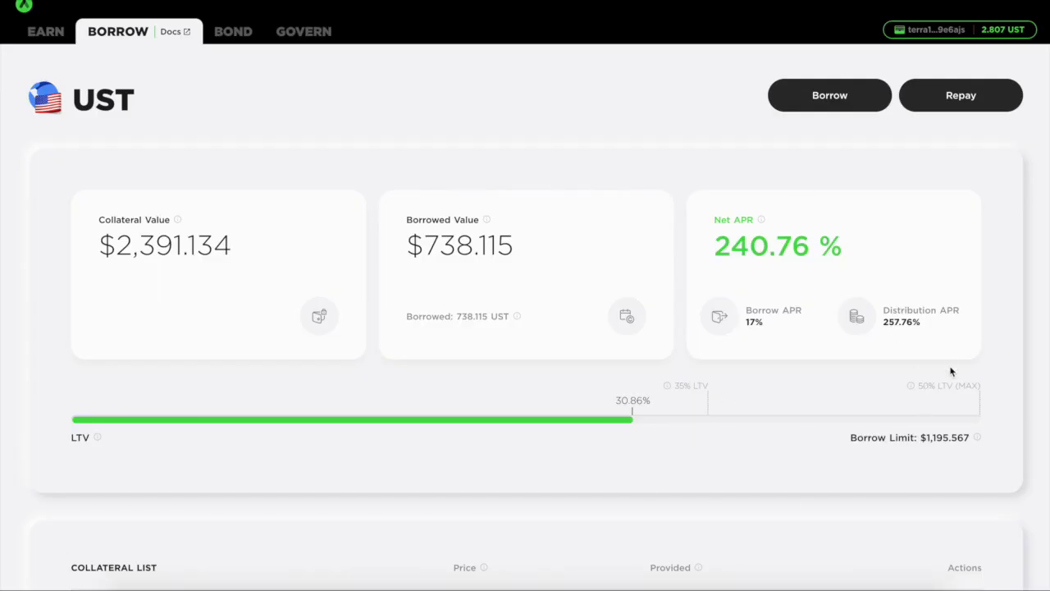
mouse_move(935, 385)
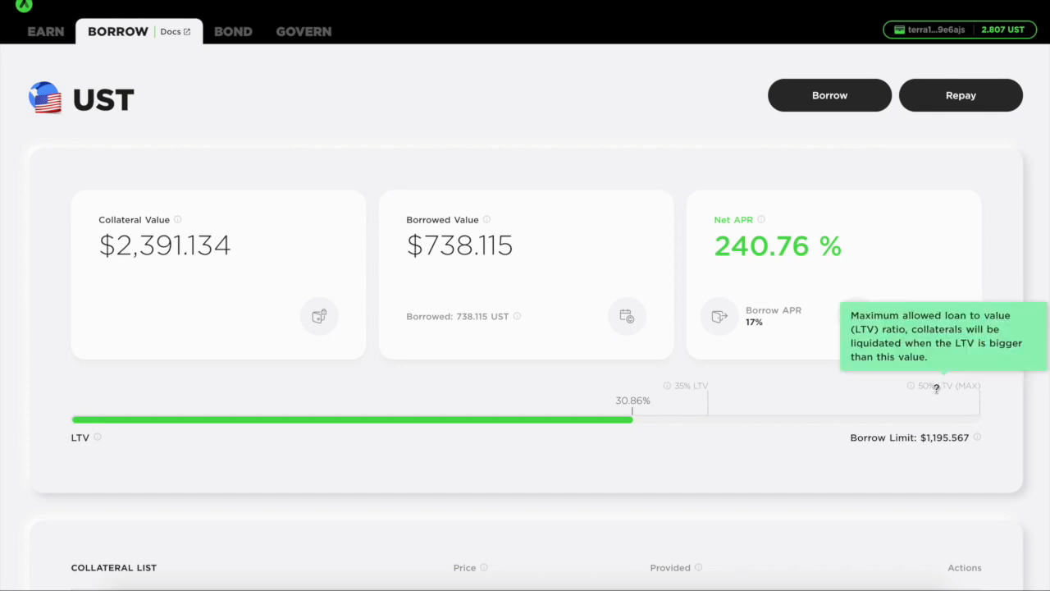
scroll("down", 3)
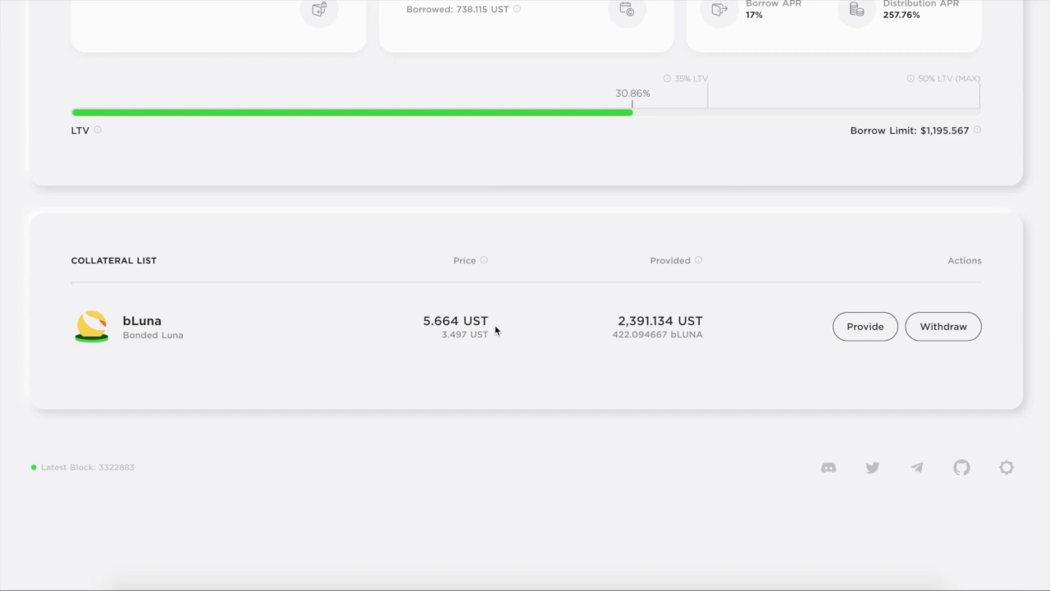
double_click(455, 320)
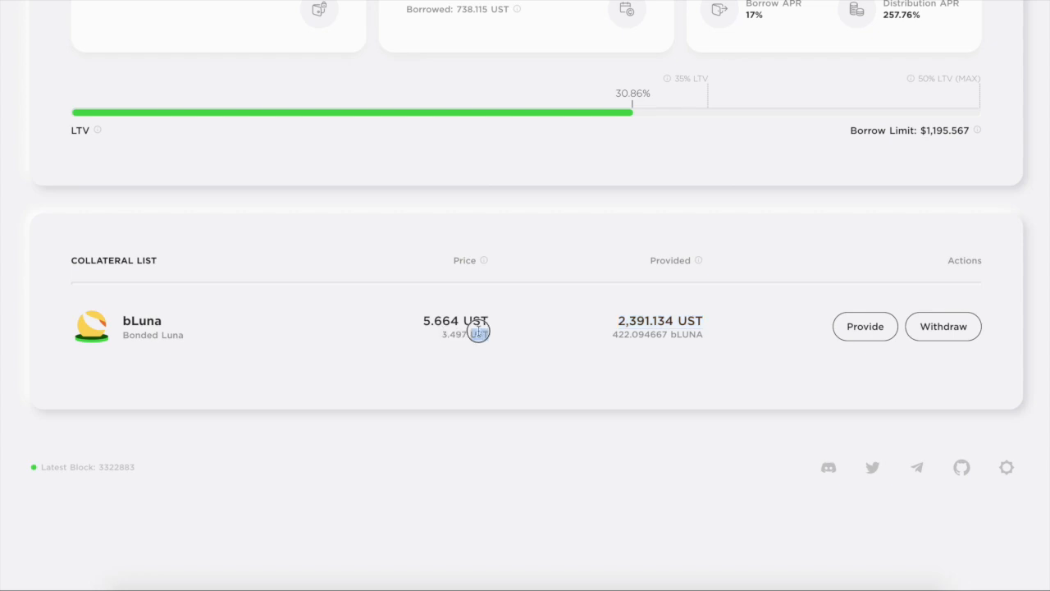
double_click(463, 334)
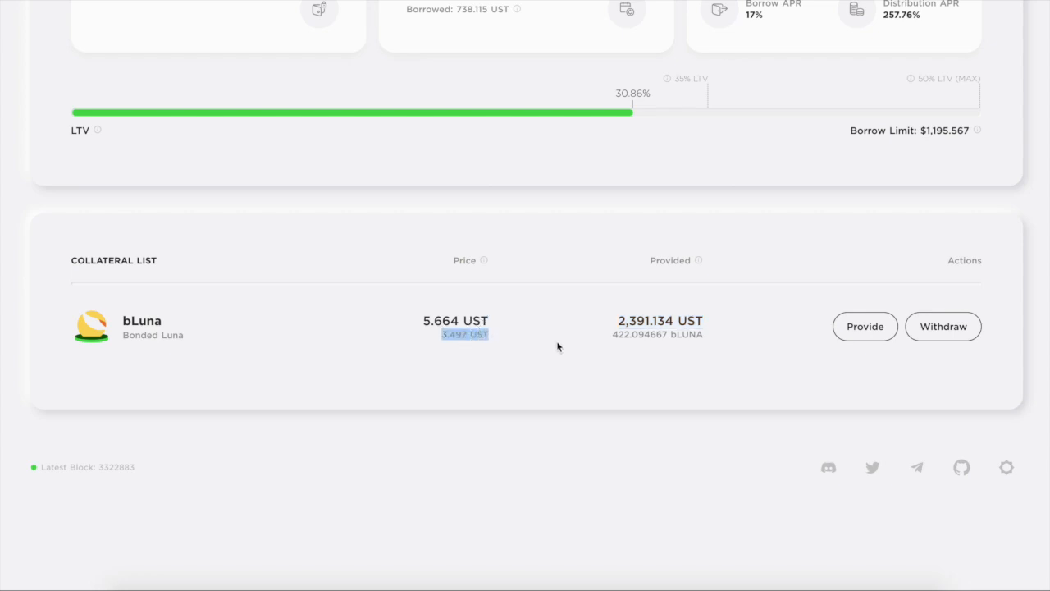
scroll("up", 3)
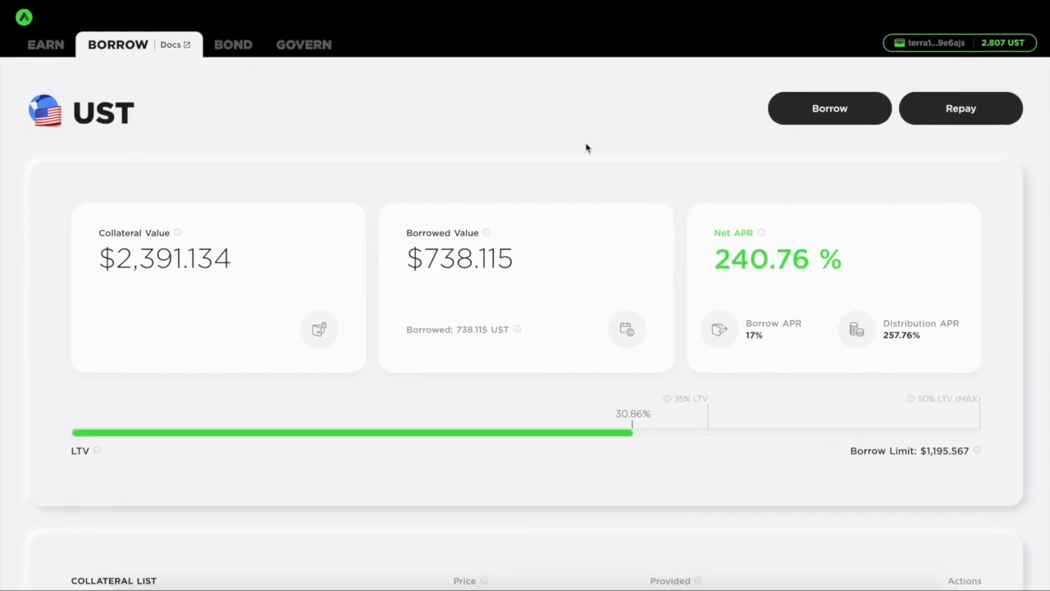
Highlight the 258.64% UST Borrow APR and 0.051391 ANC reward, then view the 3,215.047 UST deposit
left_click(262, 44)
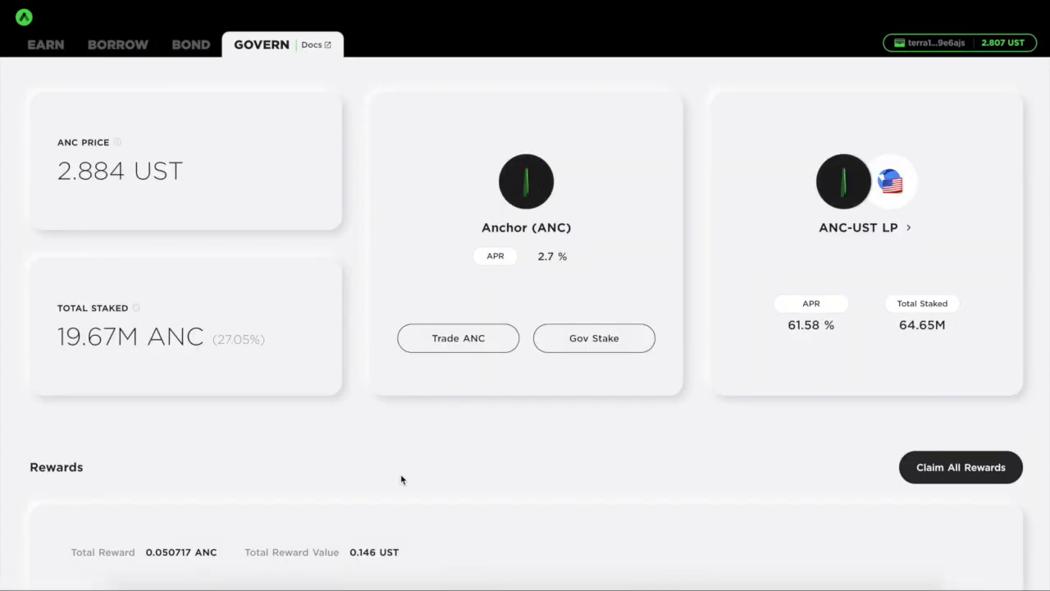
scroll("down", 3)
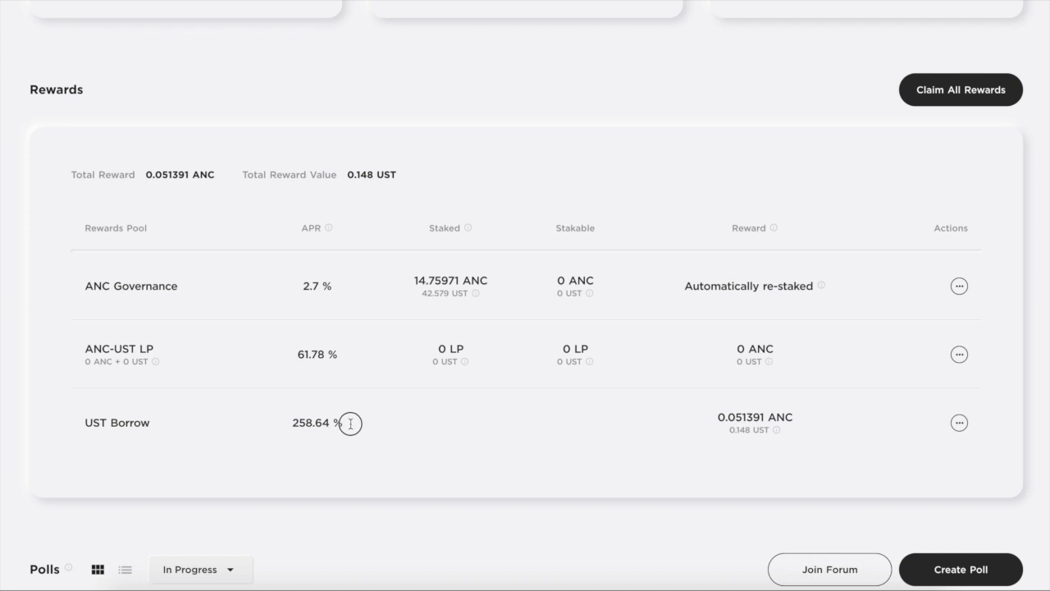
left_click_drag(293, 422, 794, 421)
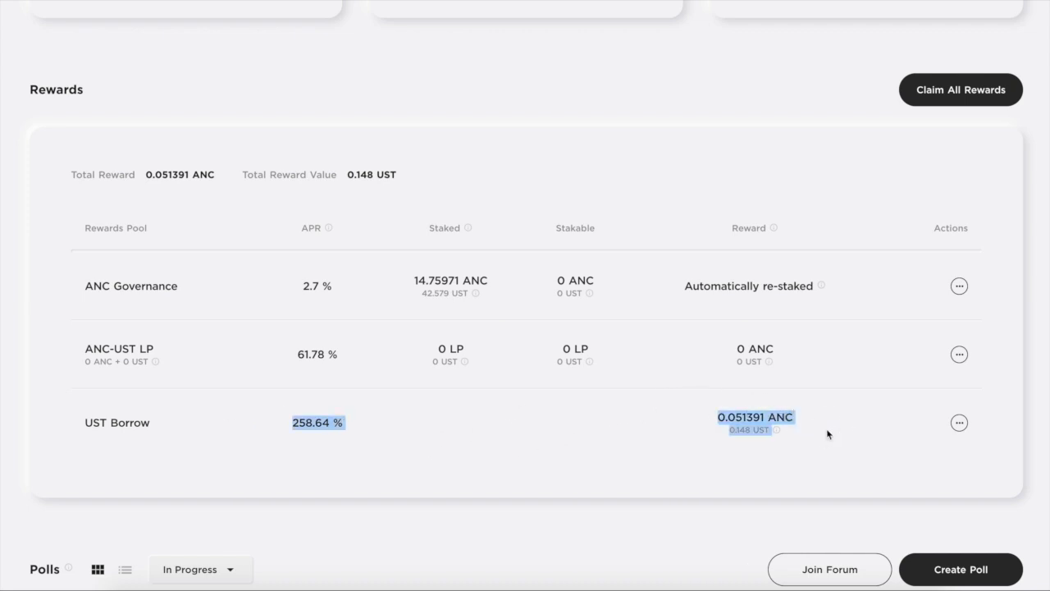
scroll("down", 3)
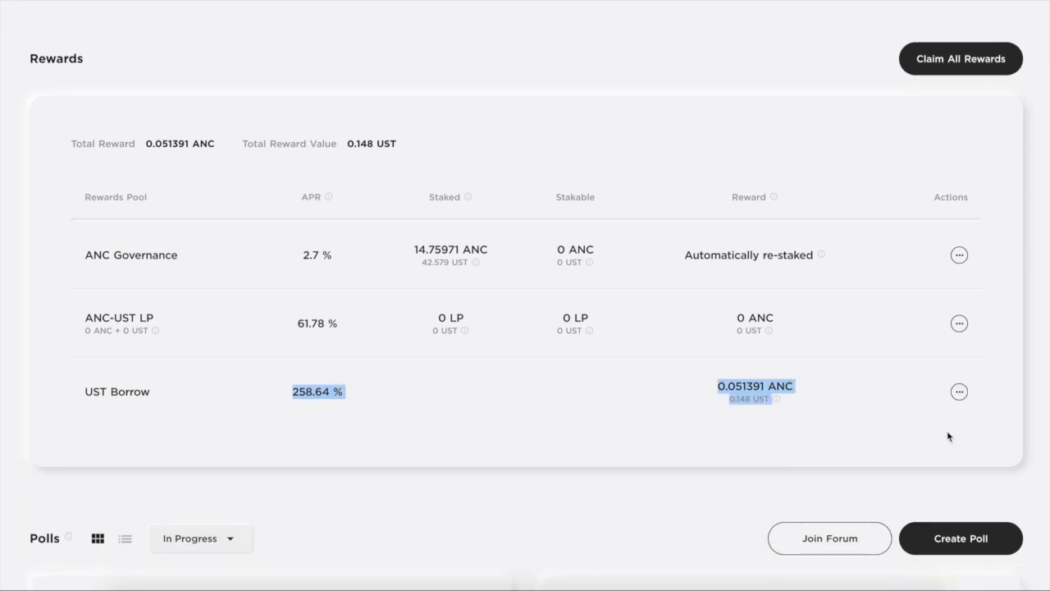
mouse_move(828, 393)
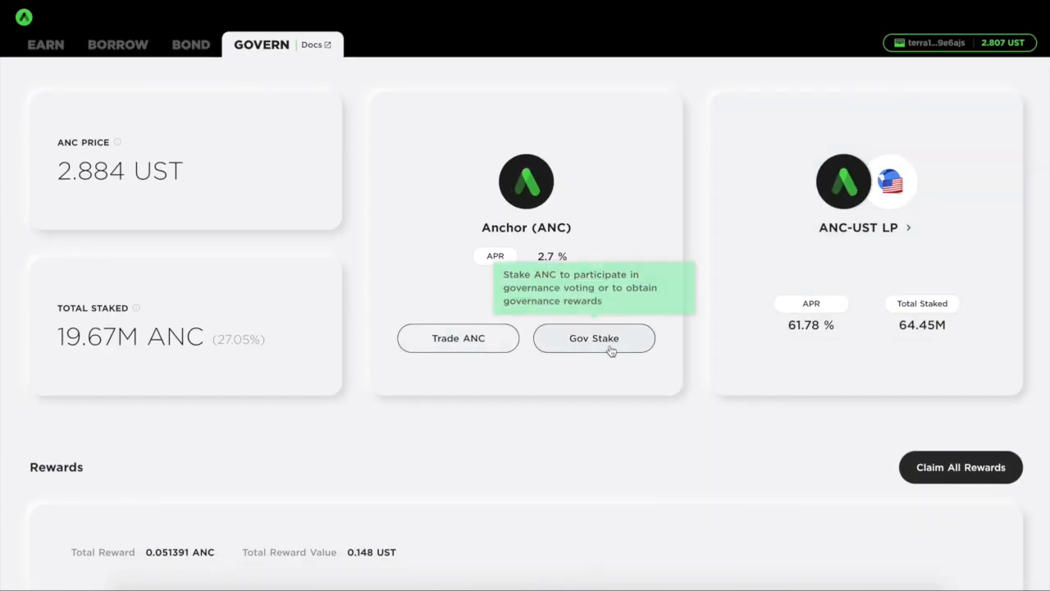
mouse_move(585, 300)
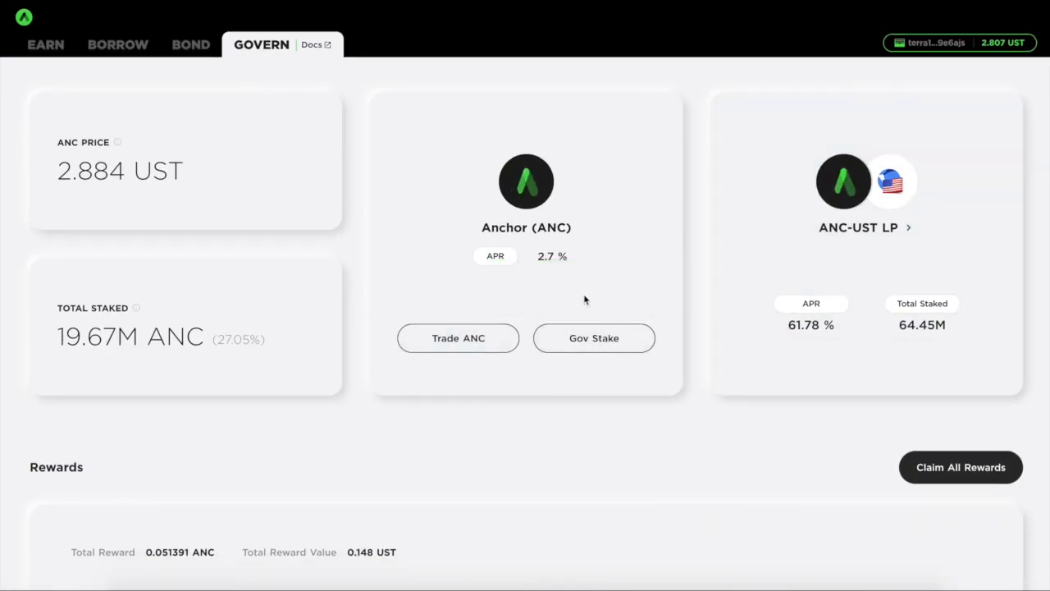
mouse_move(593, 338)
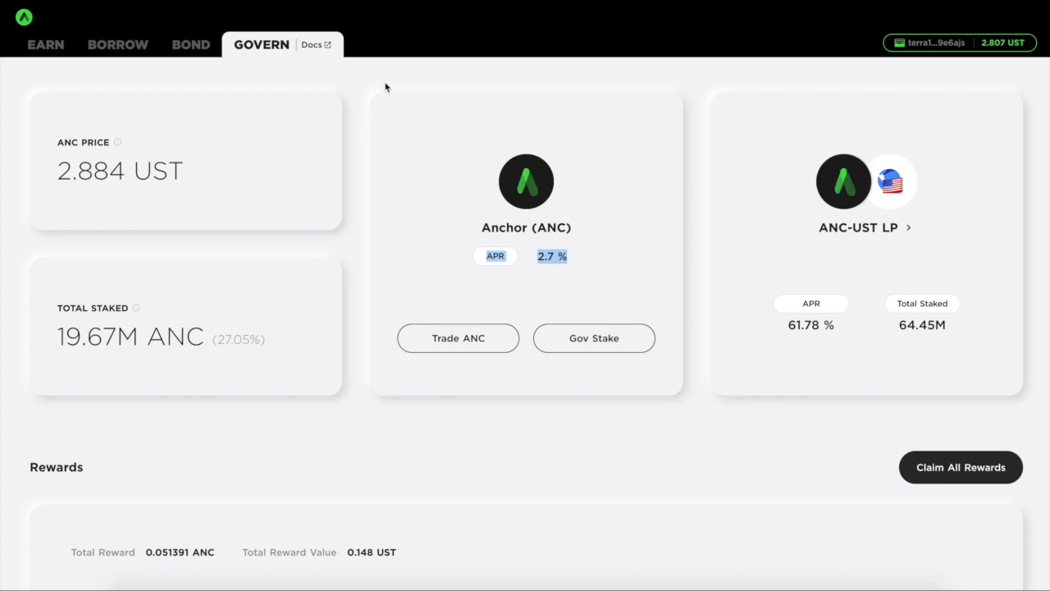
left_click(45, 45)
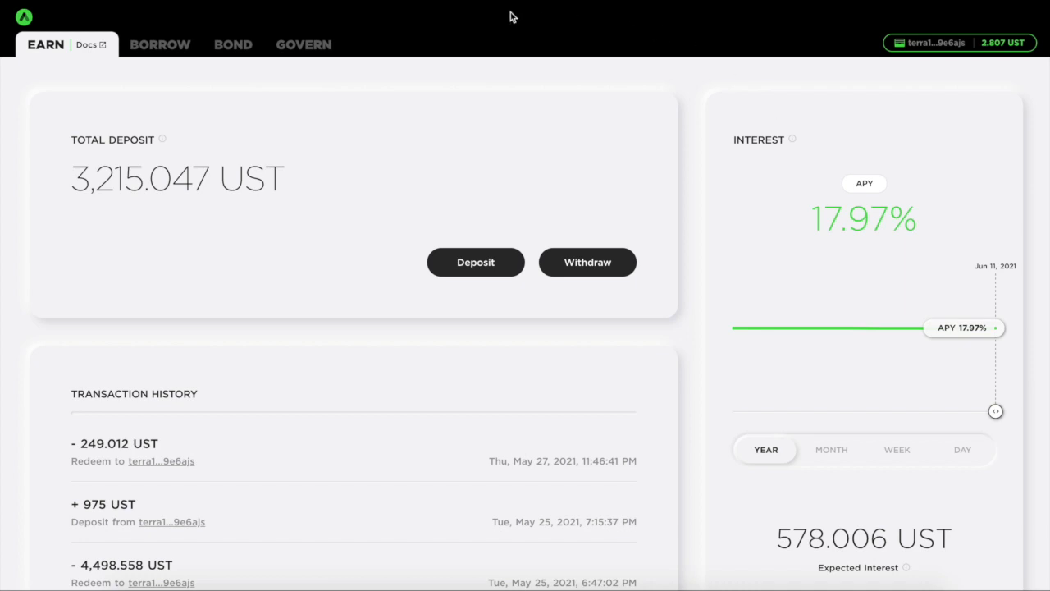
mouse_move(467, 192)
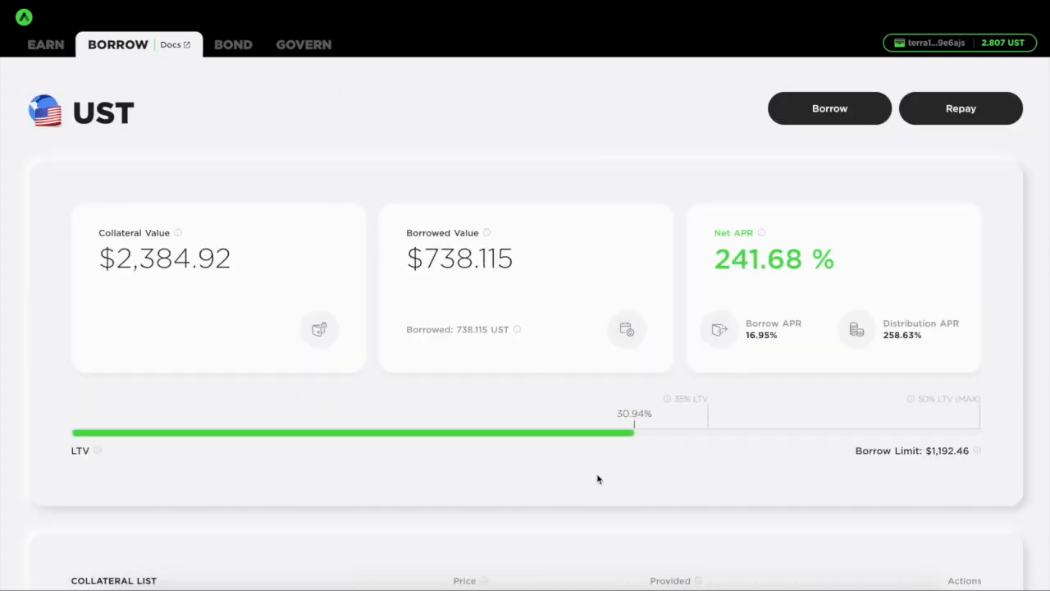
Scroll to the bLuna collateral list and back to the $2,384.92 collateral summary
scroll("down", 3)
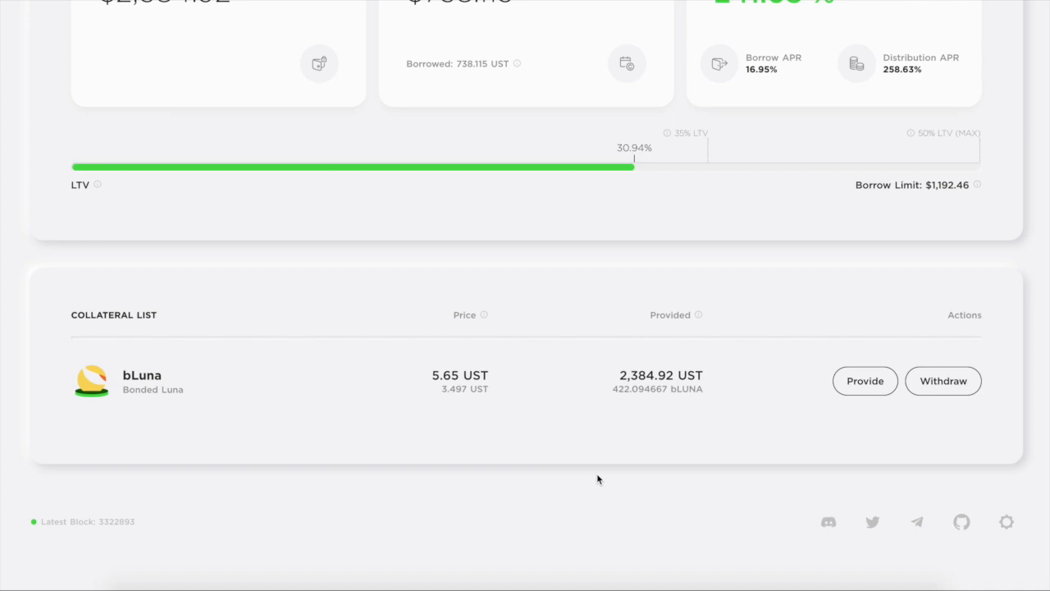
mouse_move(667, 319)
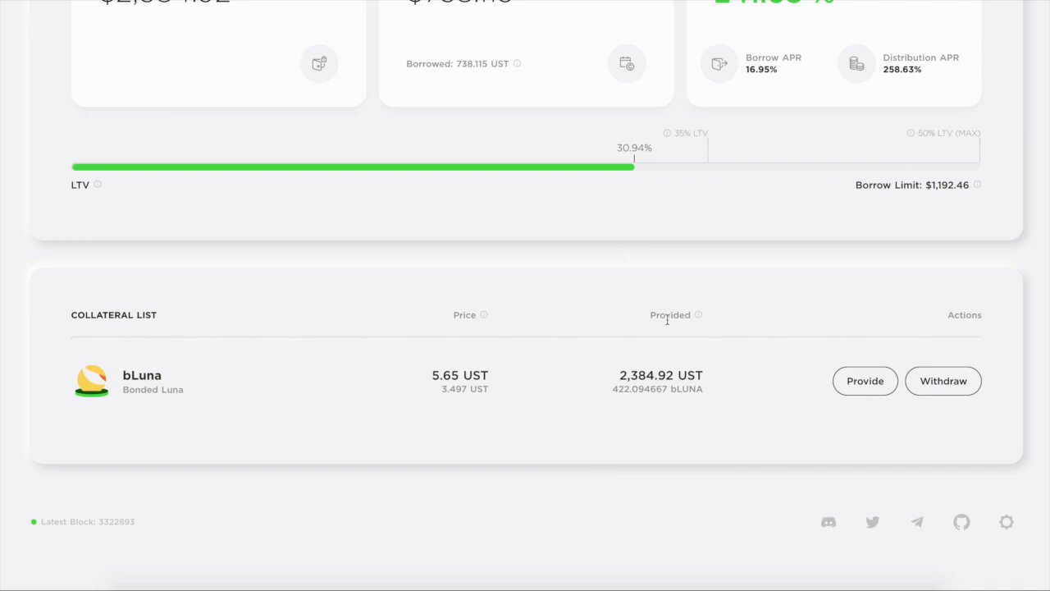
scroll("up", 3)
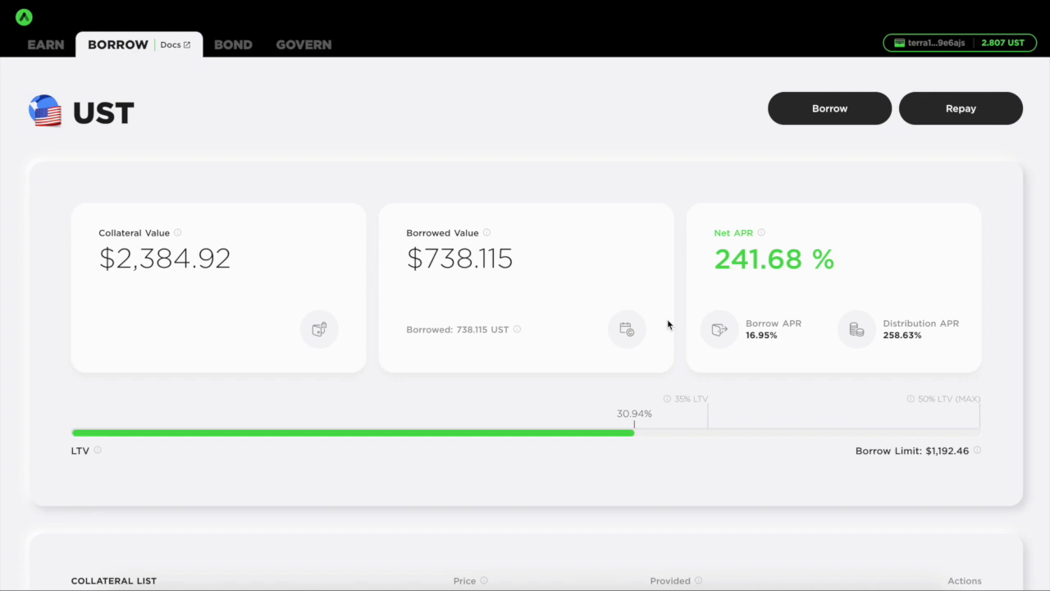
mouse_move(525, 112)
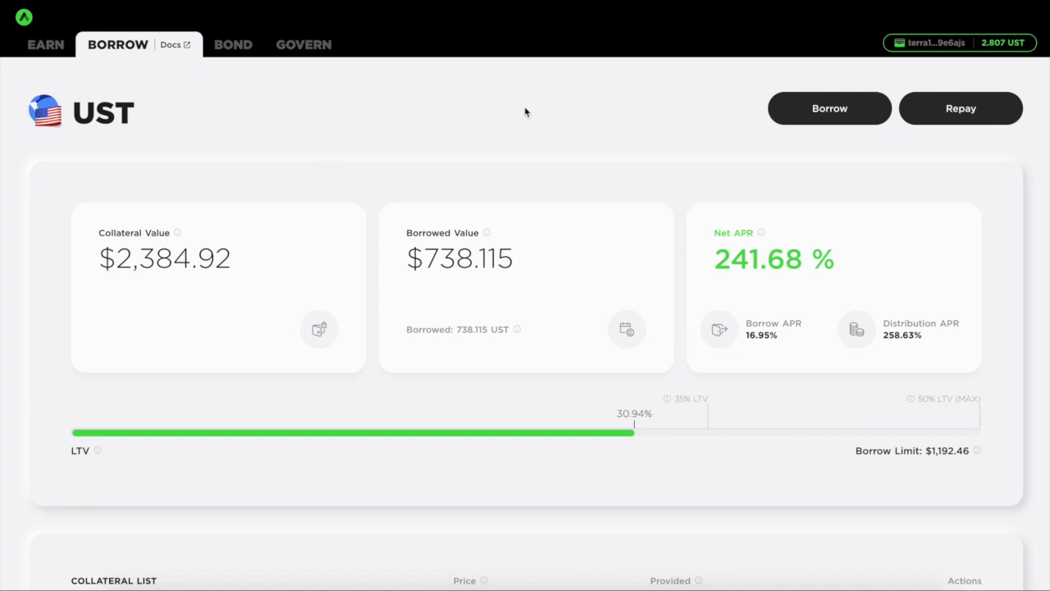
mouse_move(726, 137)
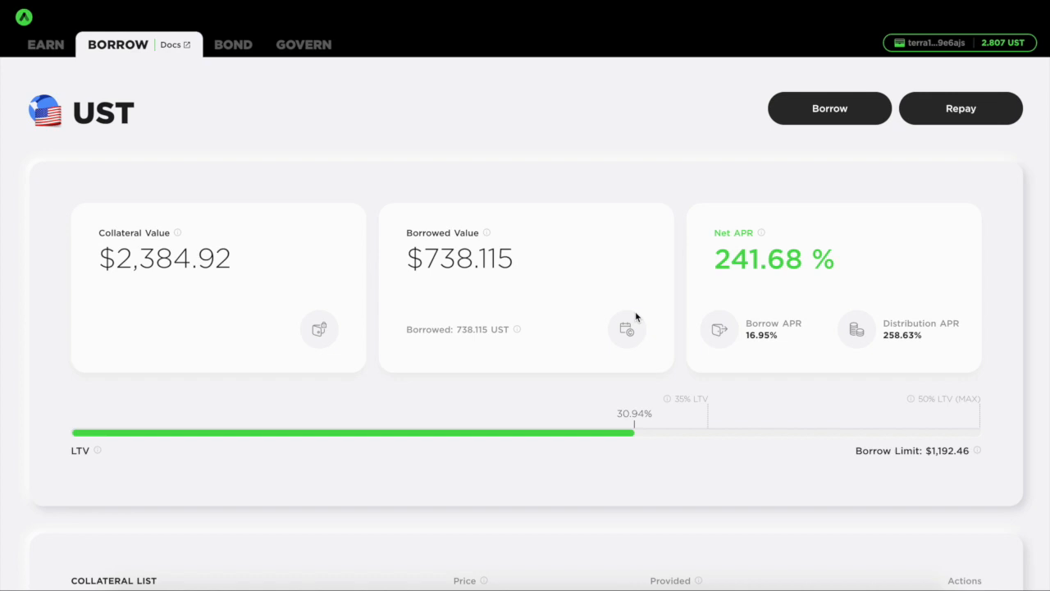
Display the Ethereum receiving address and QR code, then return to the 0.0001 ETH asset page
scroll("down", 3)
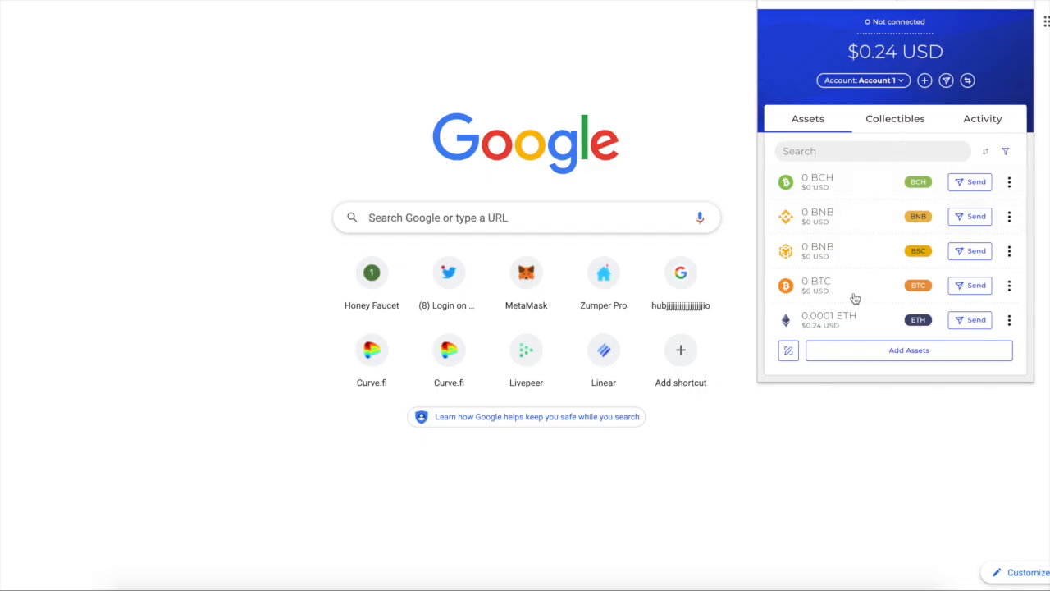
scroll("down", 3)
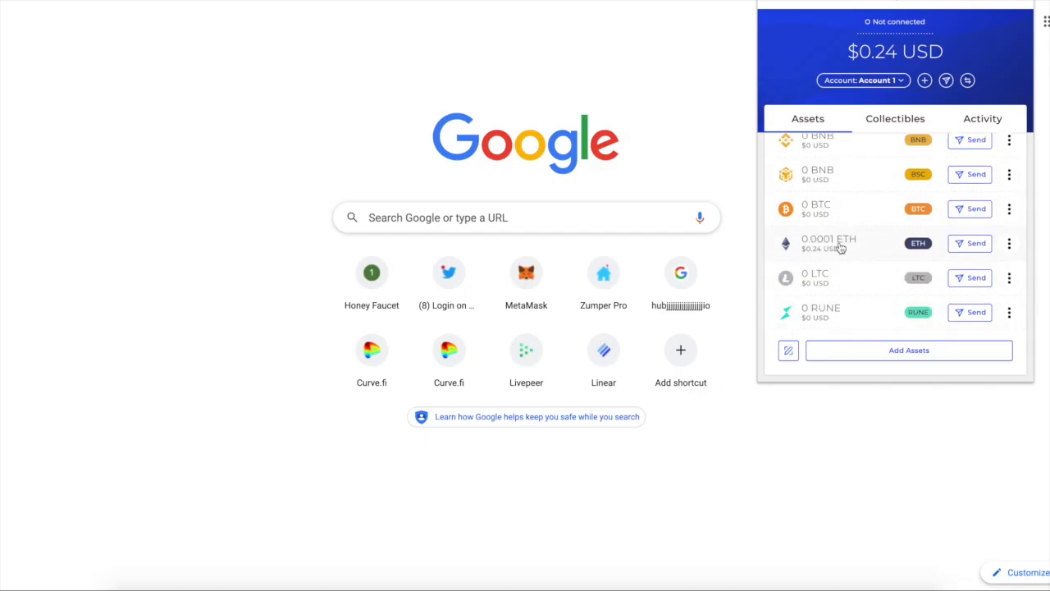
left_click(828, 243)
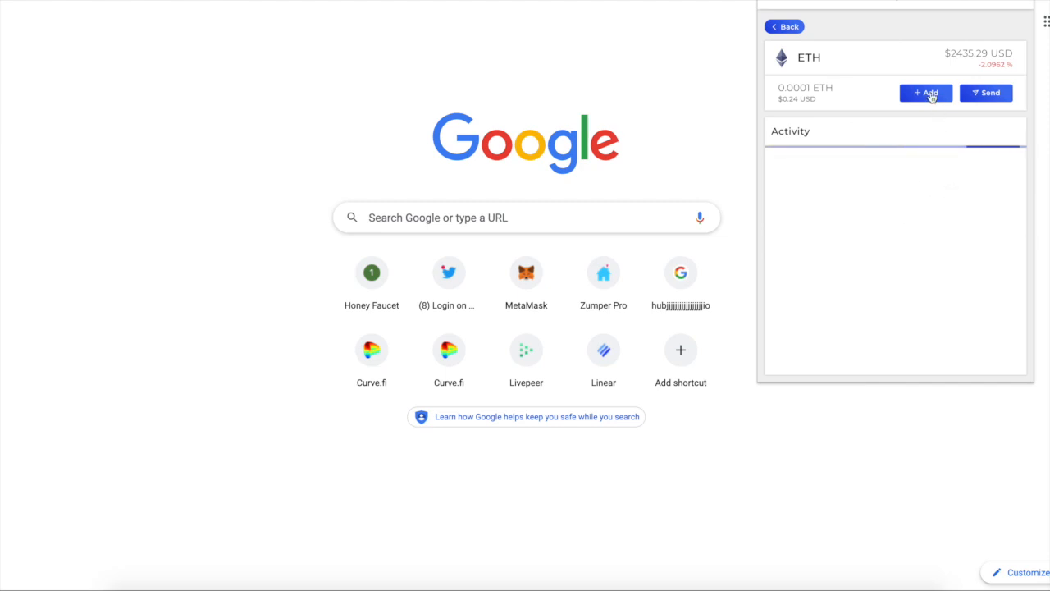
left_click(925, 92)
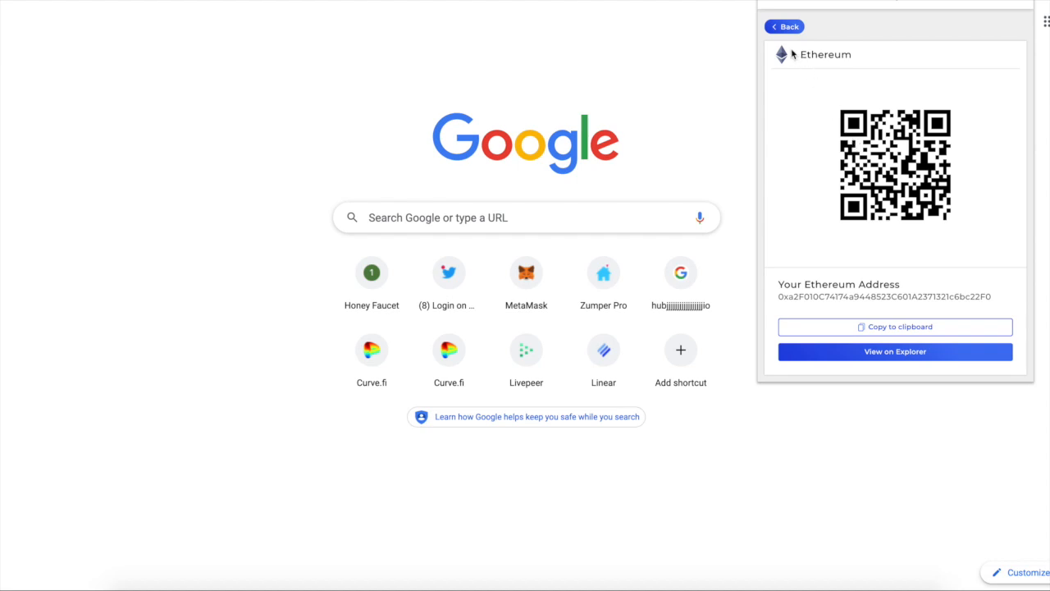
mouse_move(851, 216)
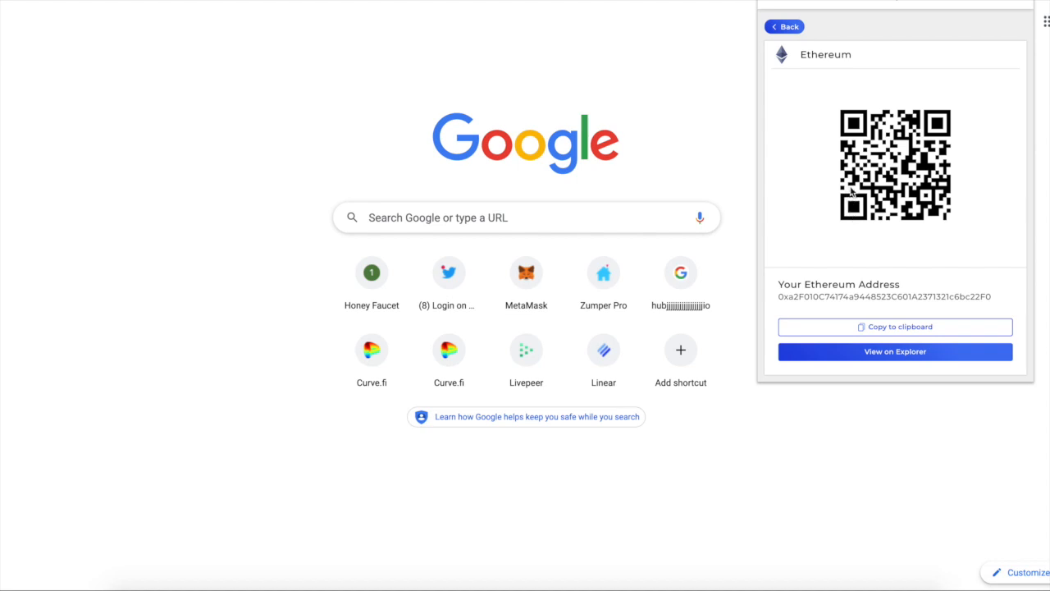
mouse_move(853, 189)
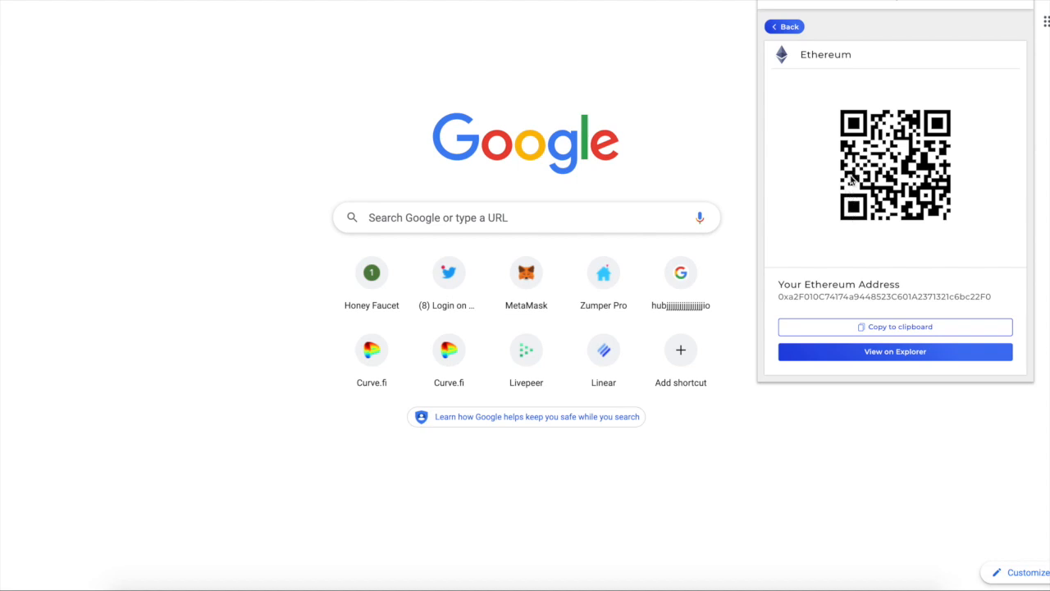
mouse_move(906, 293)
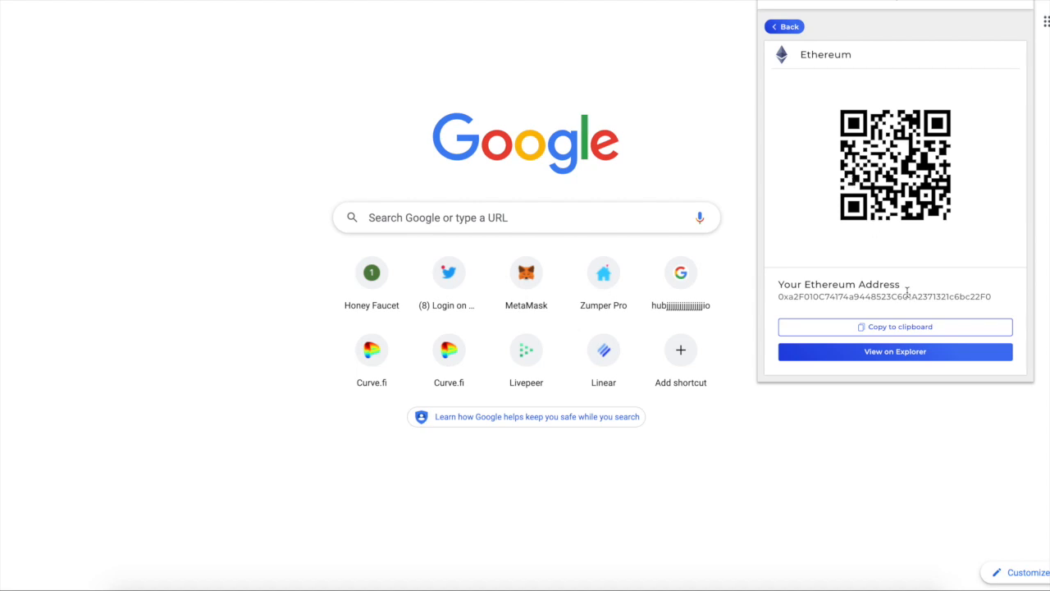
mouse_move(911, 292)
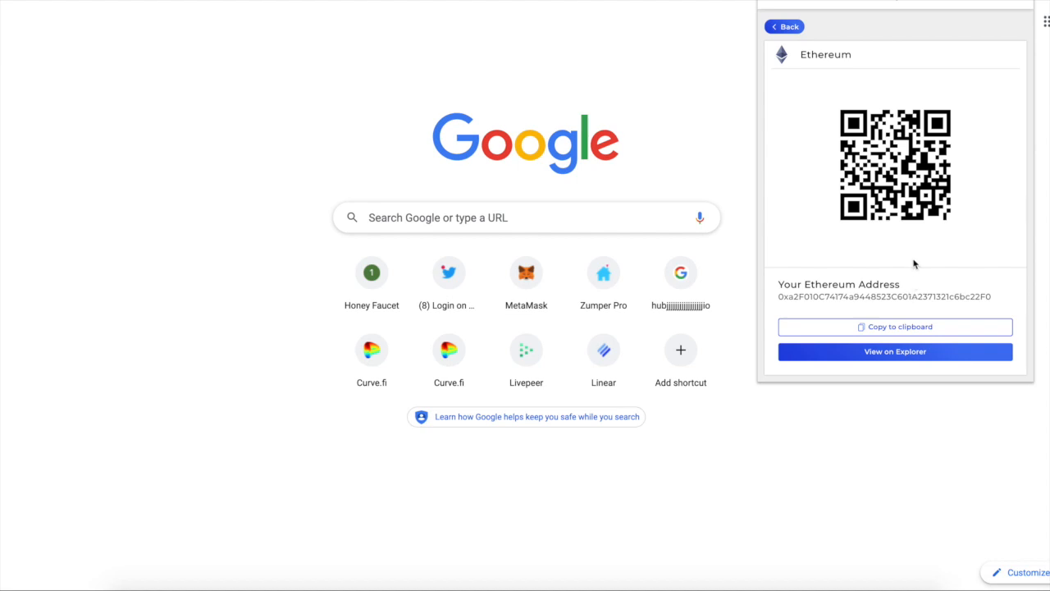
left_click(784, 26)
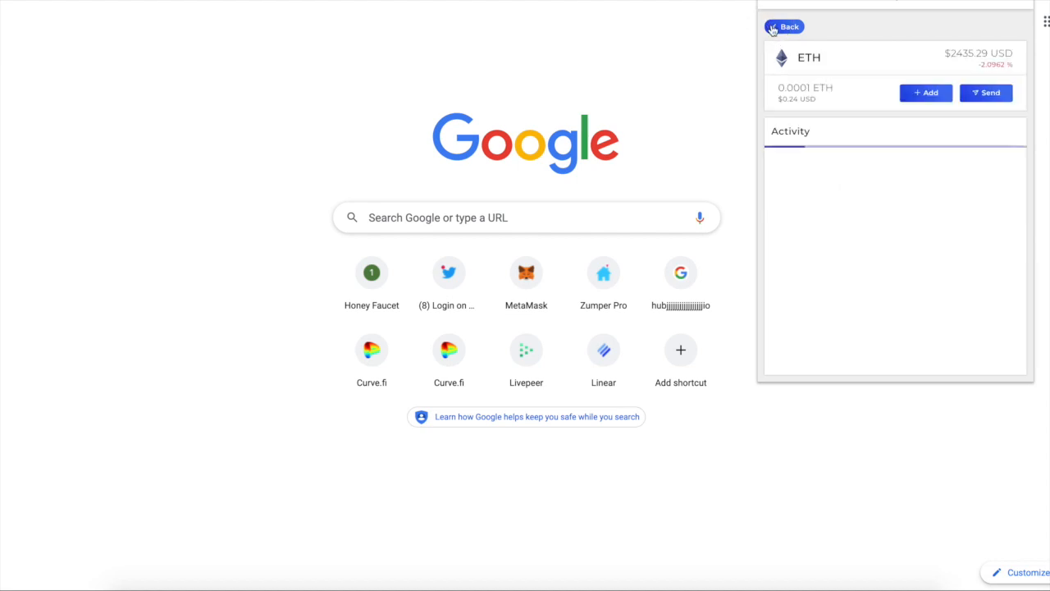
mouse_move(901, 226)
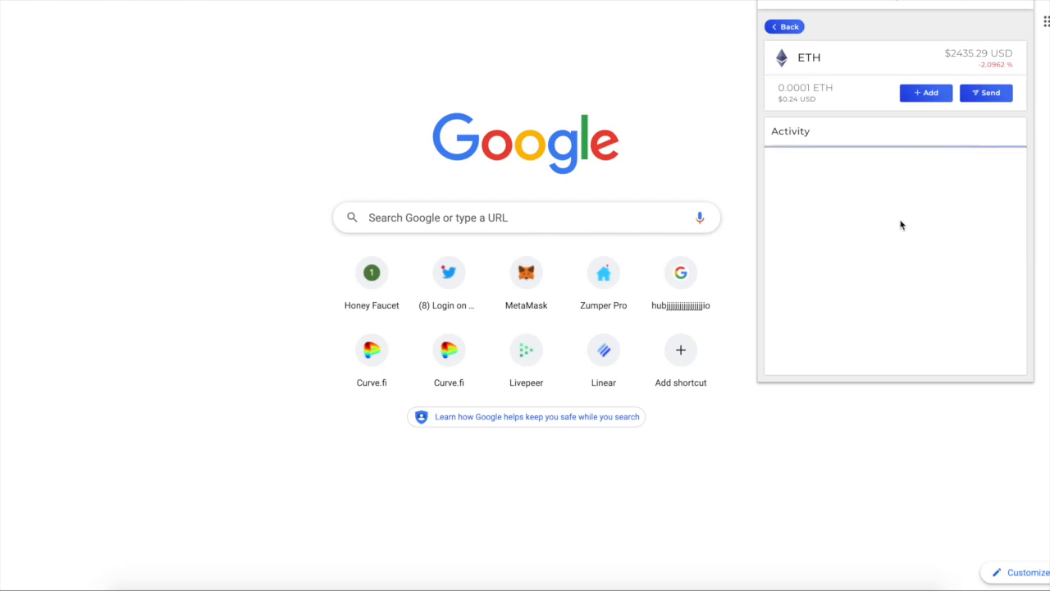
mouse_move(894, 239)
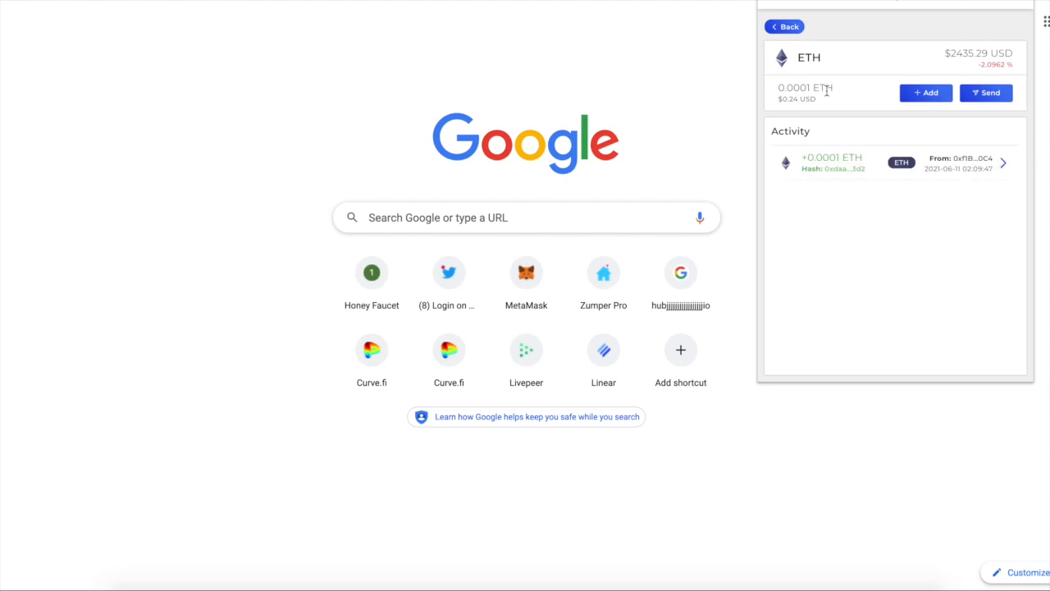
mouse_move(647, 105)
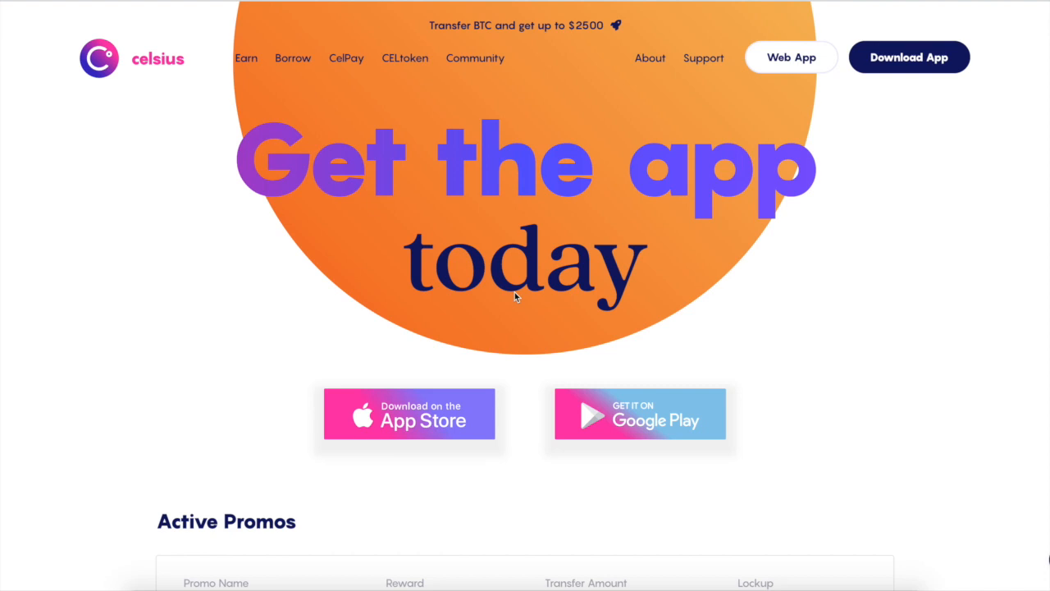
Scroll down to the BTC2500, BTC600 and BTC50 promo table
scroll("down", 3)
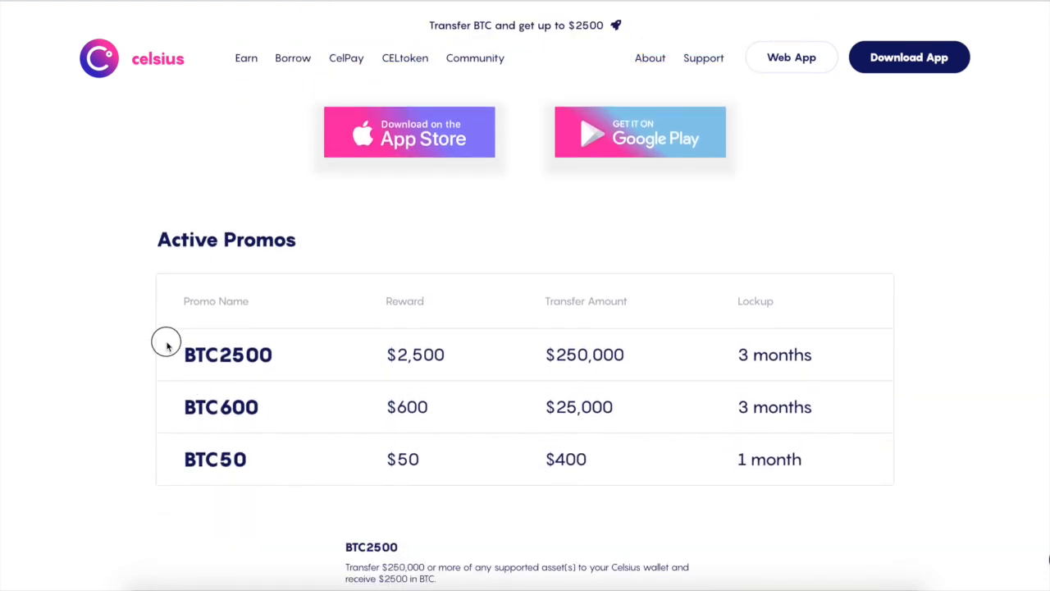
mouse_move(339, 377)
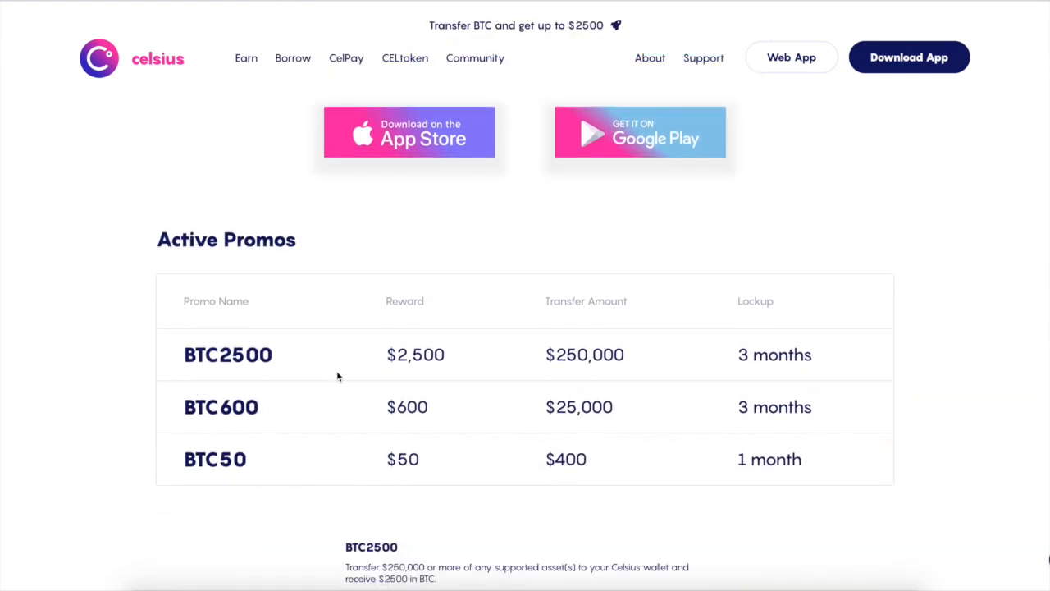
mouse_move(496, 464)
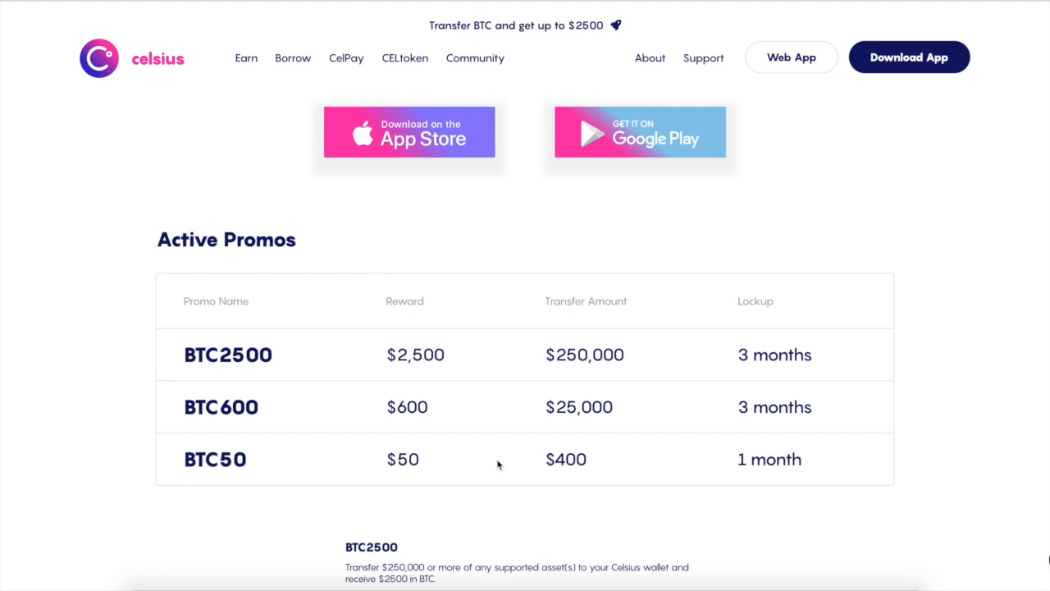
mouse_move(424, 453)
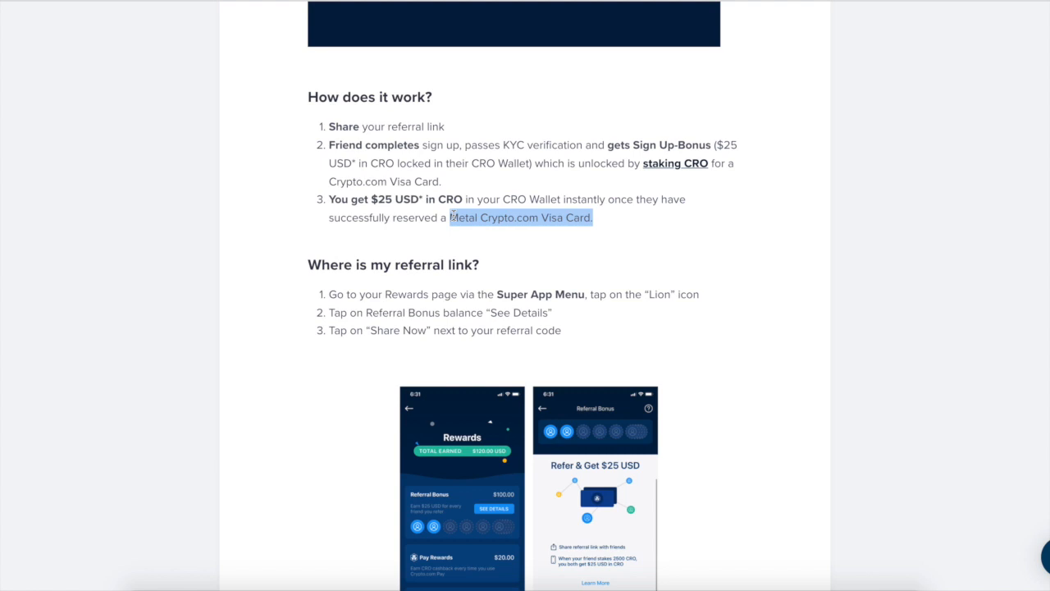
mouse_move(303, 393)
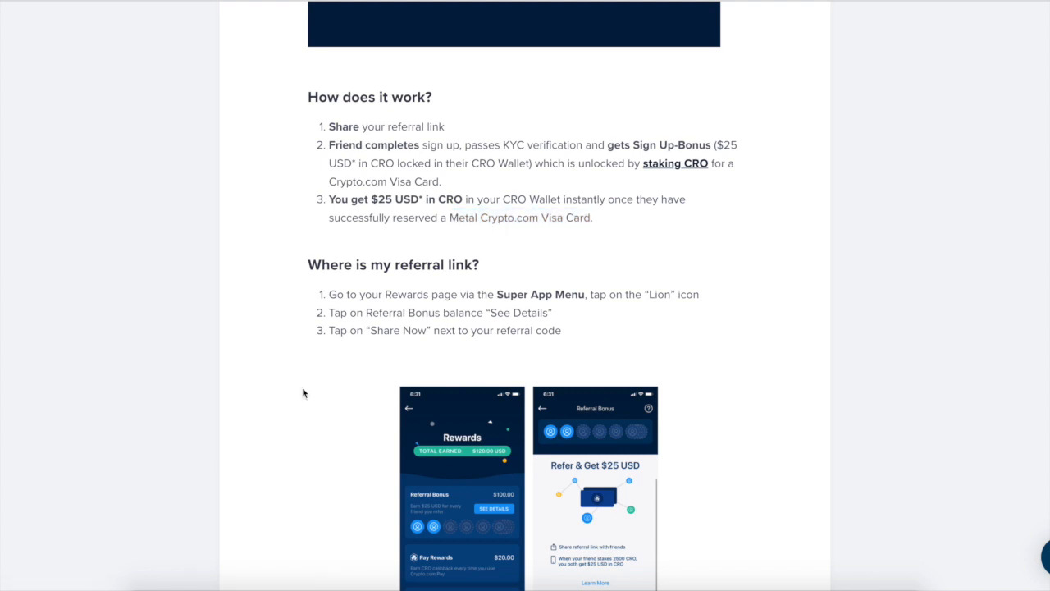